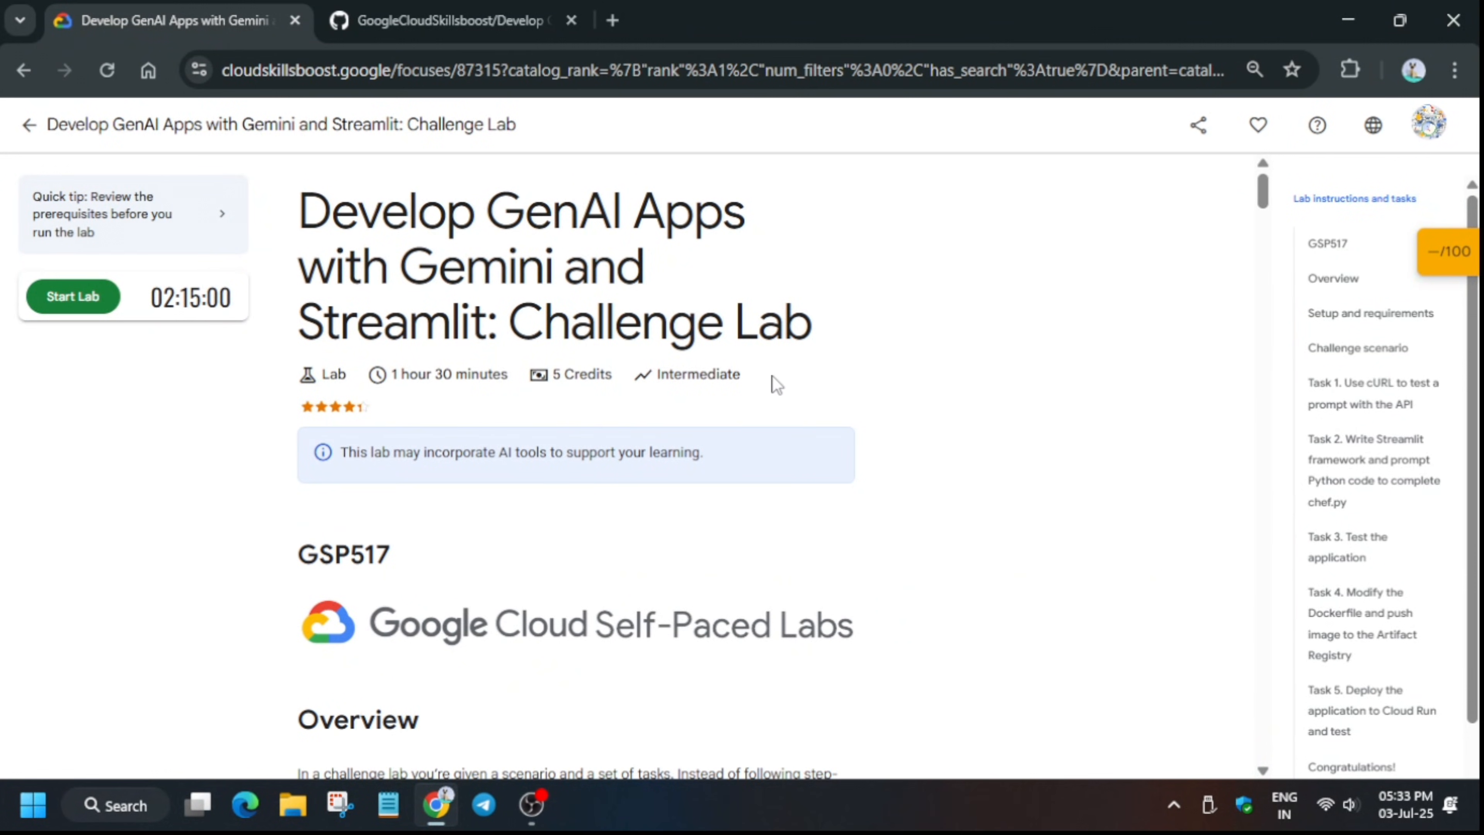
pyautogui.moveTo(759, 384)
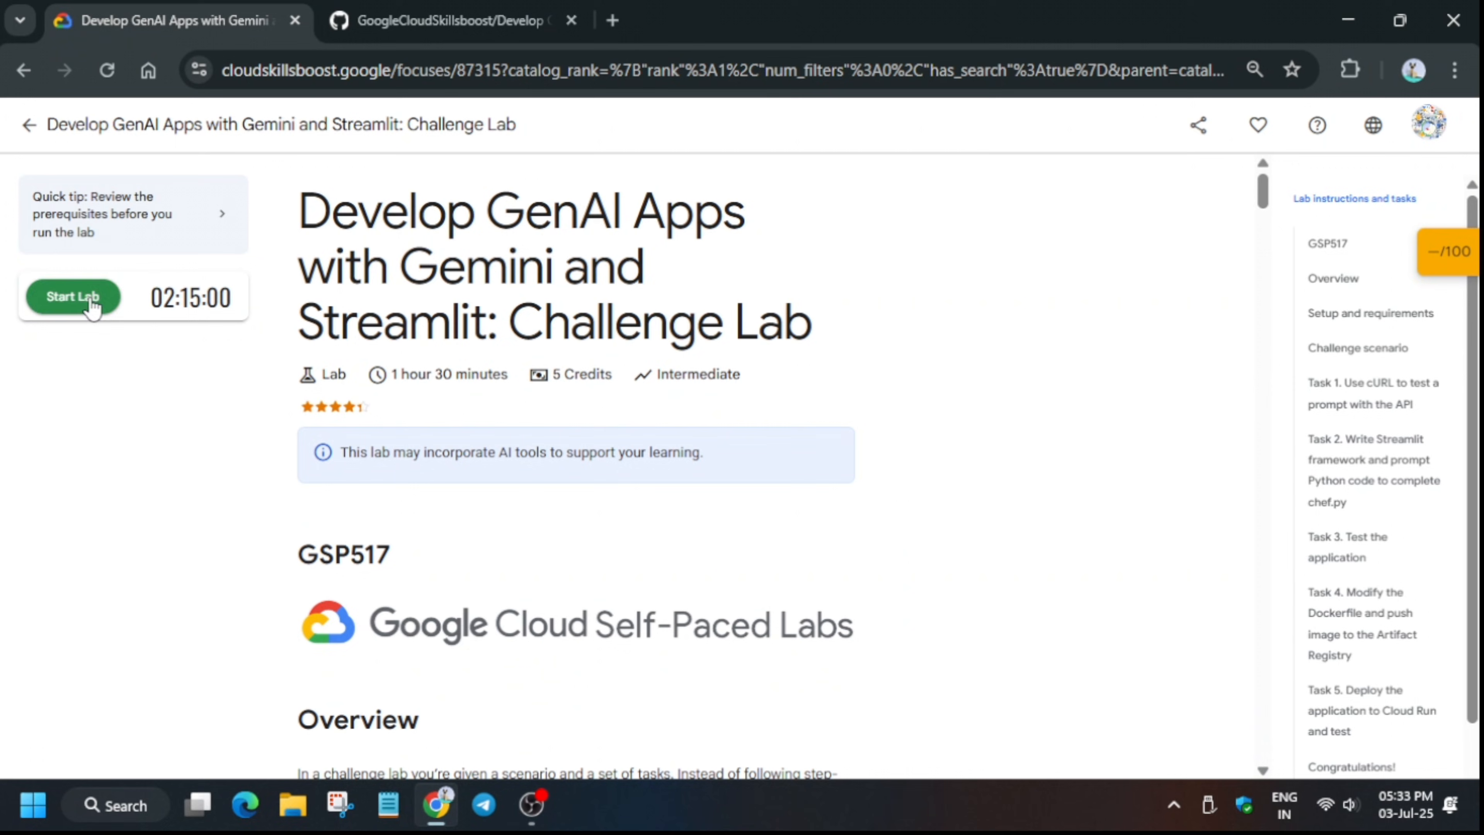
# Start the challenge lab and launch the Google Cloud console in an incognito window.
pyautogui.click(74, 297)
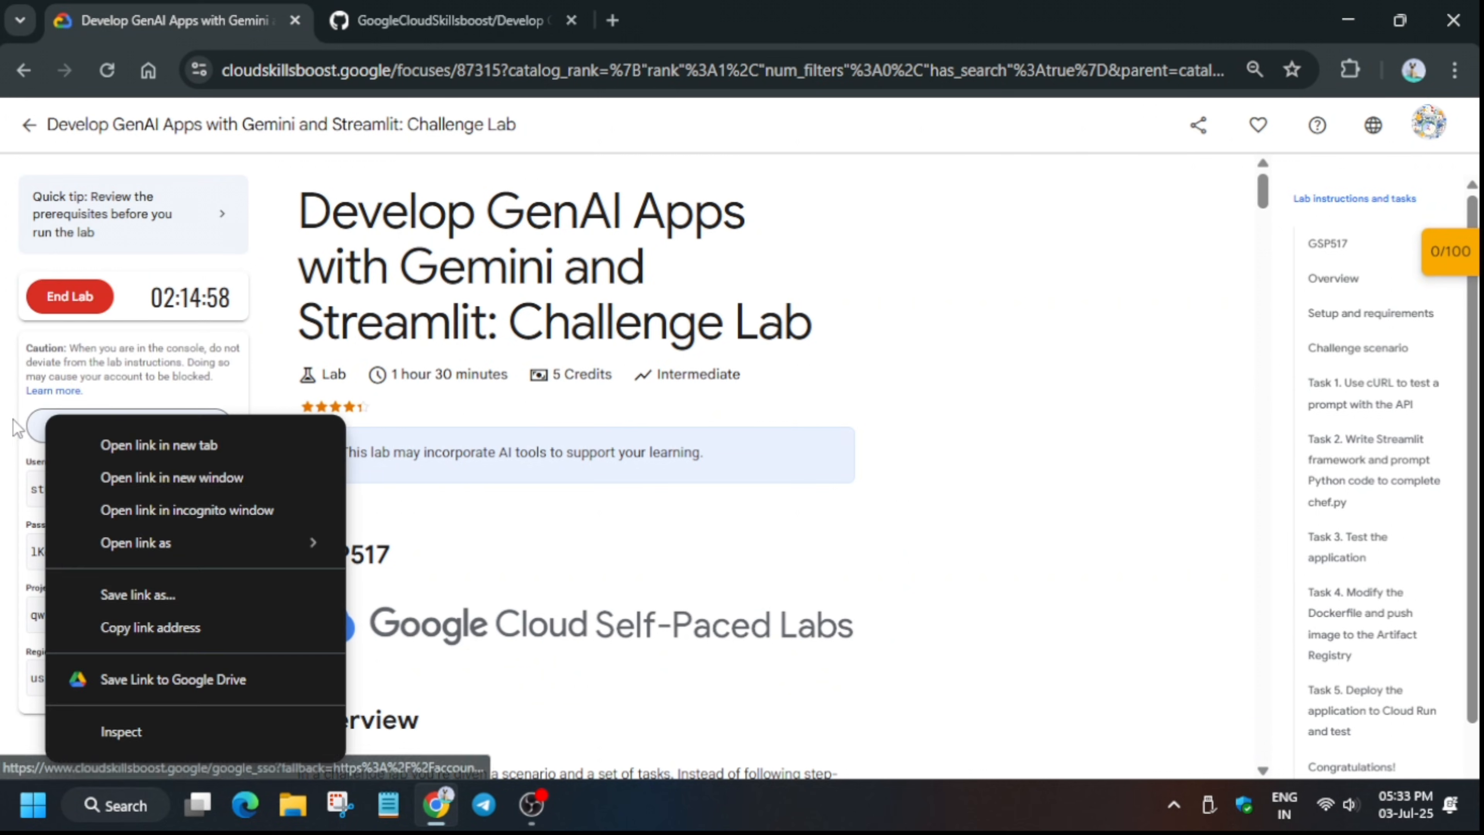
pyautogui.click(779, 535)
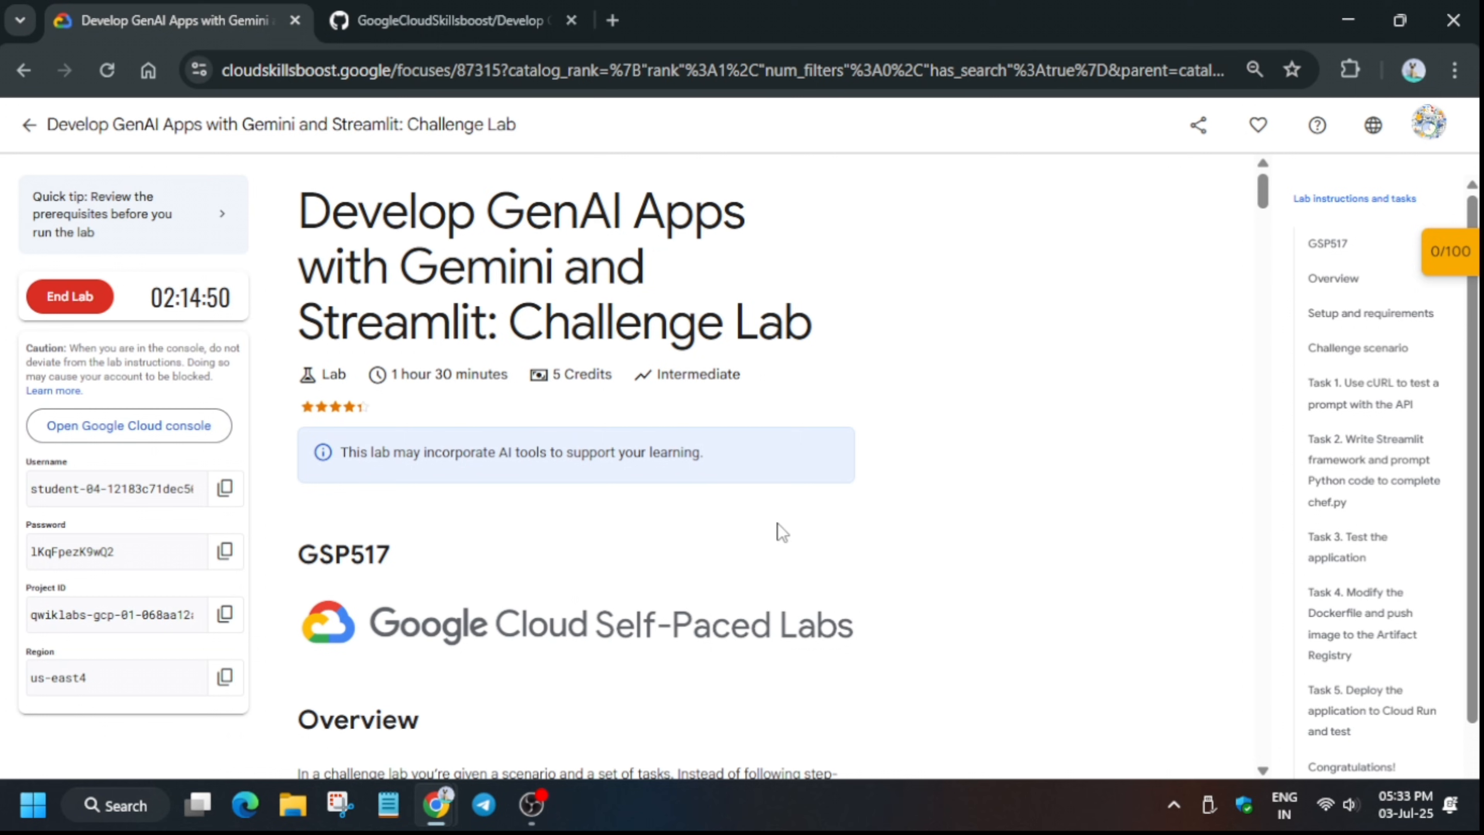
pyautogui.moveTo(234, 590)
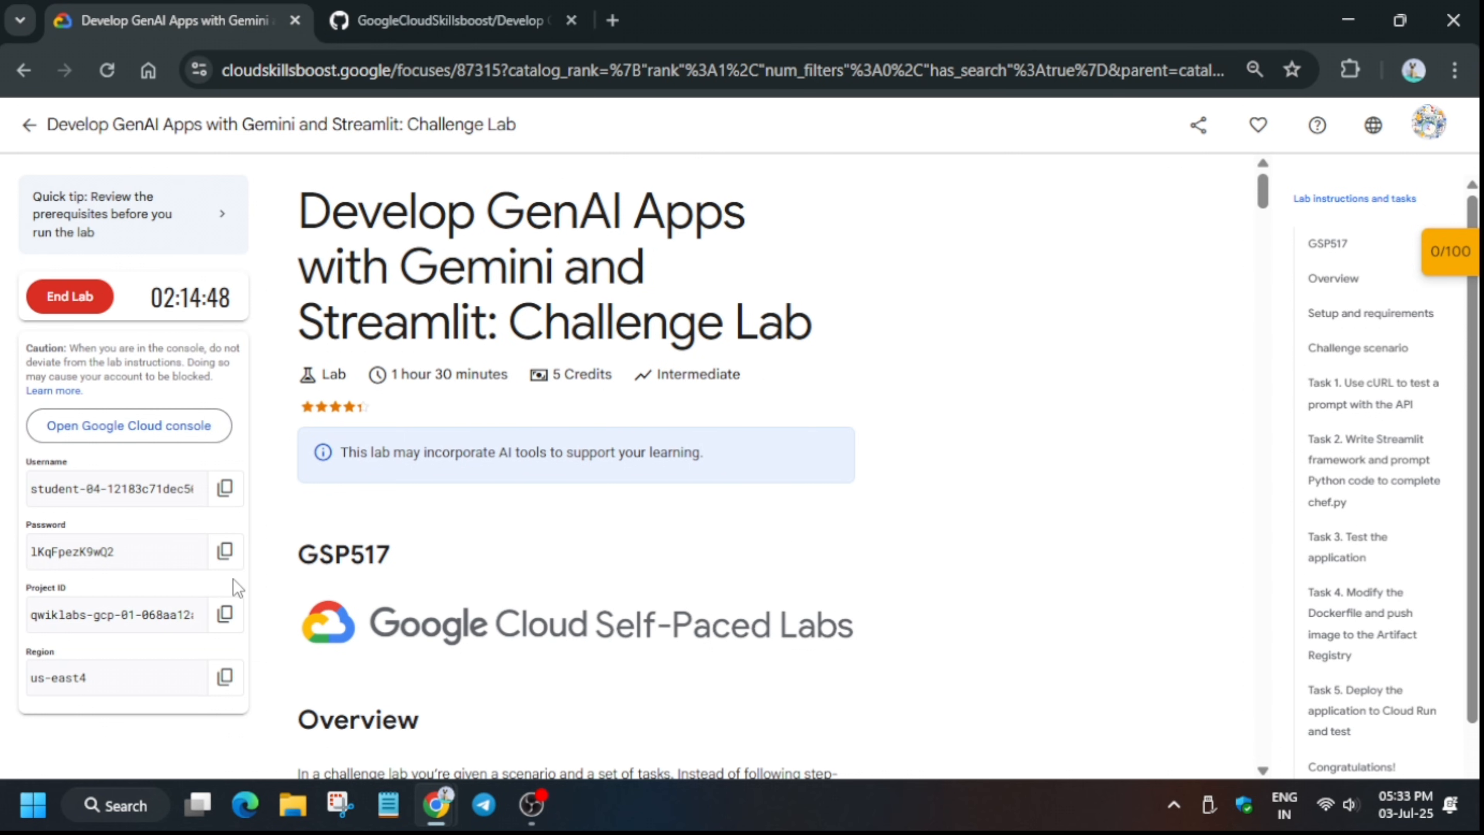
# Acknowledge the new lab account and agree to the Google Cloud Terms of Service.
pyautogui.click(129, 425)
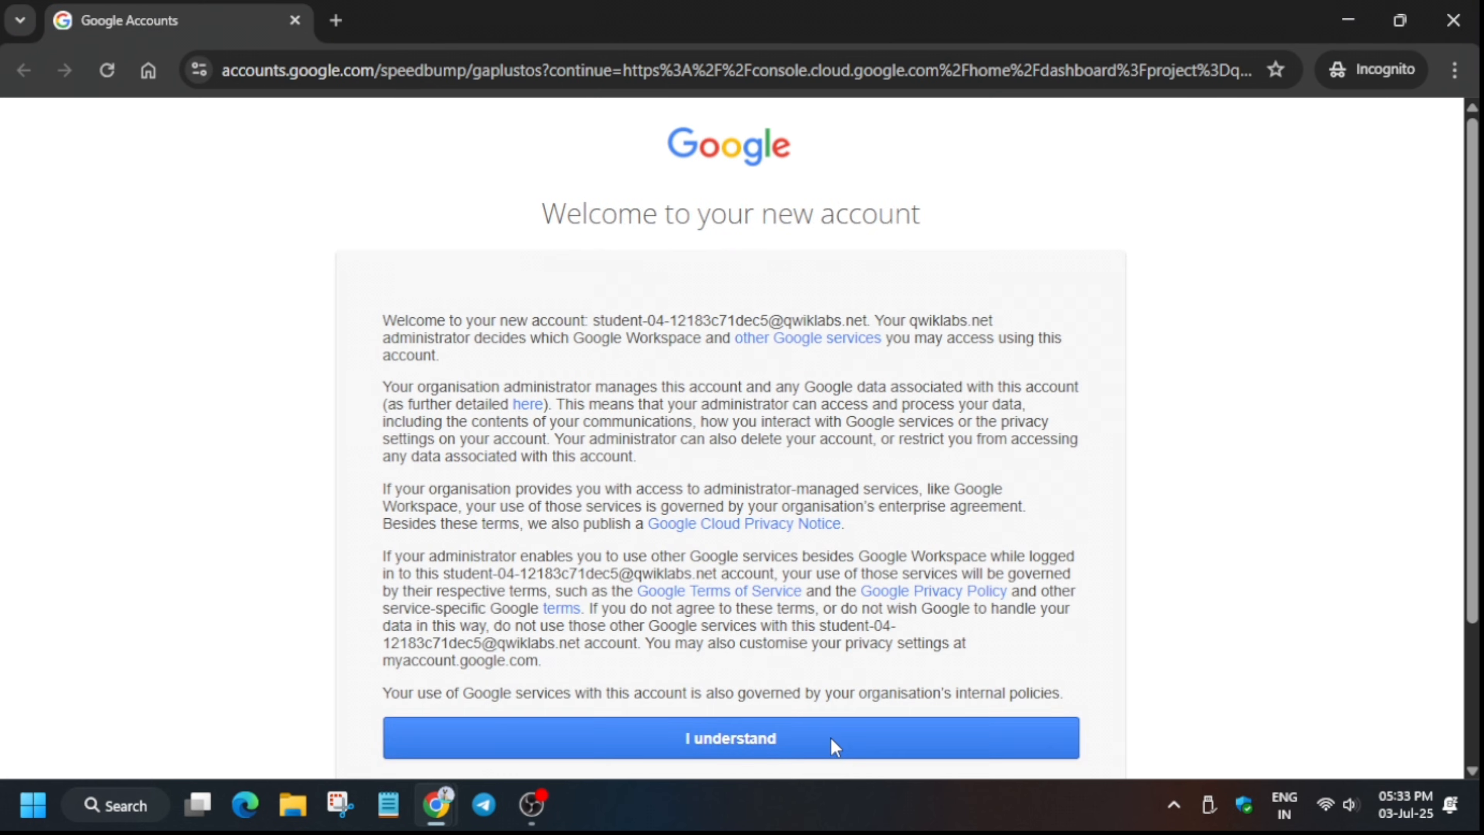
pyautogui.click(731, 748)
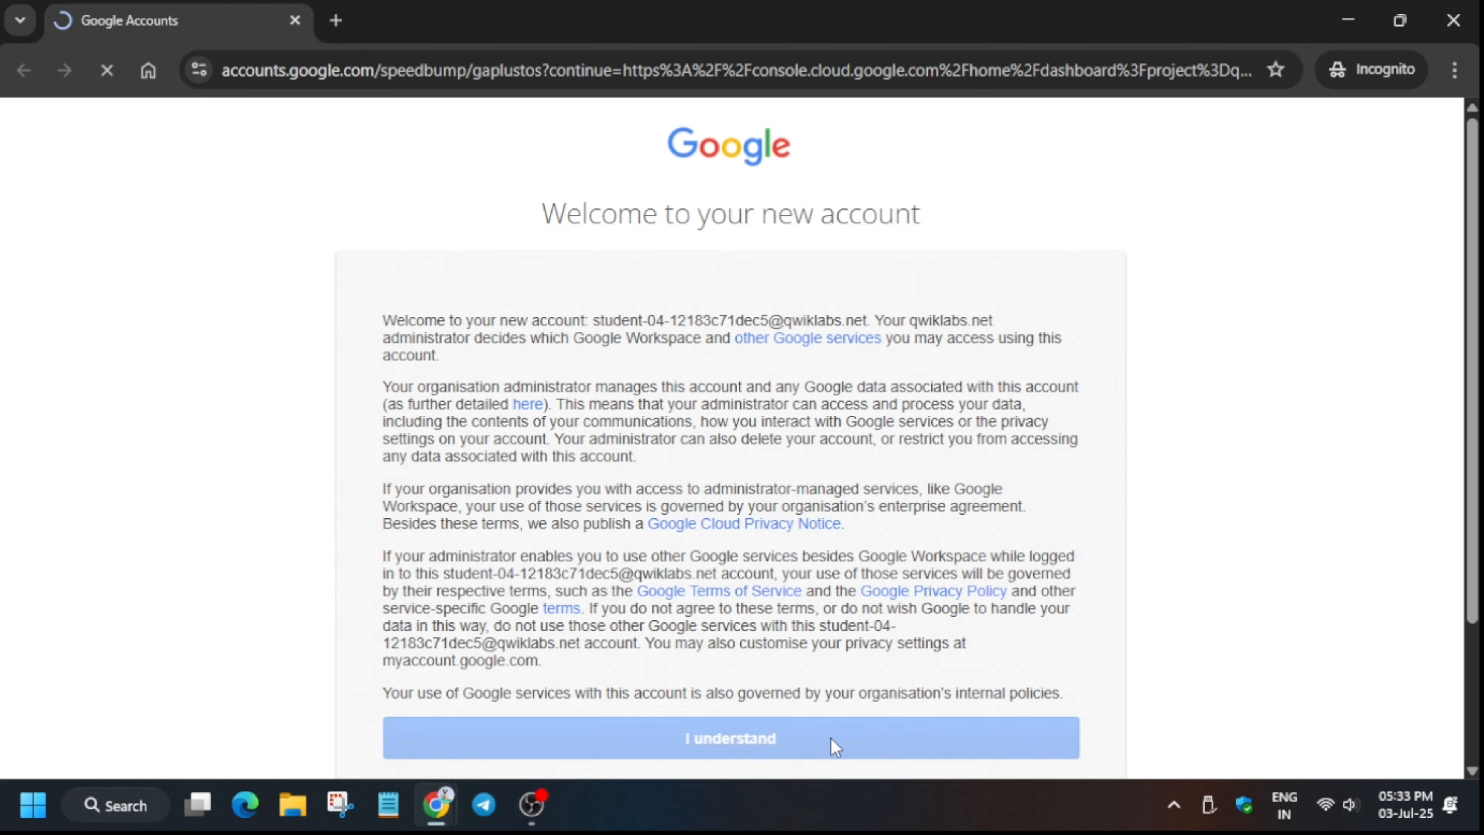
pyautogui.click(730, 738)
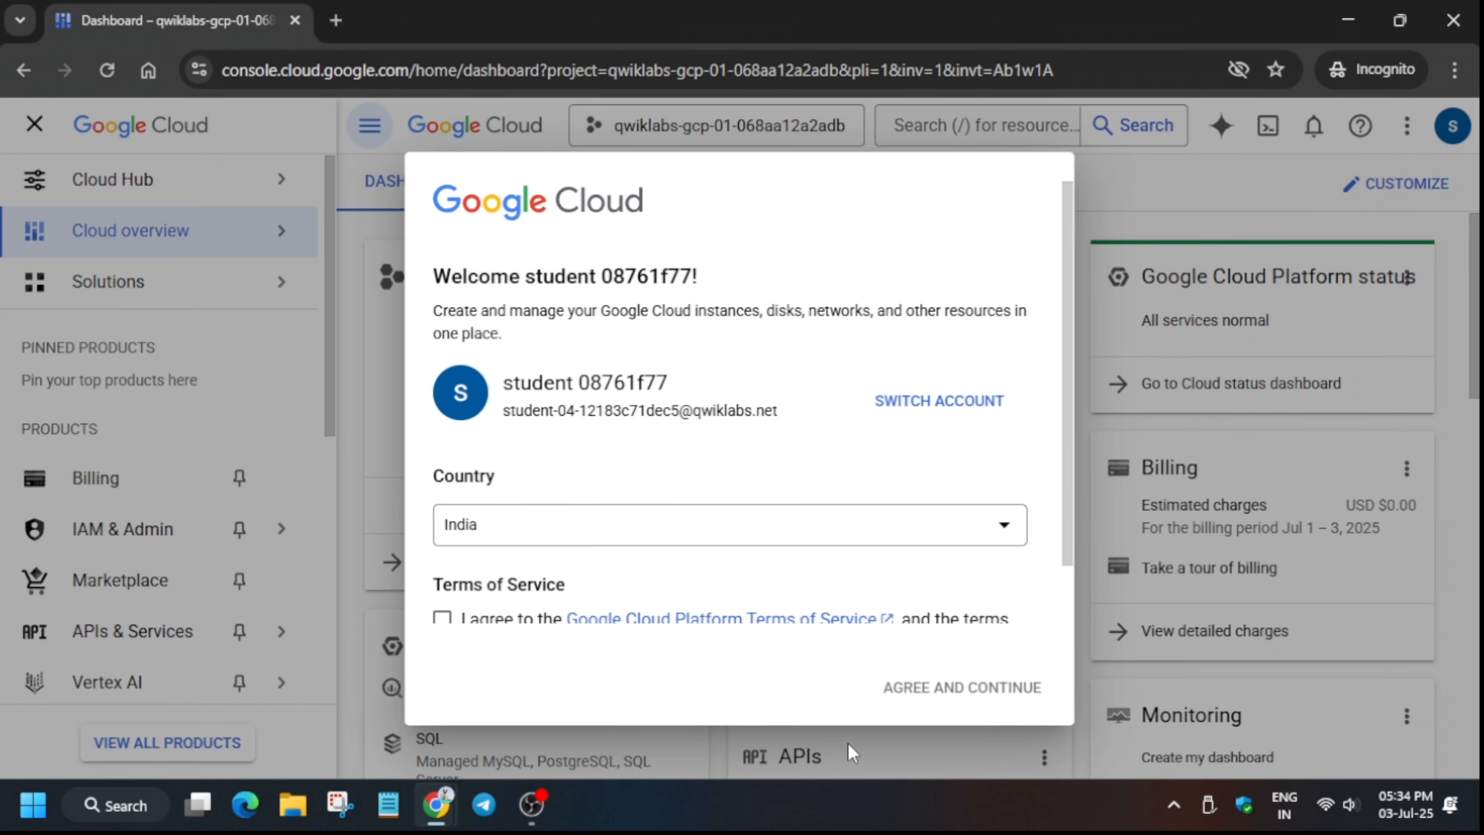
pyautogui.click(441, 606)
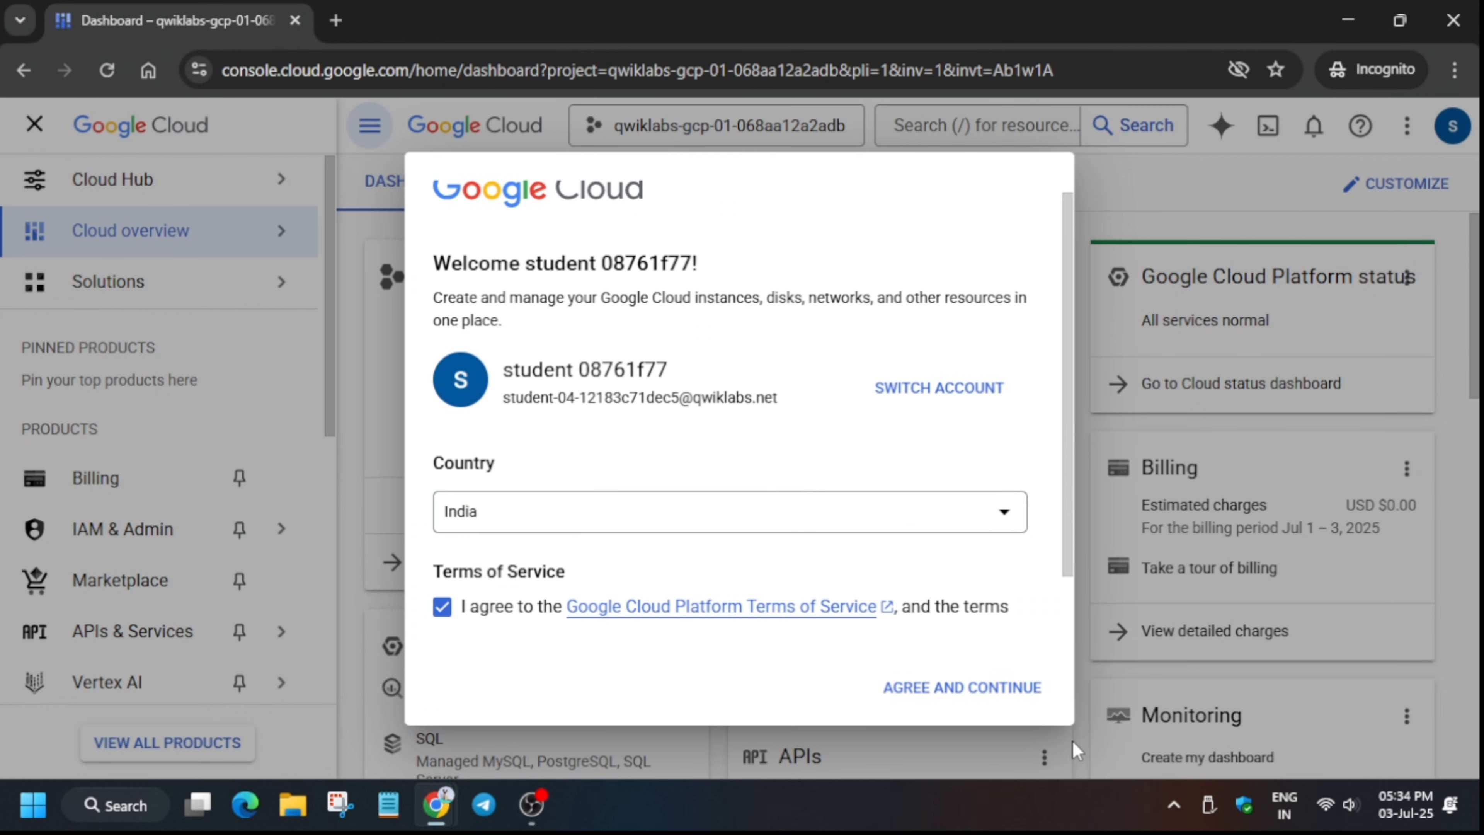
pyautogui.click(961, 688)
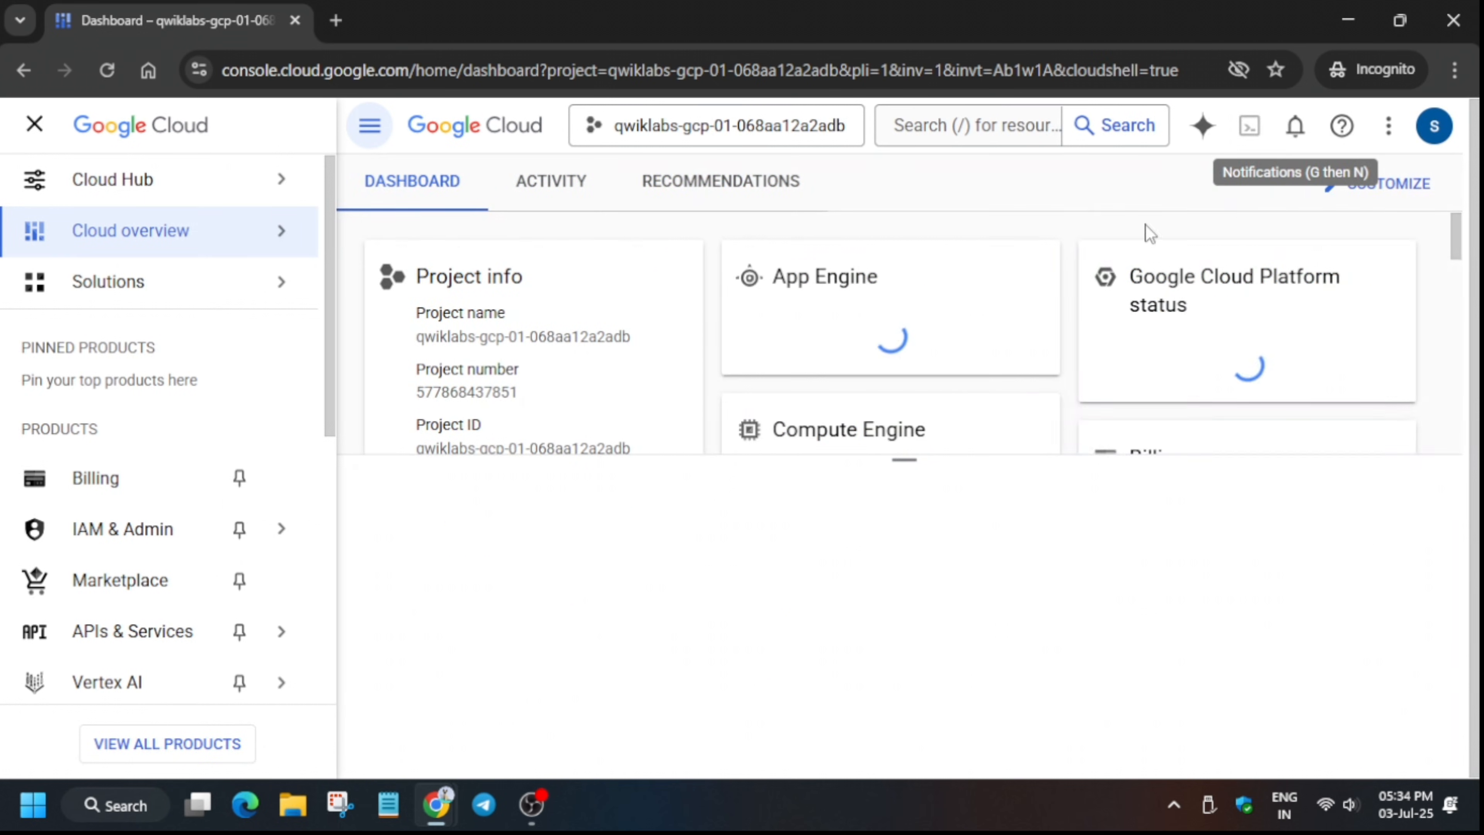
# Start a Cloud Shell session for the lab project.
pyautogui.click(369, 127)
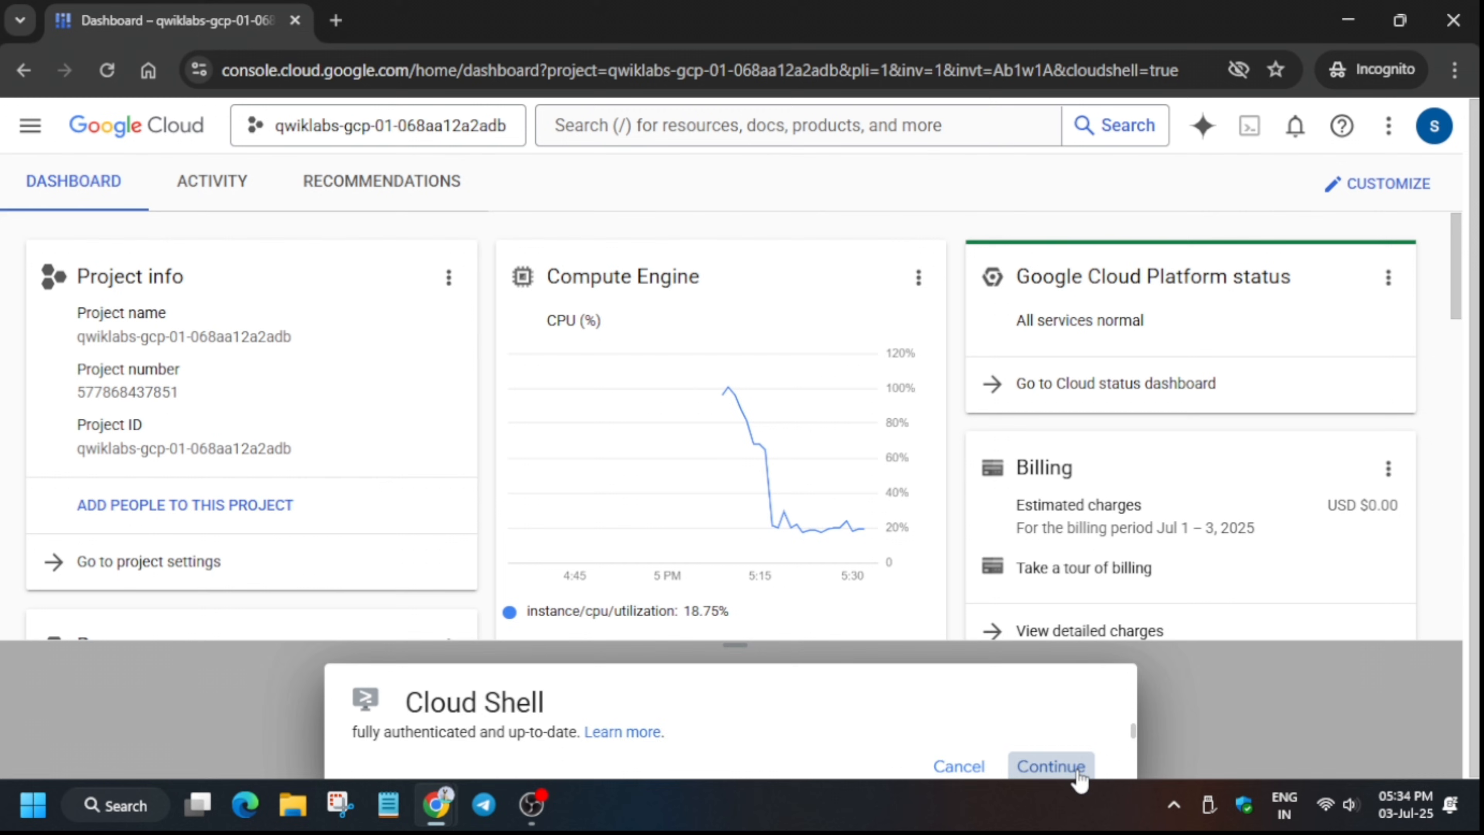
pyautogui.click(1053, 766)
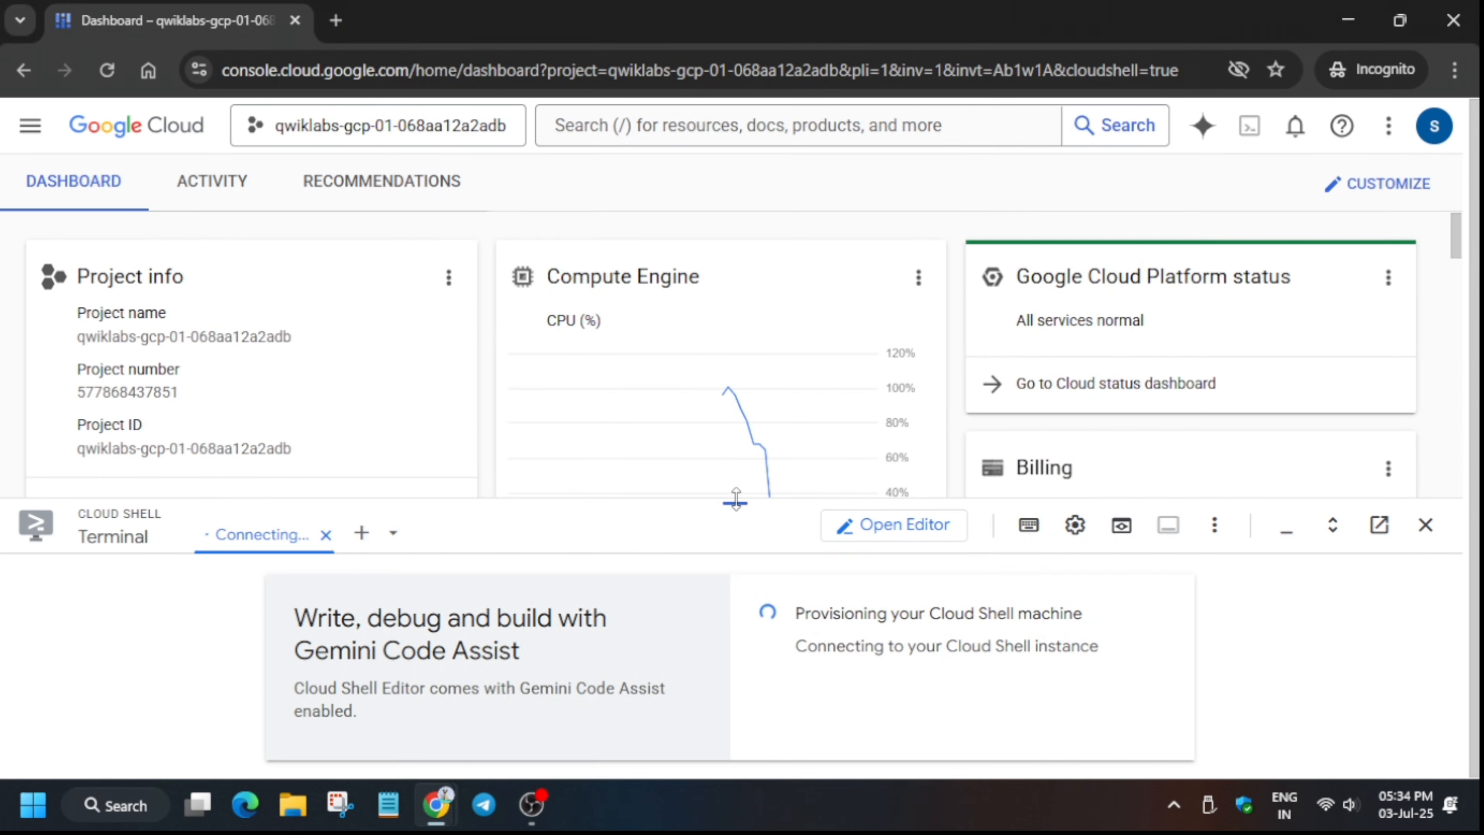
# Navigate to Vertex AI Workbench and dismiss the JupyterLab 4 notice.
pyautogui.click(30, 125)
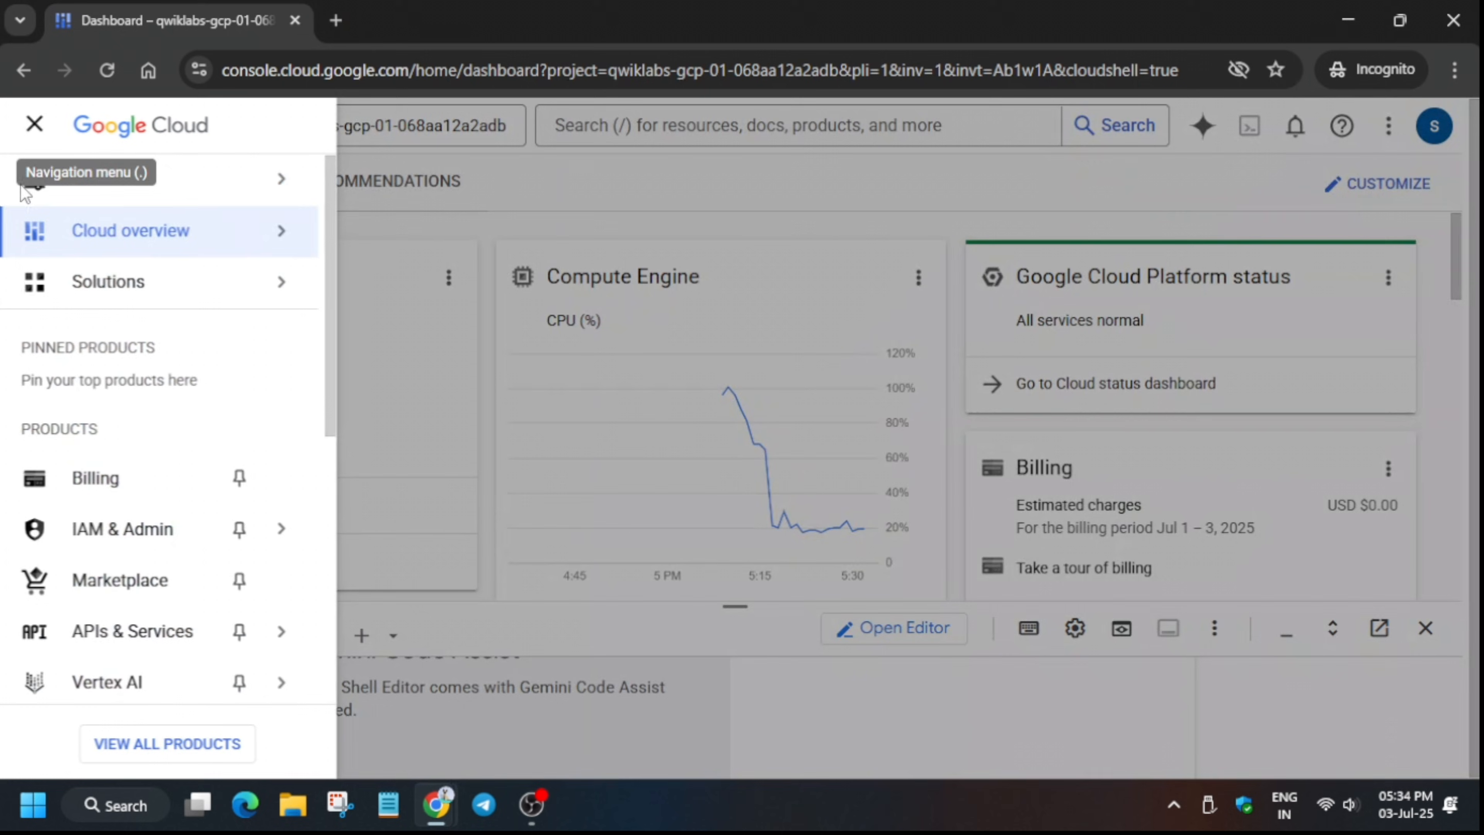
pyautogui.moveTo(89, 573)
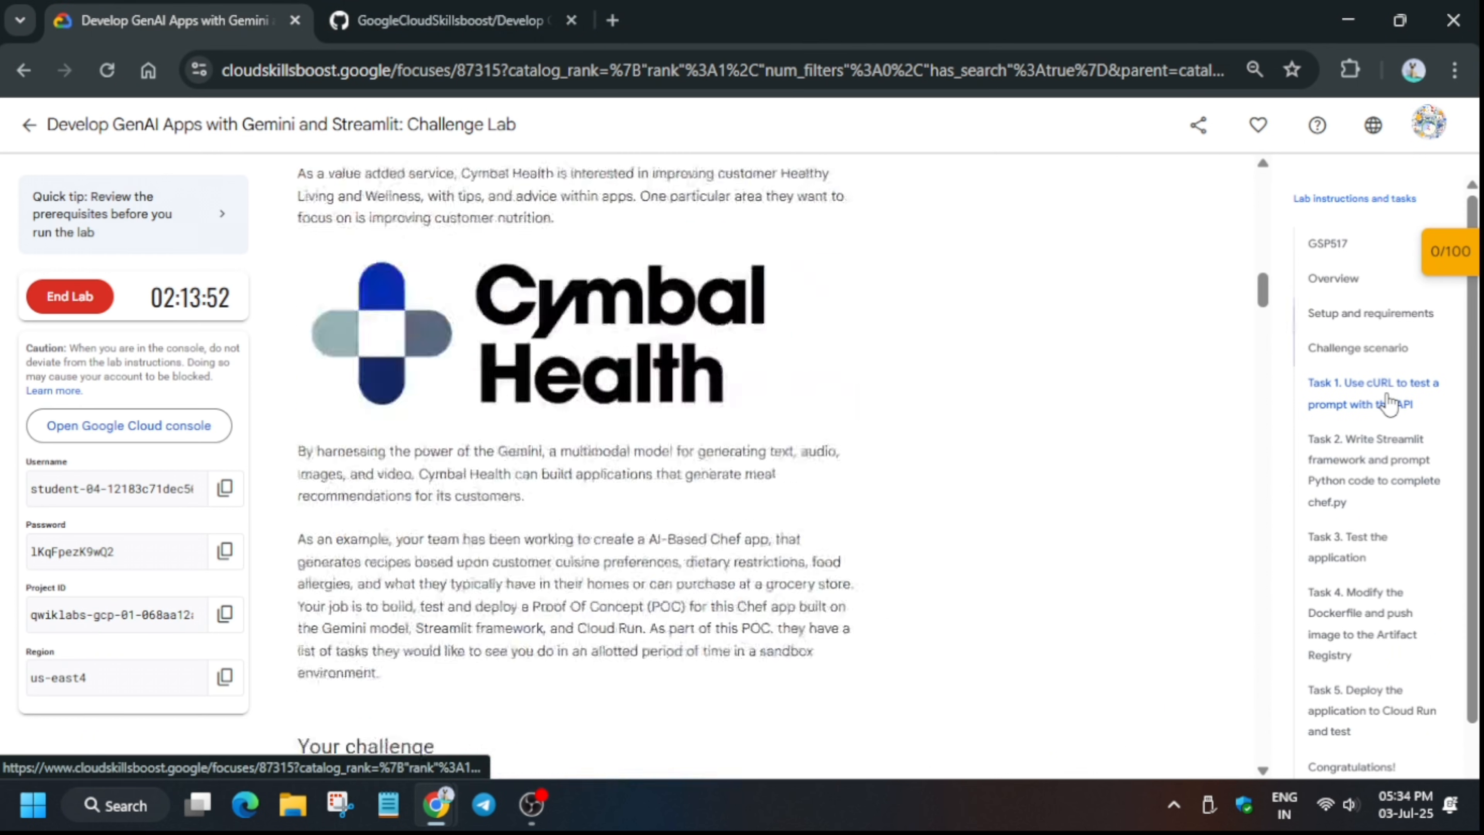
pyautogui.click(1372, 393)
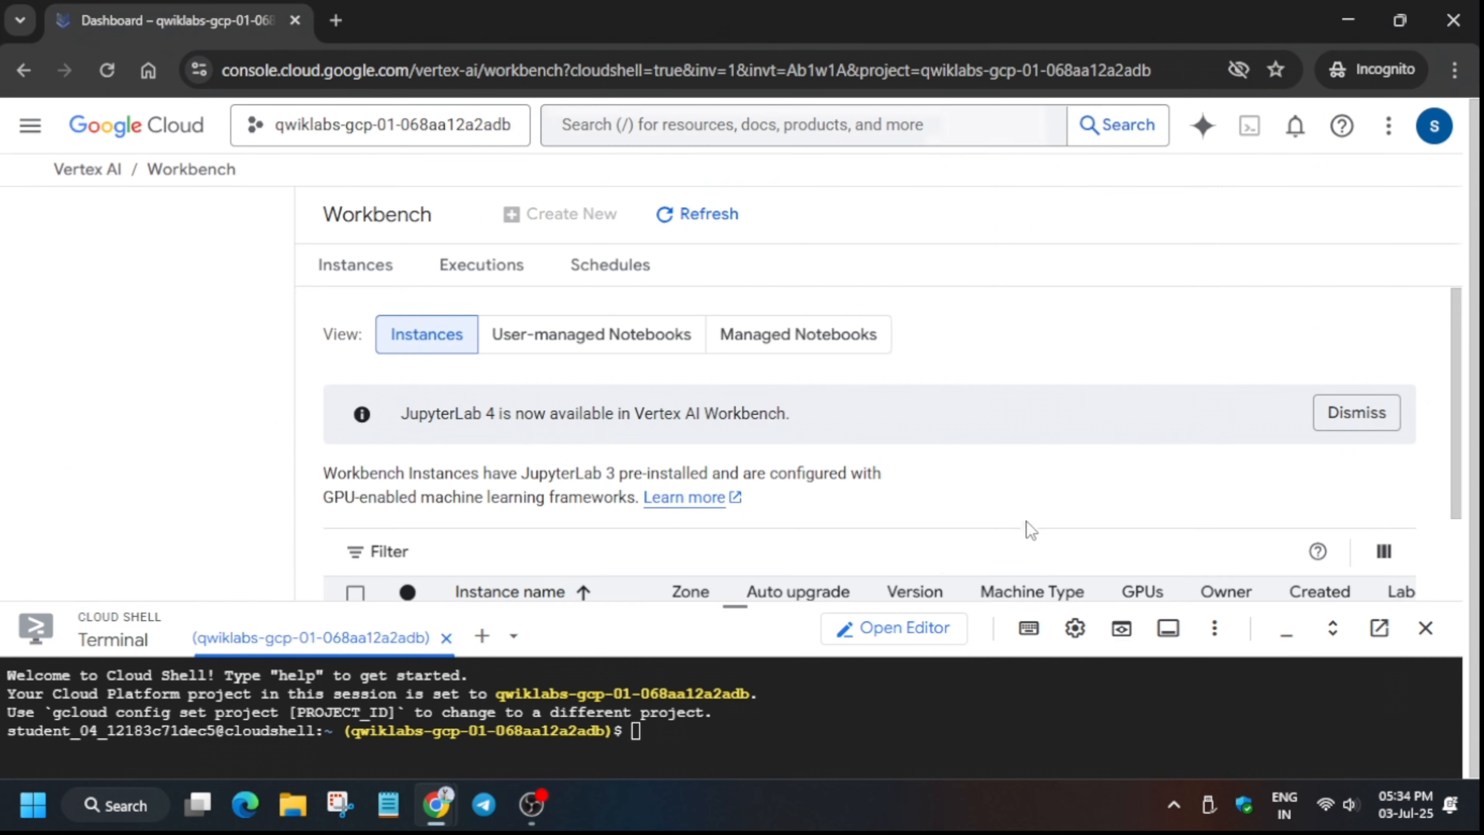
pyautogui.click(28, 125)
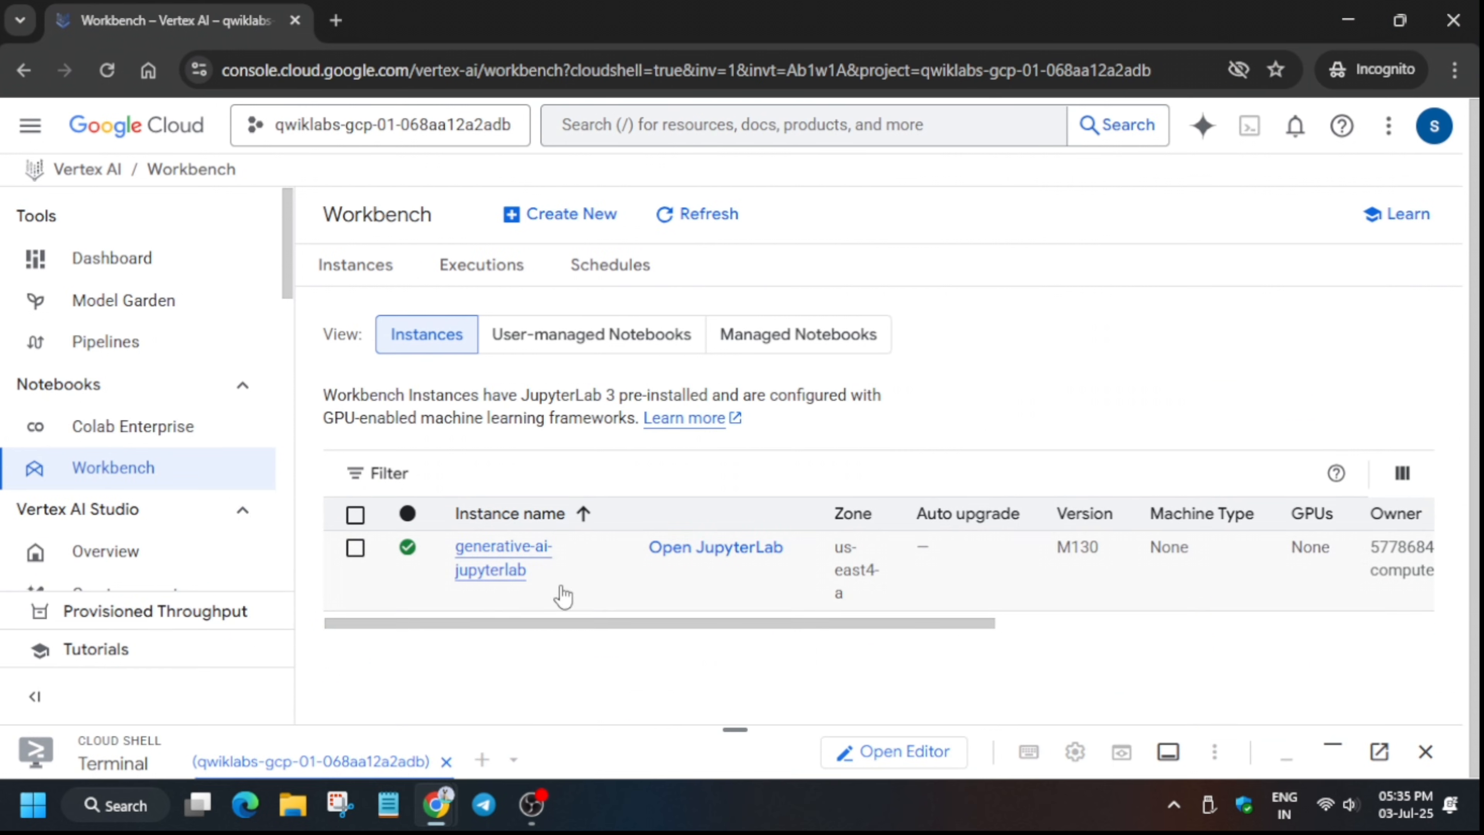
pyautogui.moveTo(355, 558)
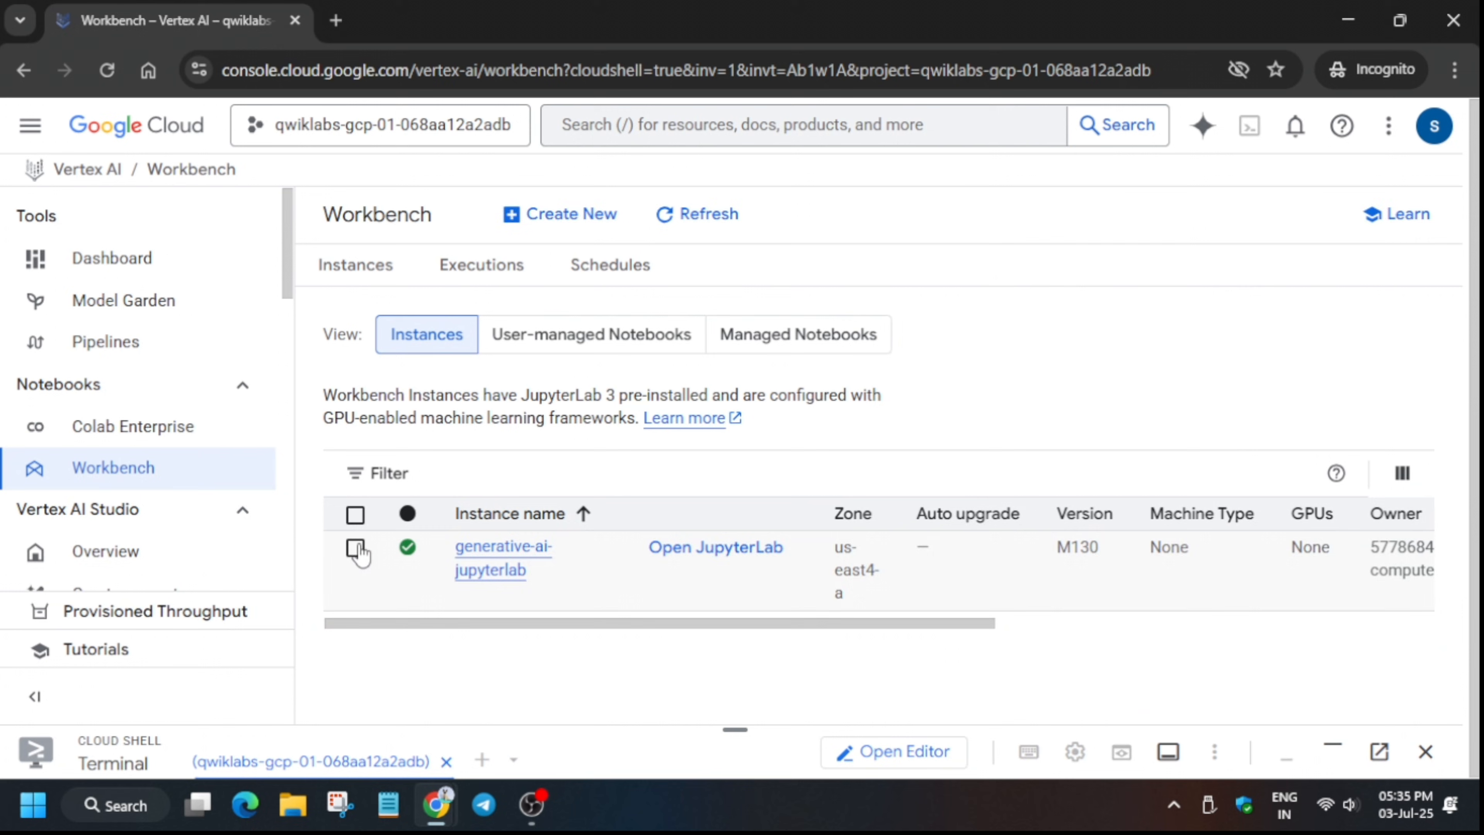
# Reset the generative-ai-jupyterlab instance and deselect it once running again.
pyautogui.click(355, 547)
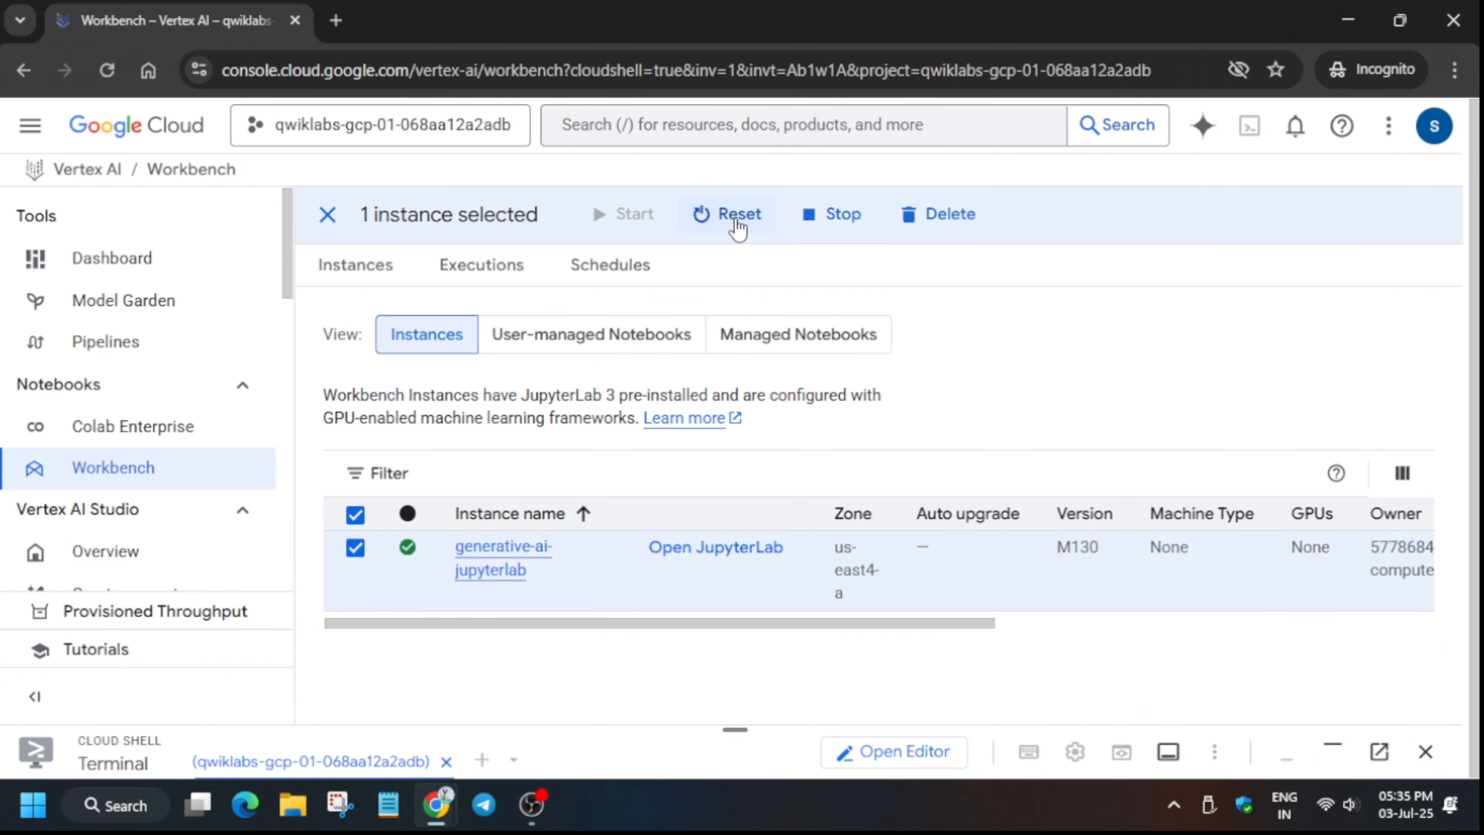
pyautogui.moveTo(735, 243)
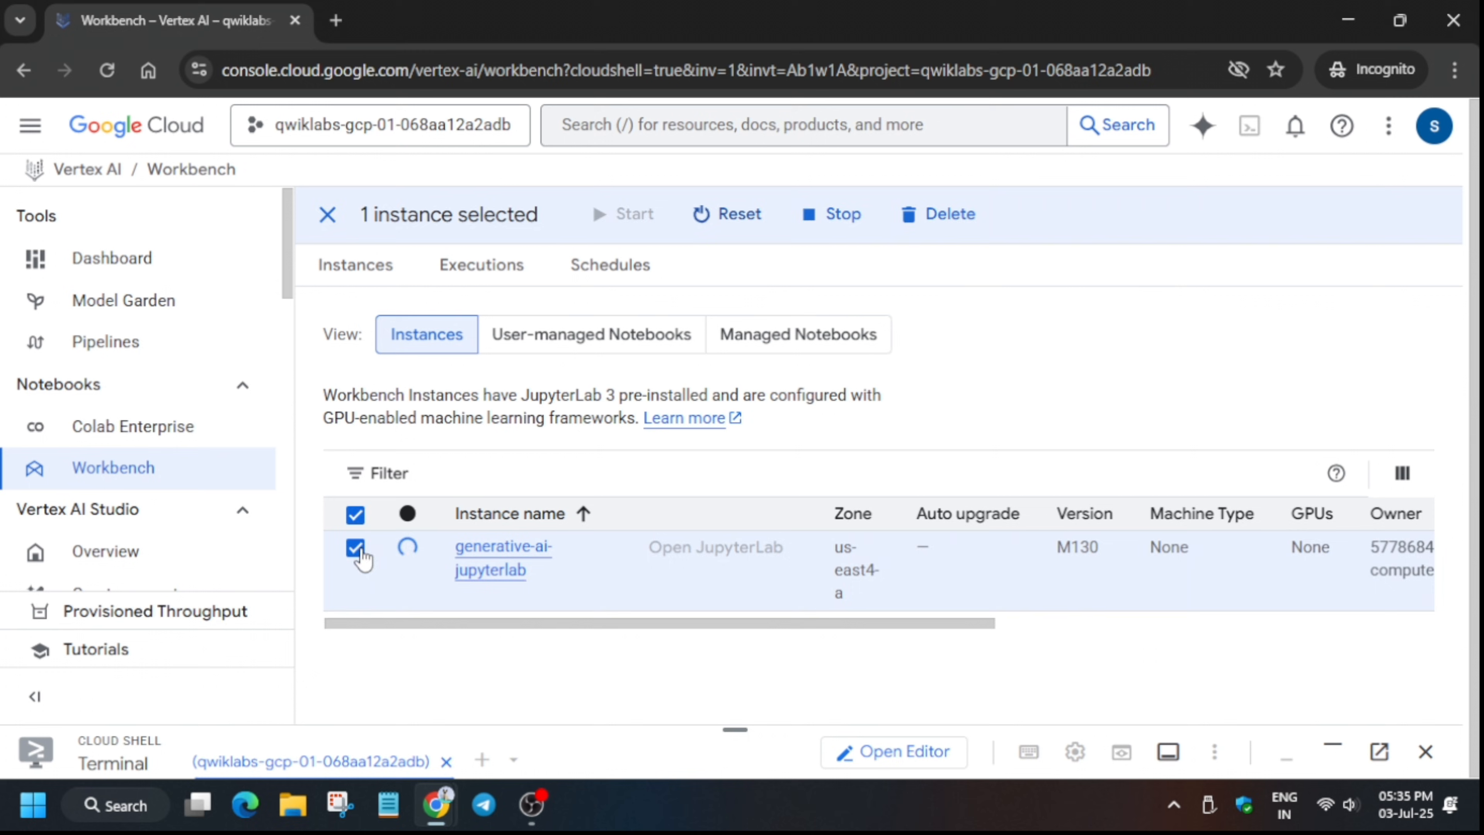
pyautogui.click(356, 547)
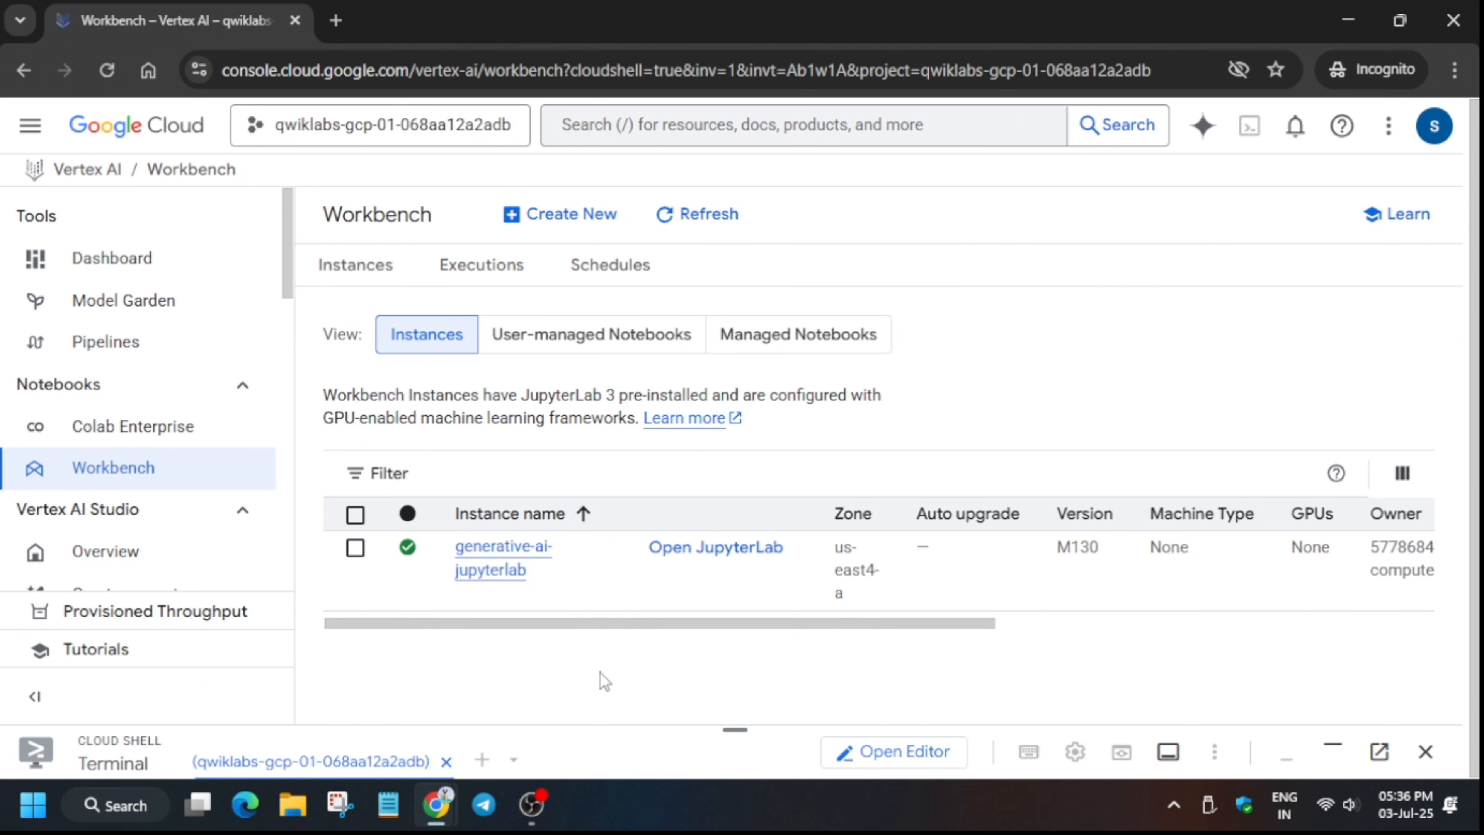
pyautogui.moveTo(681, 689)
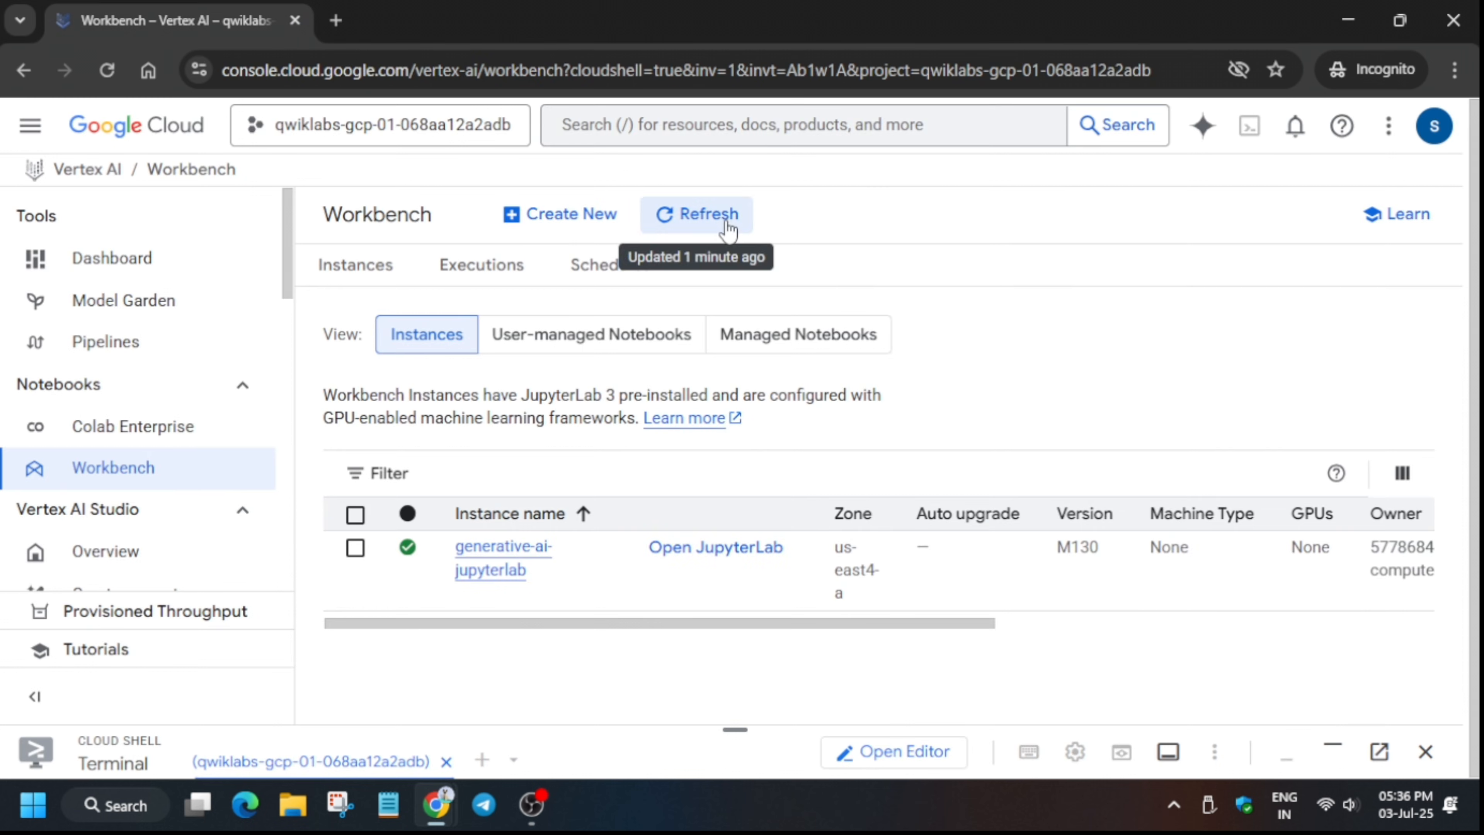
# Refresh the Workbench list and copy the notebook terminal commands from the GitHub guide.
pyautogui.click(702, 215)
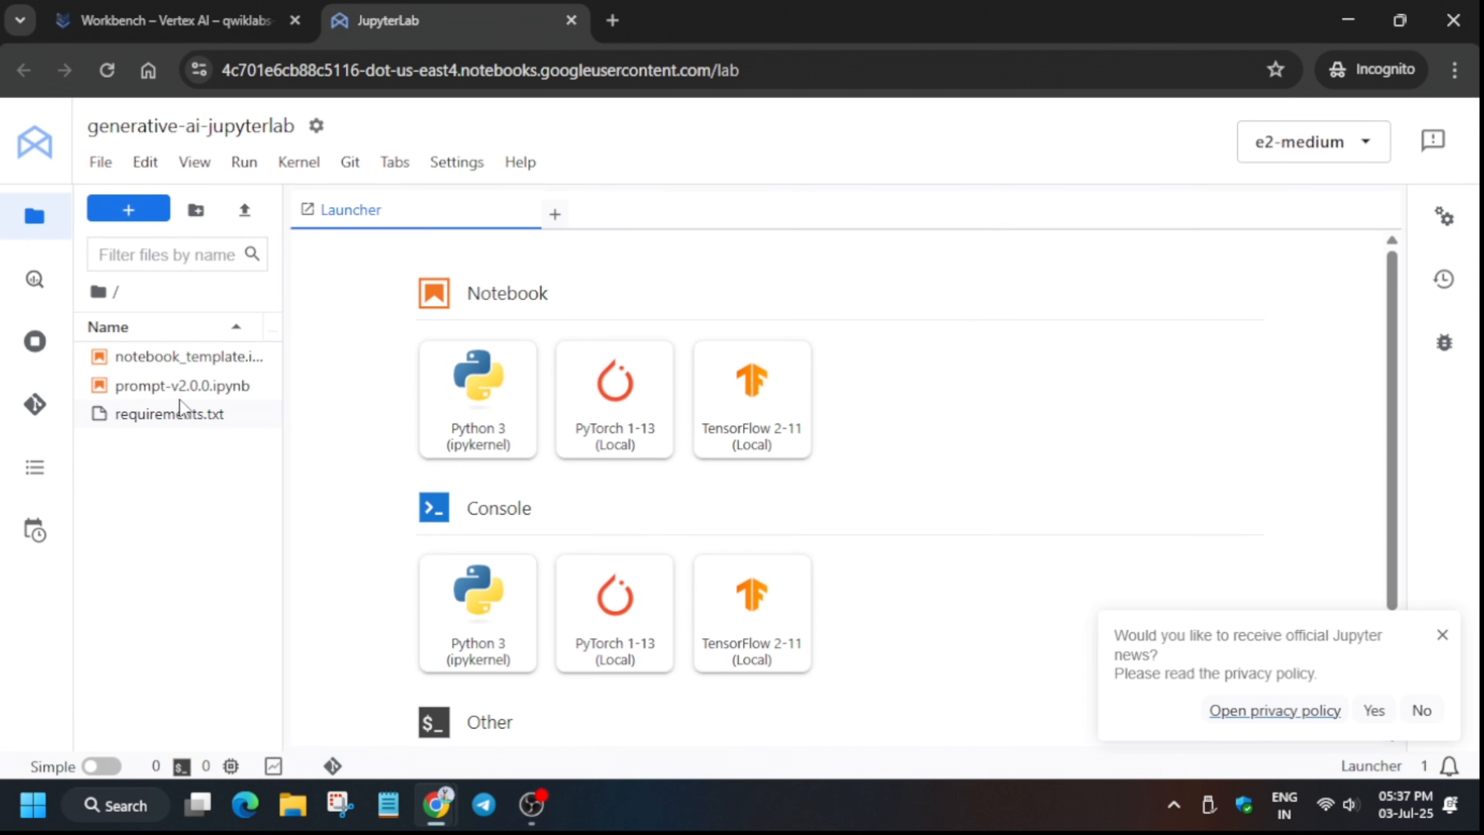
pyautogui.moveTo(367, 564)
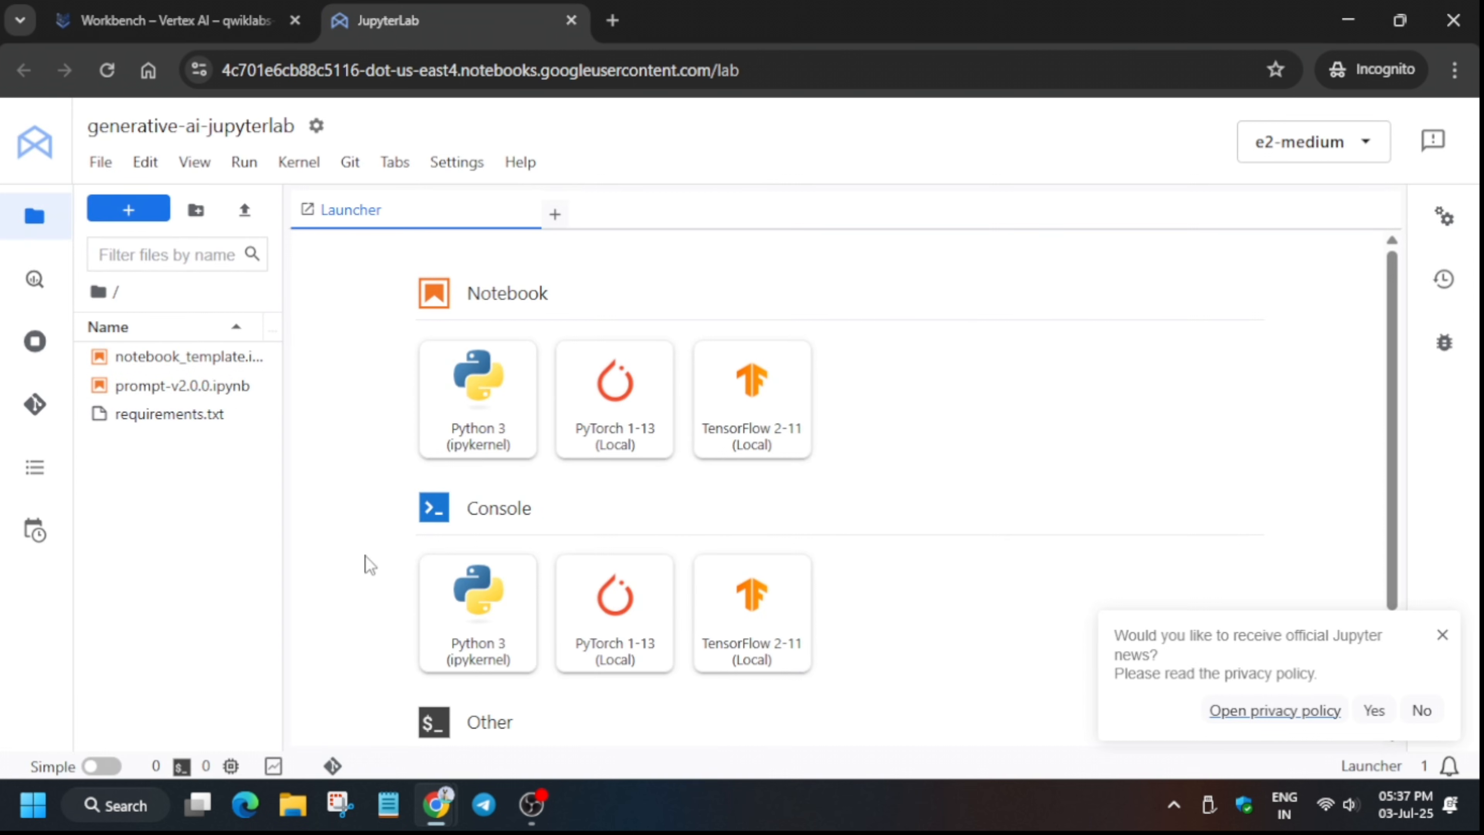
pyautogui.scroll(-3)
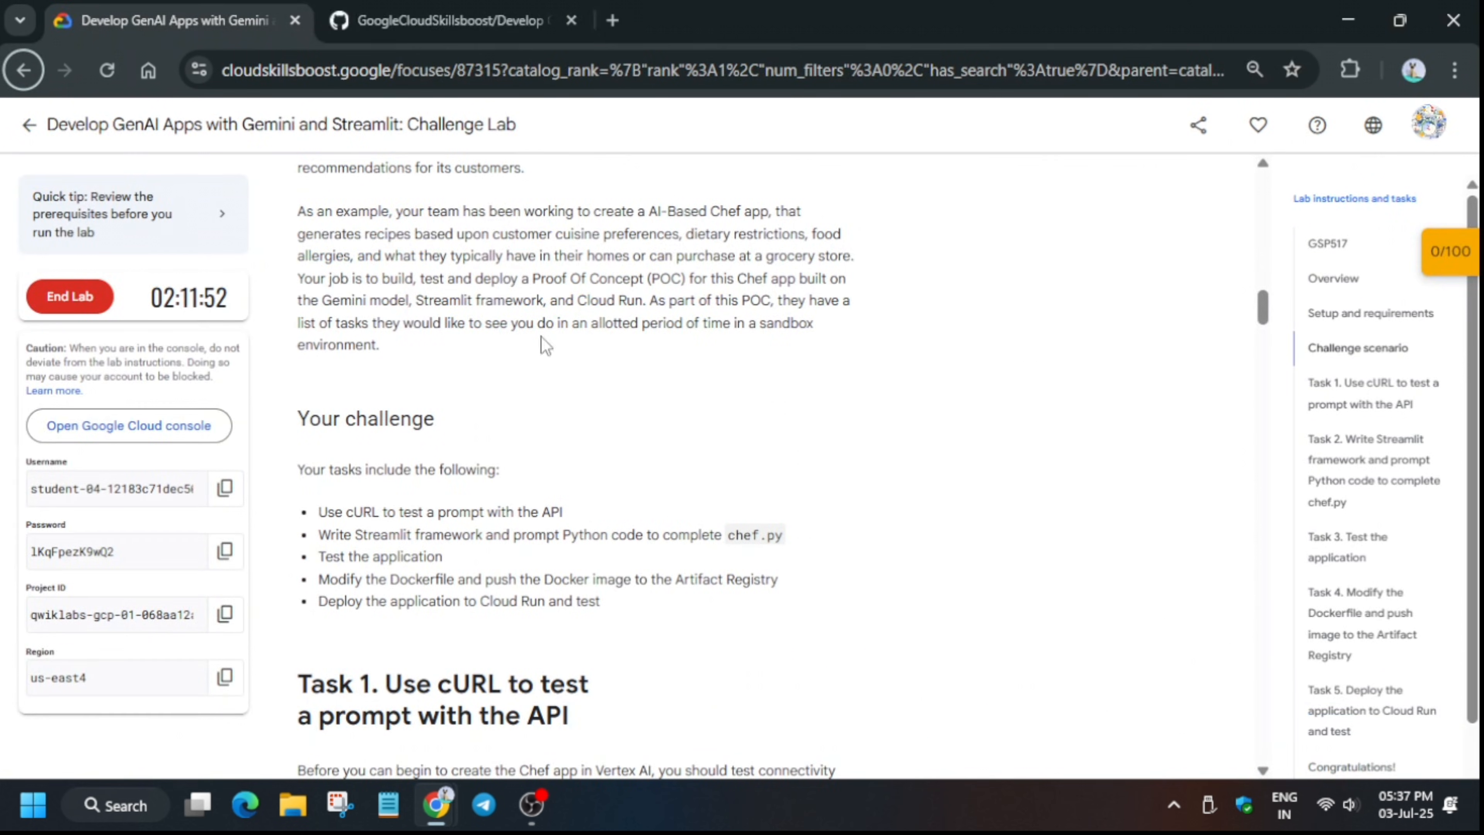
pyautogui.click(445, 20)
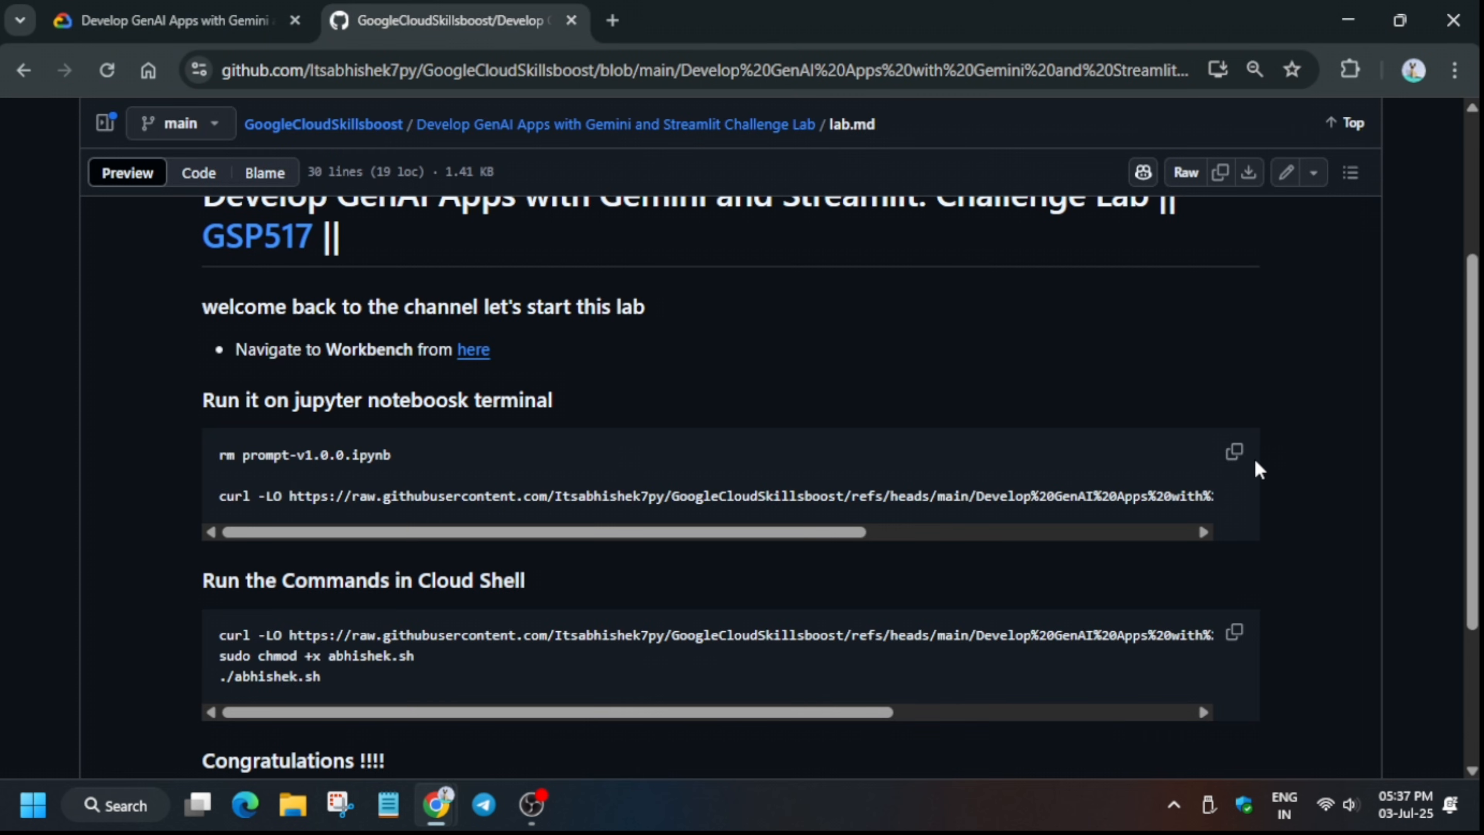
# Run the guide's rm and curl commands in the JupyterLab terminal to download prompt-v1.0.0.ipynb.
pyautogui.click(1234, 452)
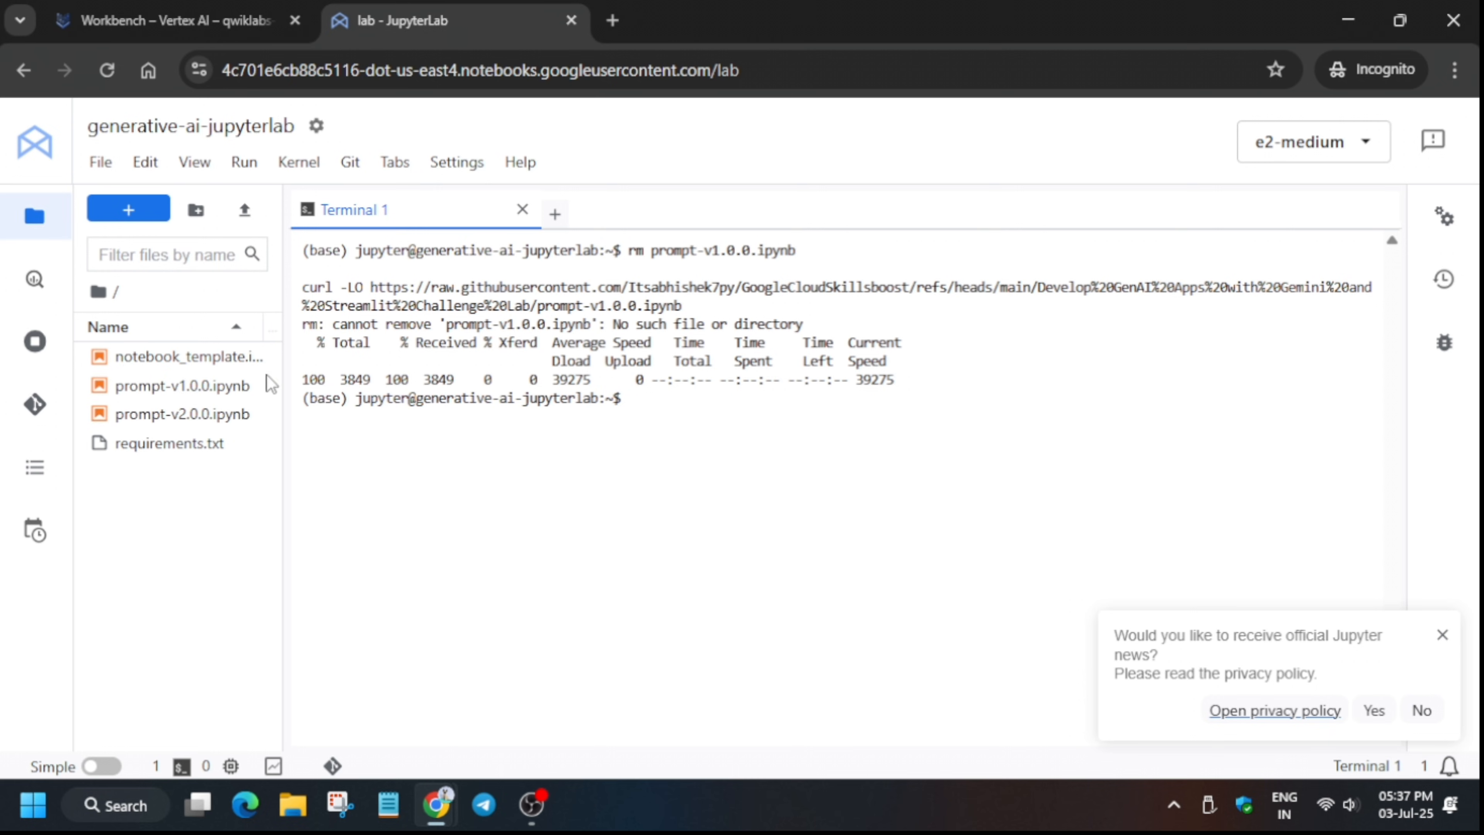
# Open prompt-v1.0.0.ipynb with the Python 3 (ipykernel) kernel.
pyautogui.doubleClick(168, 387)
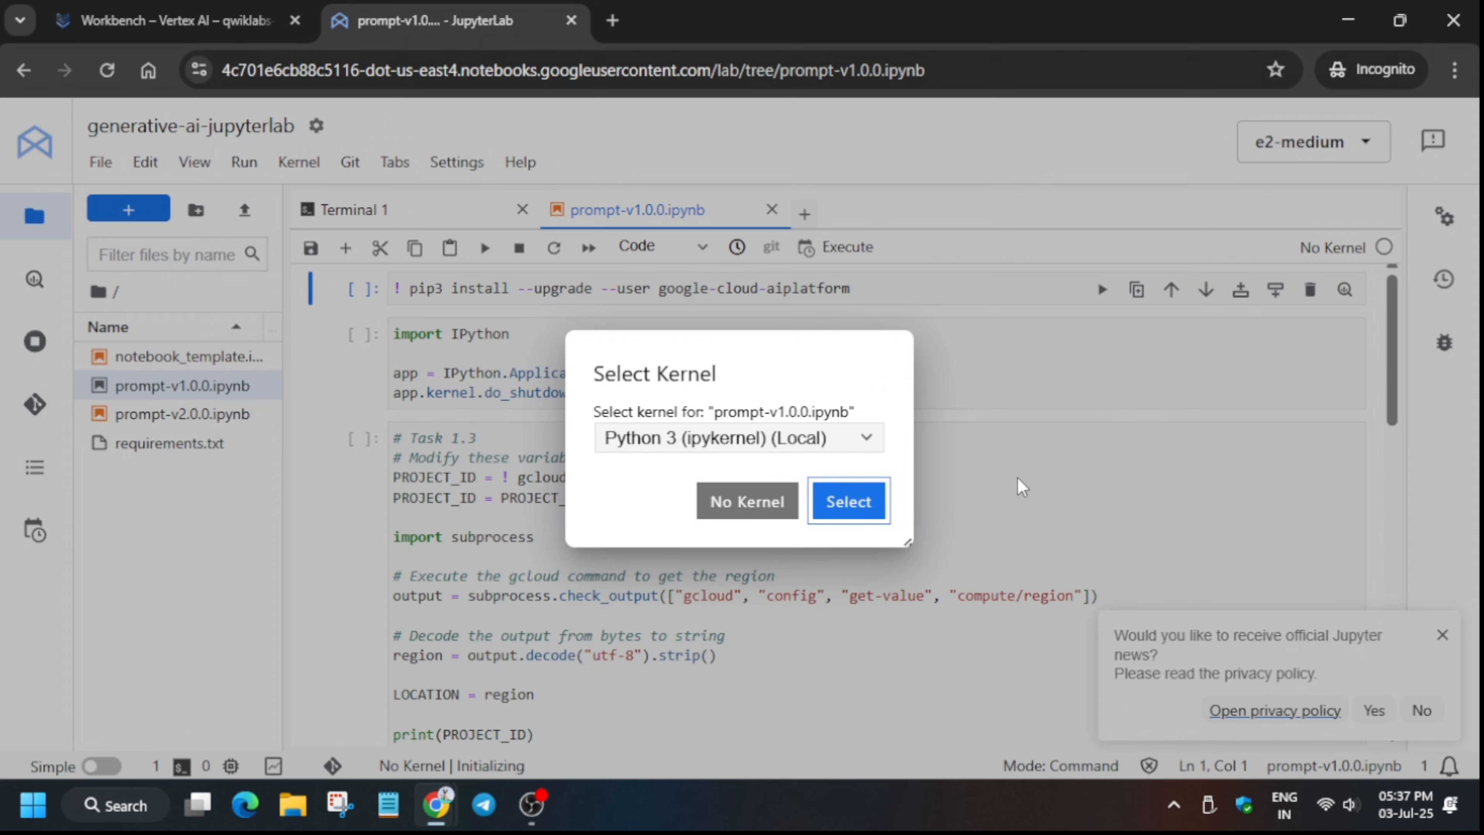
pyautogui.click(849, 501)
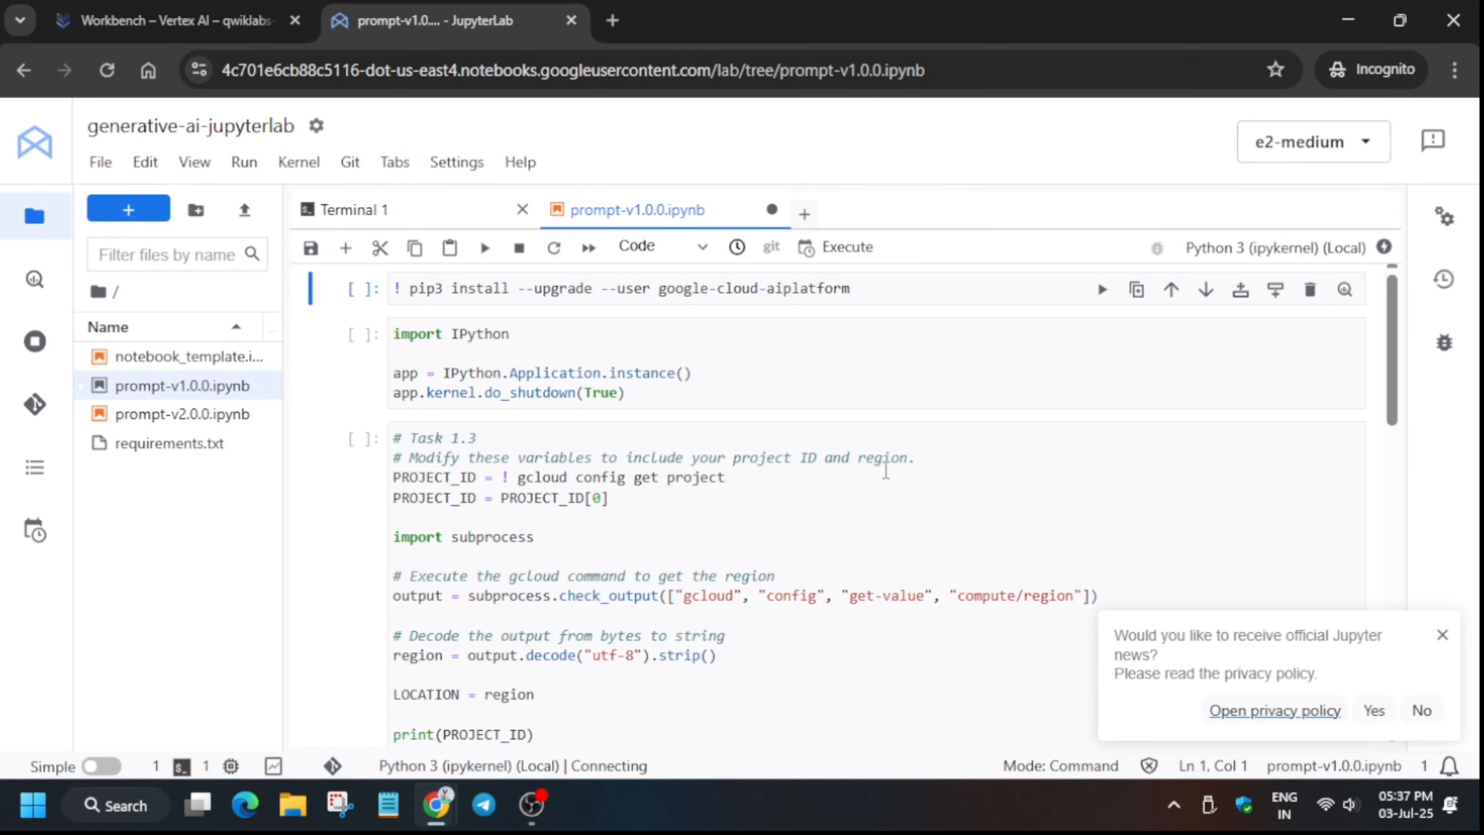
pyautogui.moveTo(1399, 228)
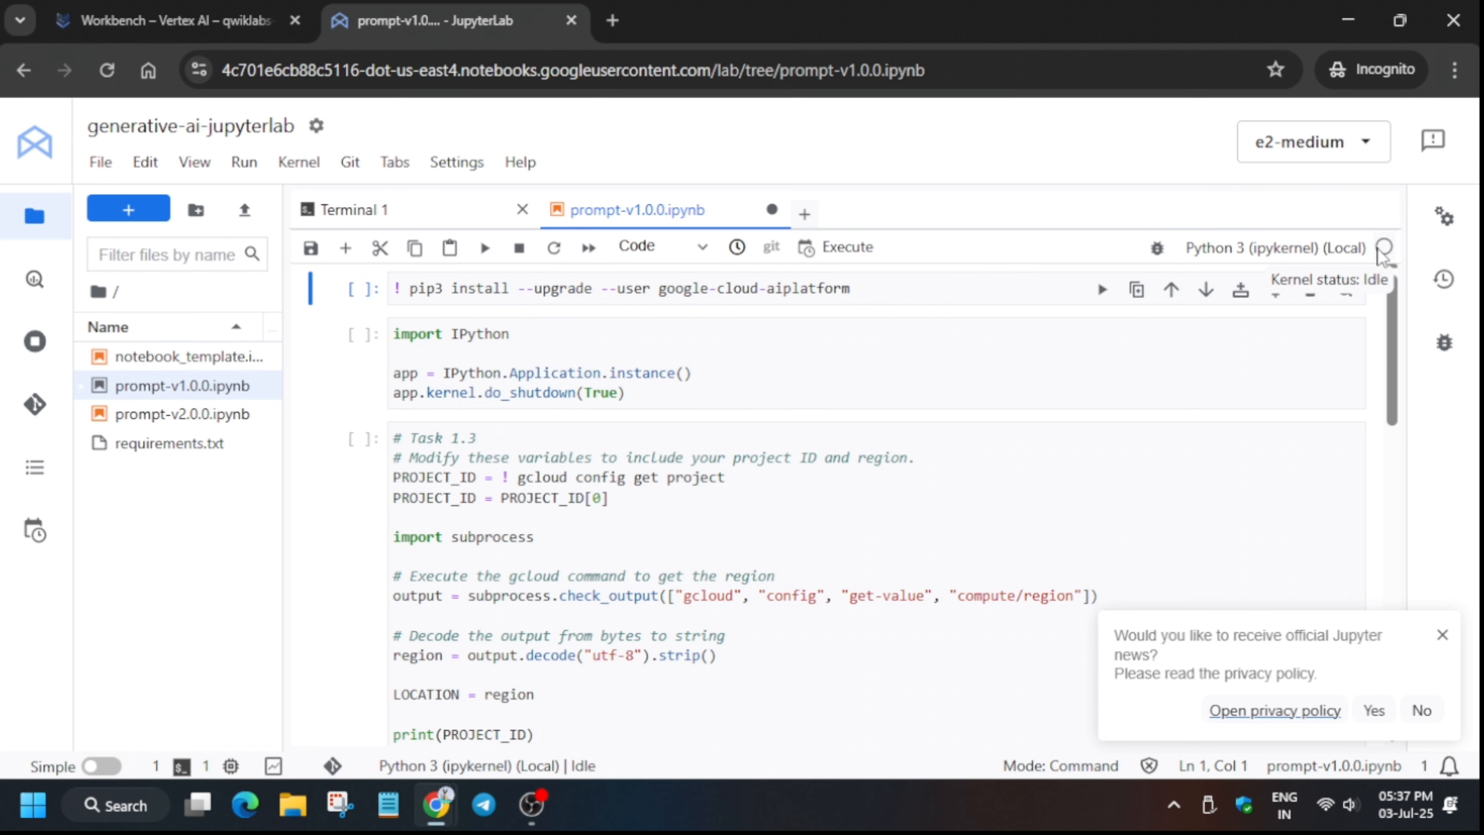
# Run the pip install and kernel restart cells, accepting the Kernel Restarting notice.
pyautogui.click(481, 288)
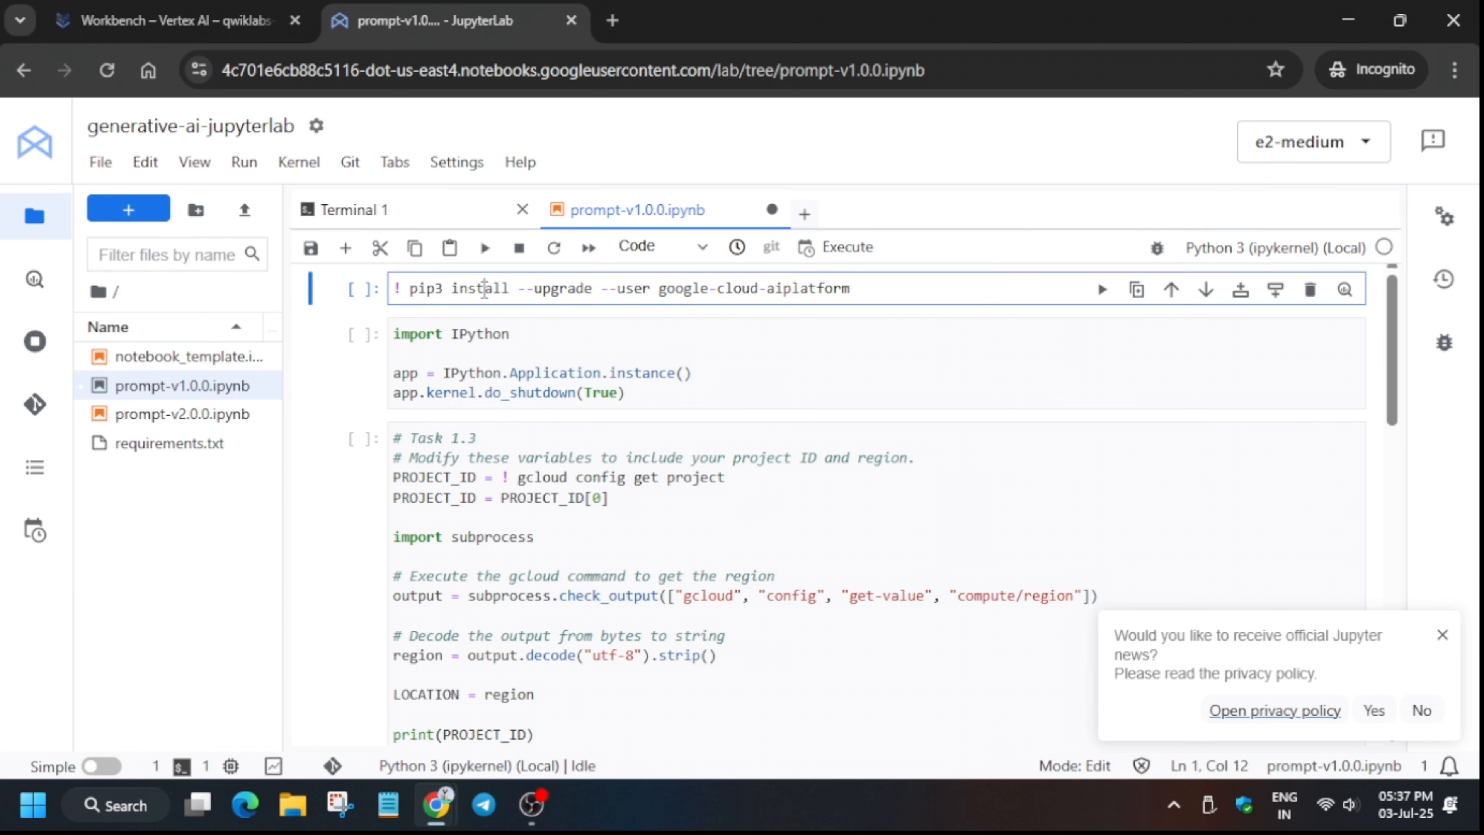
pyautogui.click(483, 247)
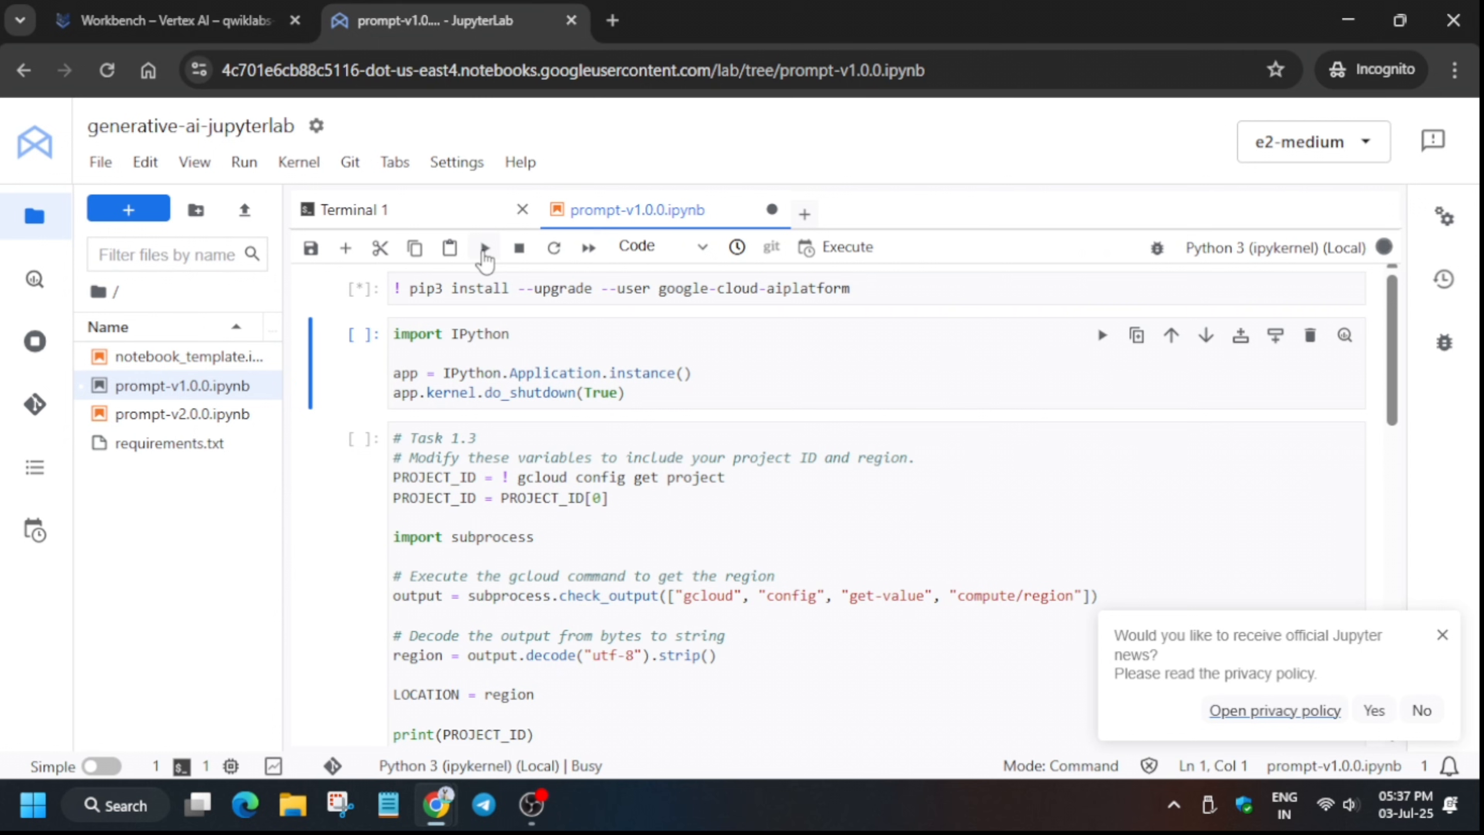
pyautogui.click(483, 248)
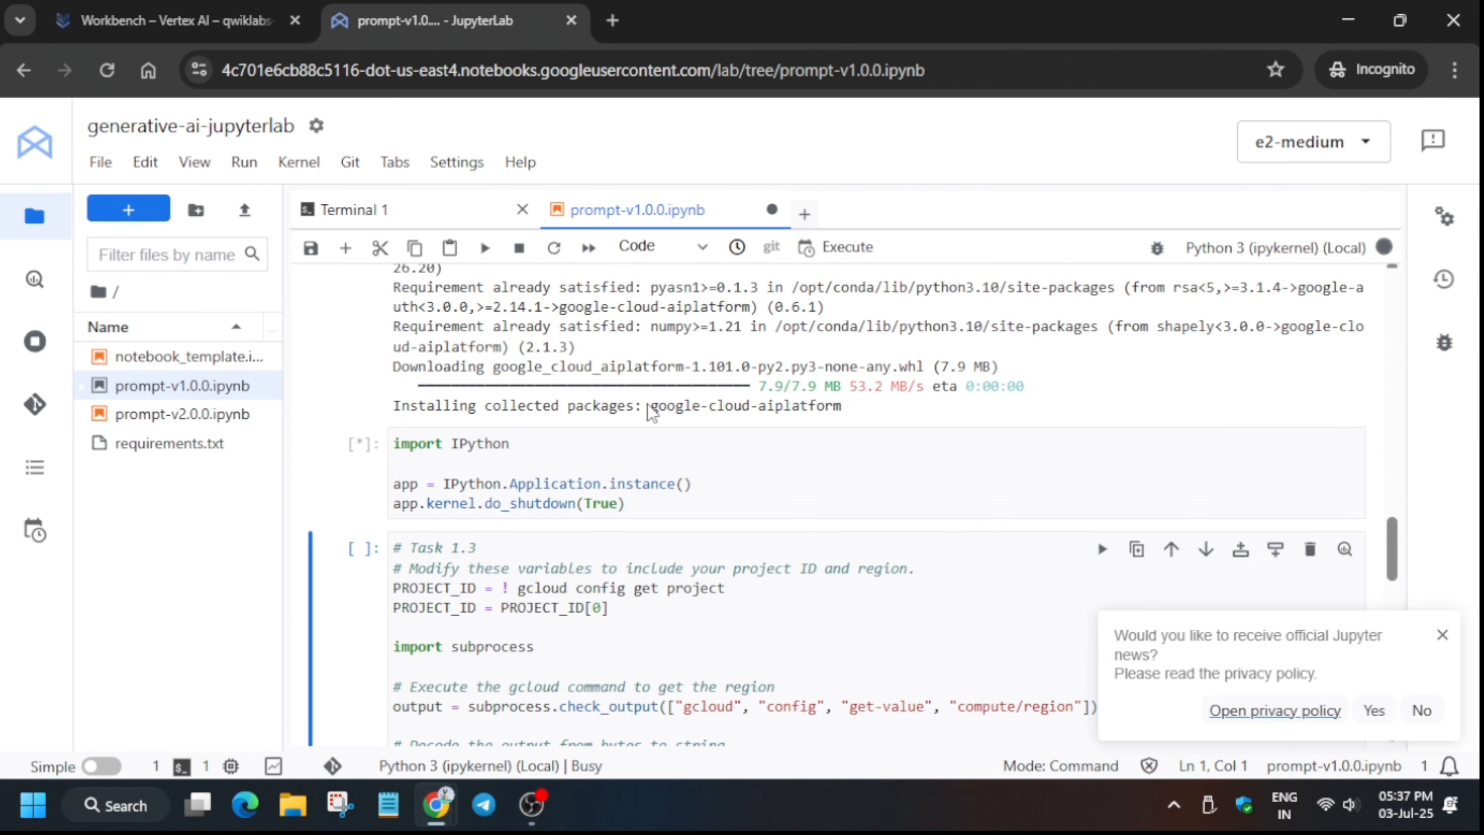
pyautogui.click(423, 443)
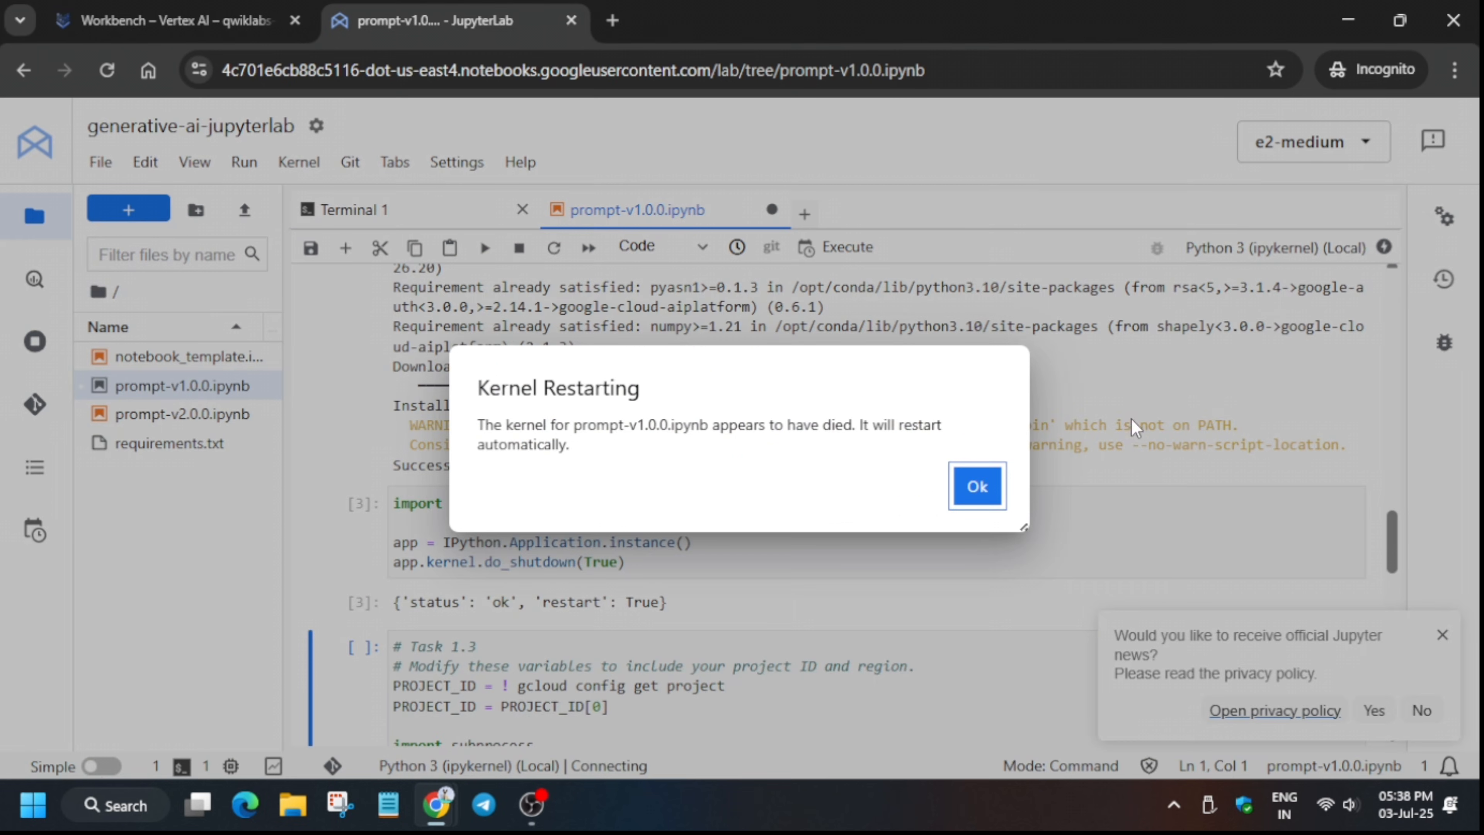
pyautogui.click(977, 486)
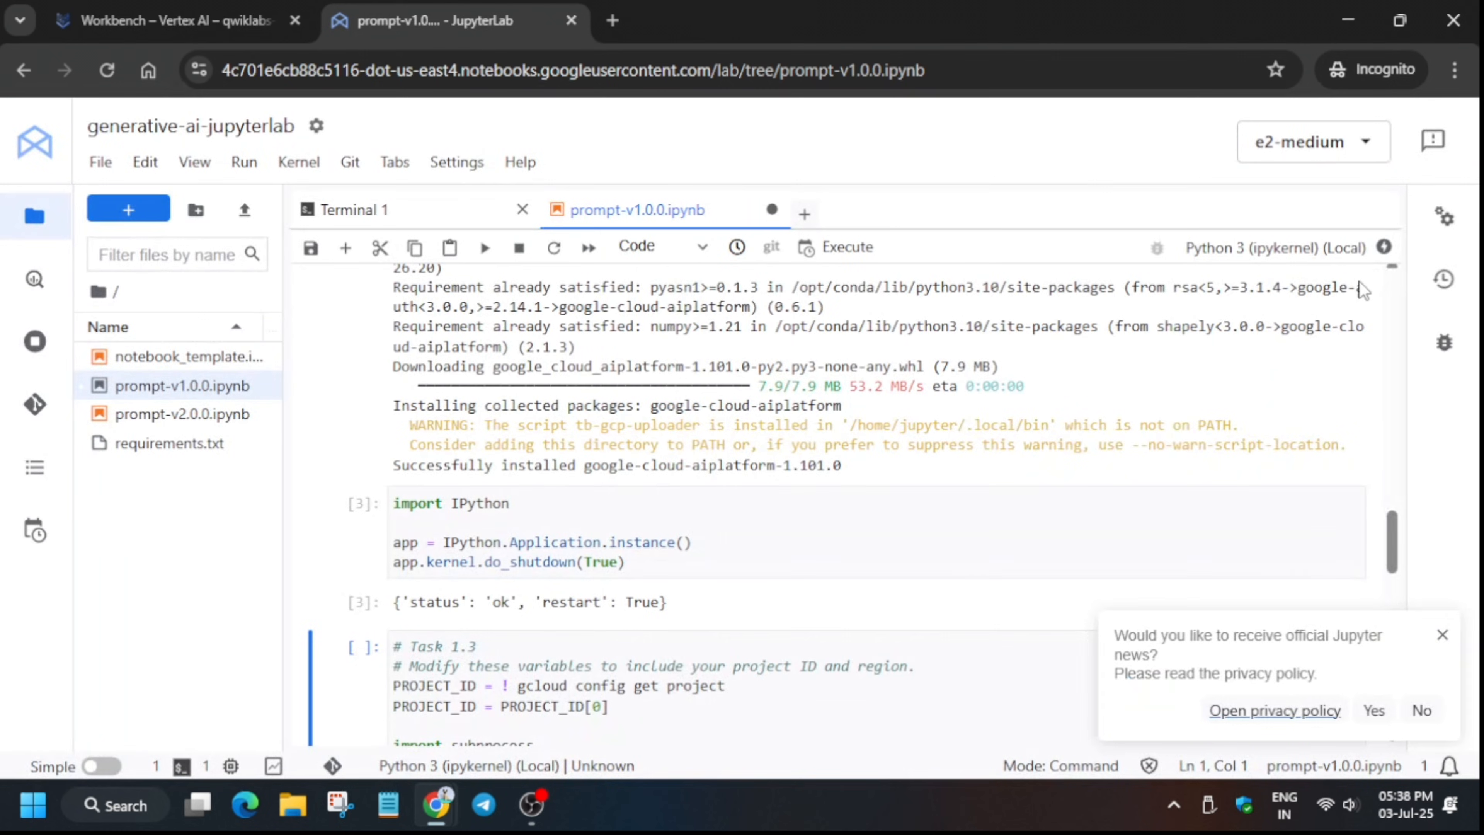
pyautogui.moveTo(1365, 257)
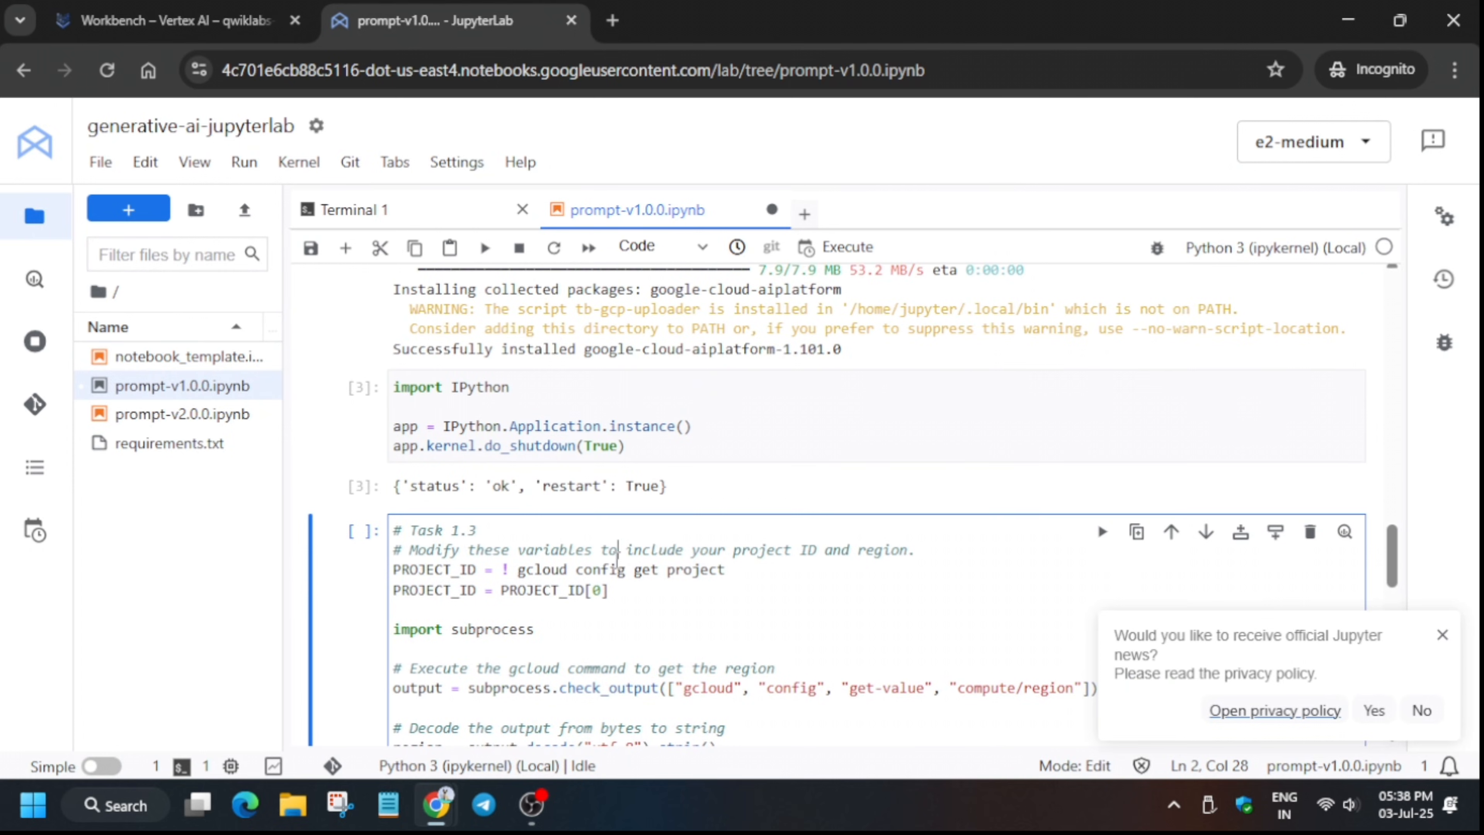
pyautogui.moveTo(234, 187)
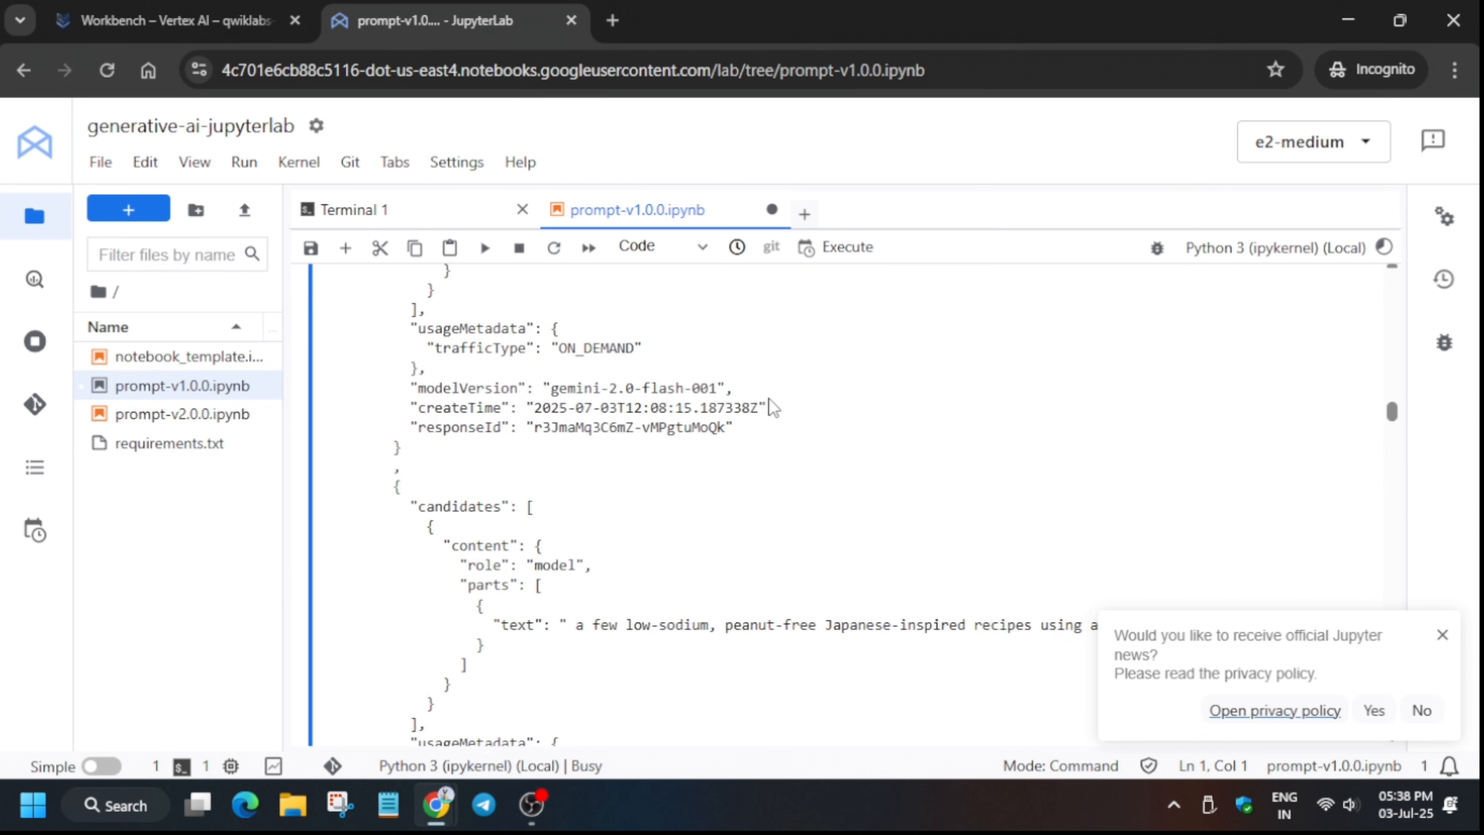
# Run the remaining cells to stream Gemini's peanut-free Japanese-inspired recipes.
pyautogui.scroll(-3)
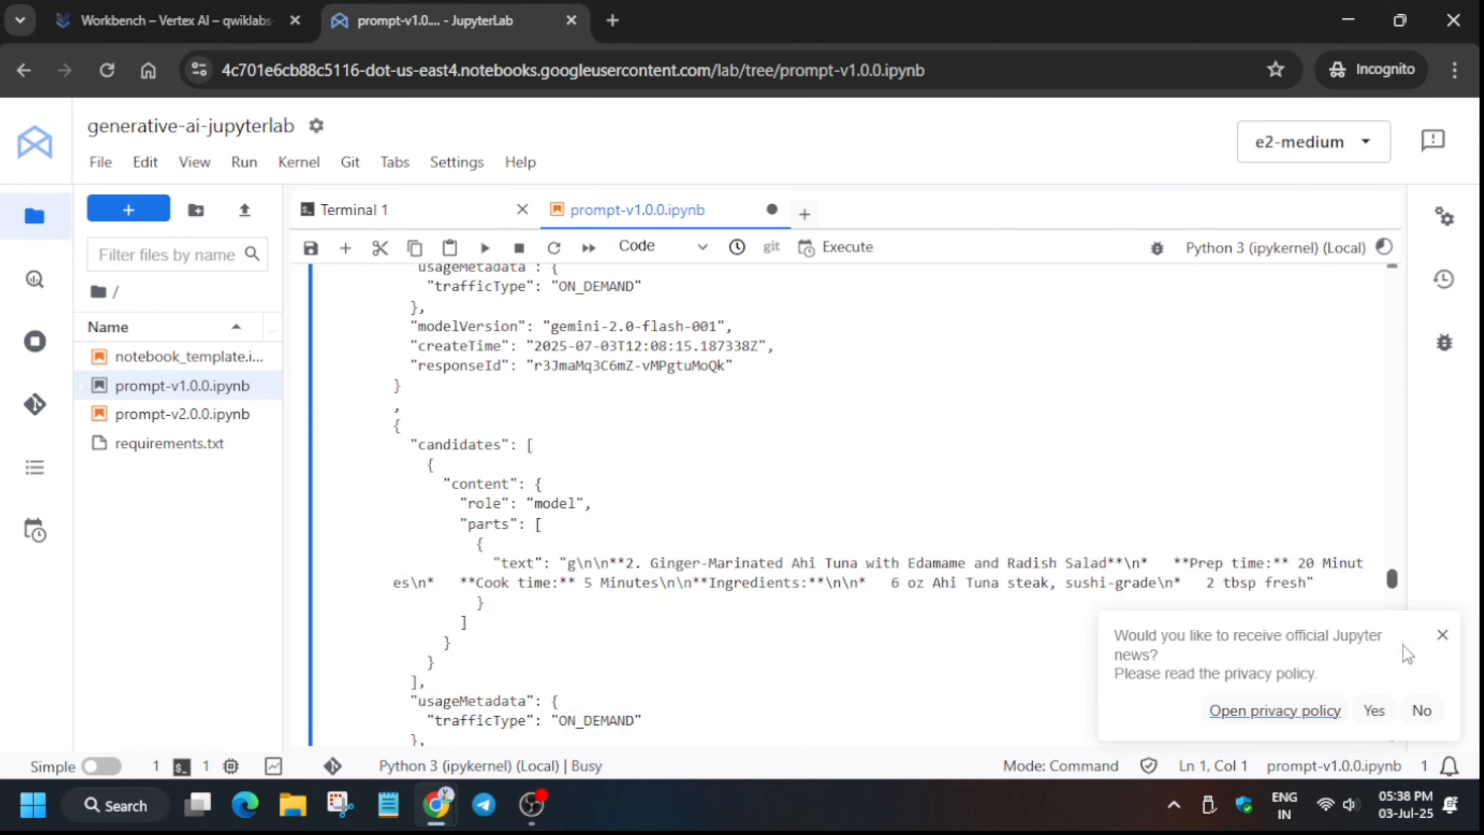
pyautogui.scroll(-3)
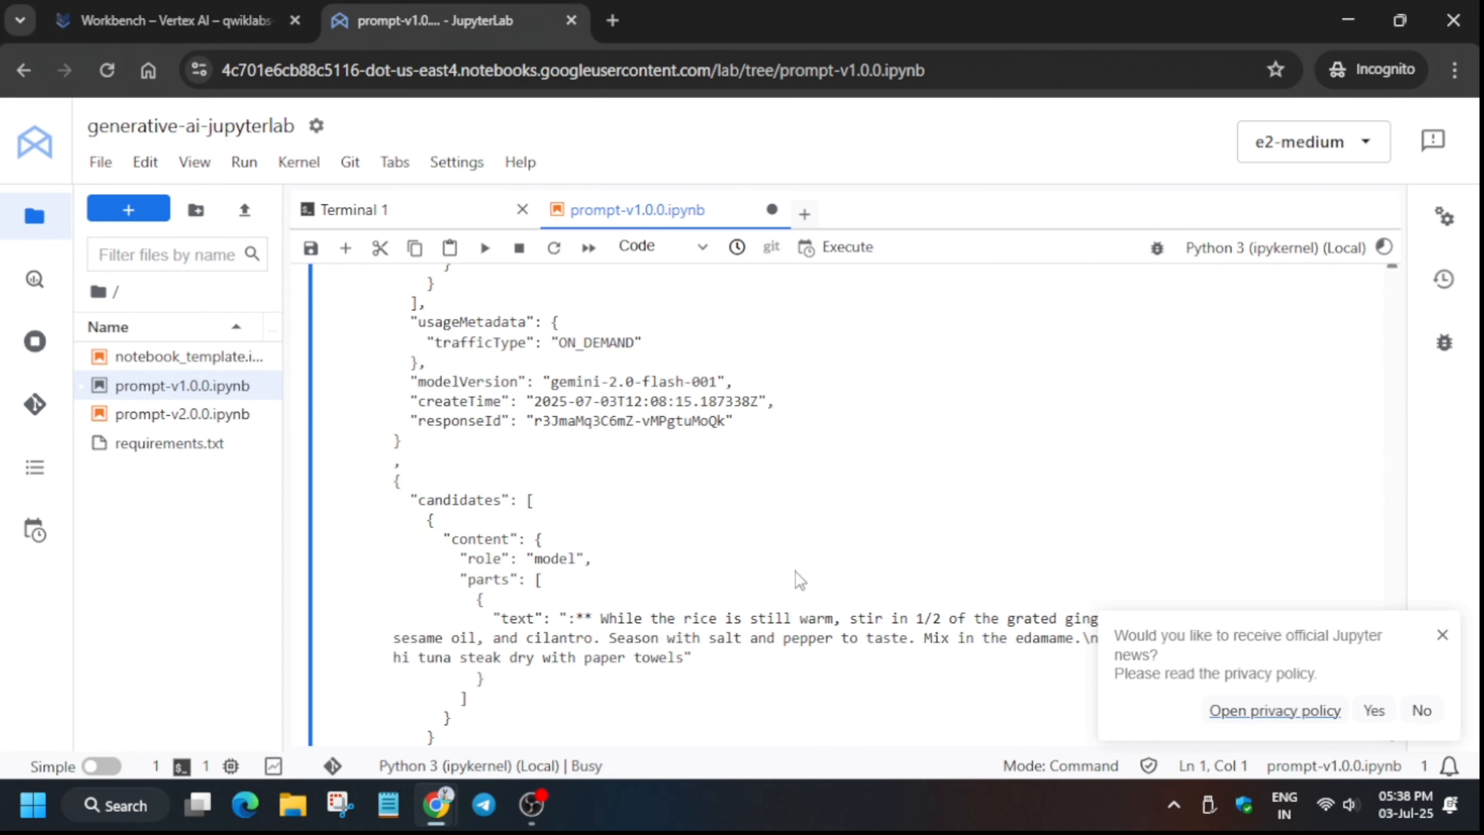
pyautogui.moveTo(1381, 251)
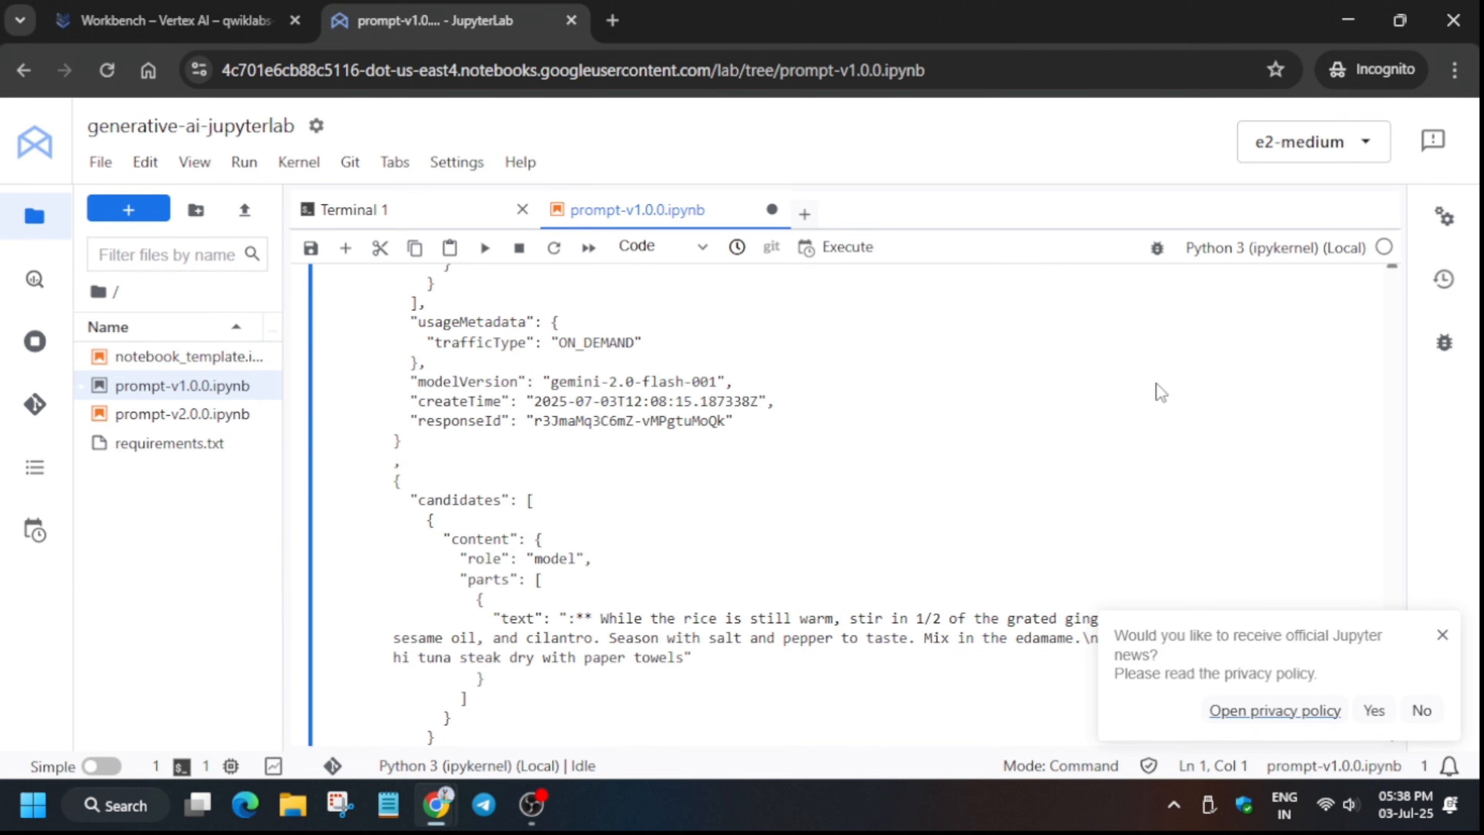
pyautogui.click(166, 20)
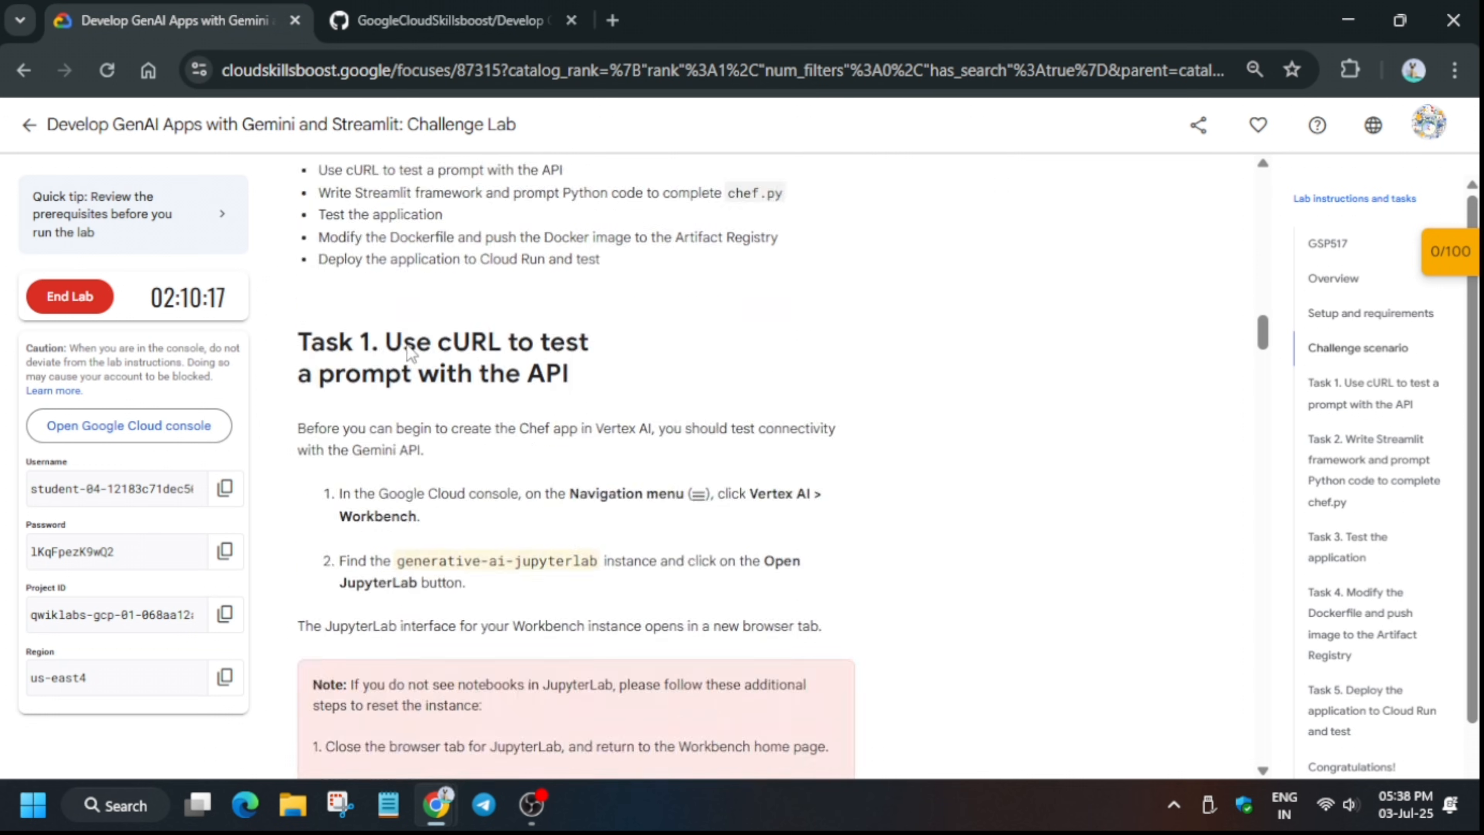
# Check Task 1 progress so the cURL prompt test is assessed, score 15/100.
pyautogui.scroll(-3)
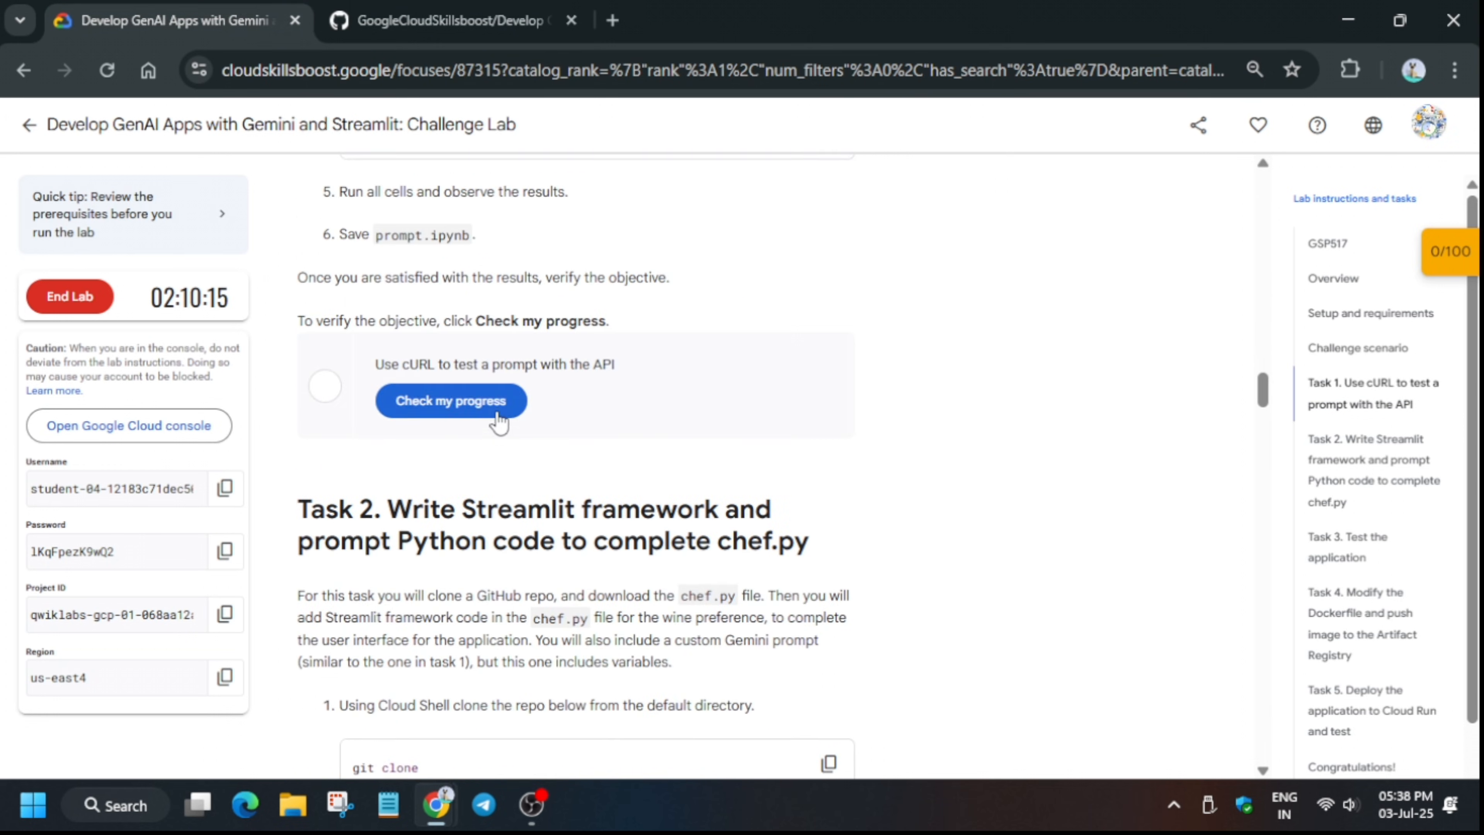
pyautogui.click(451, 400)
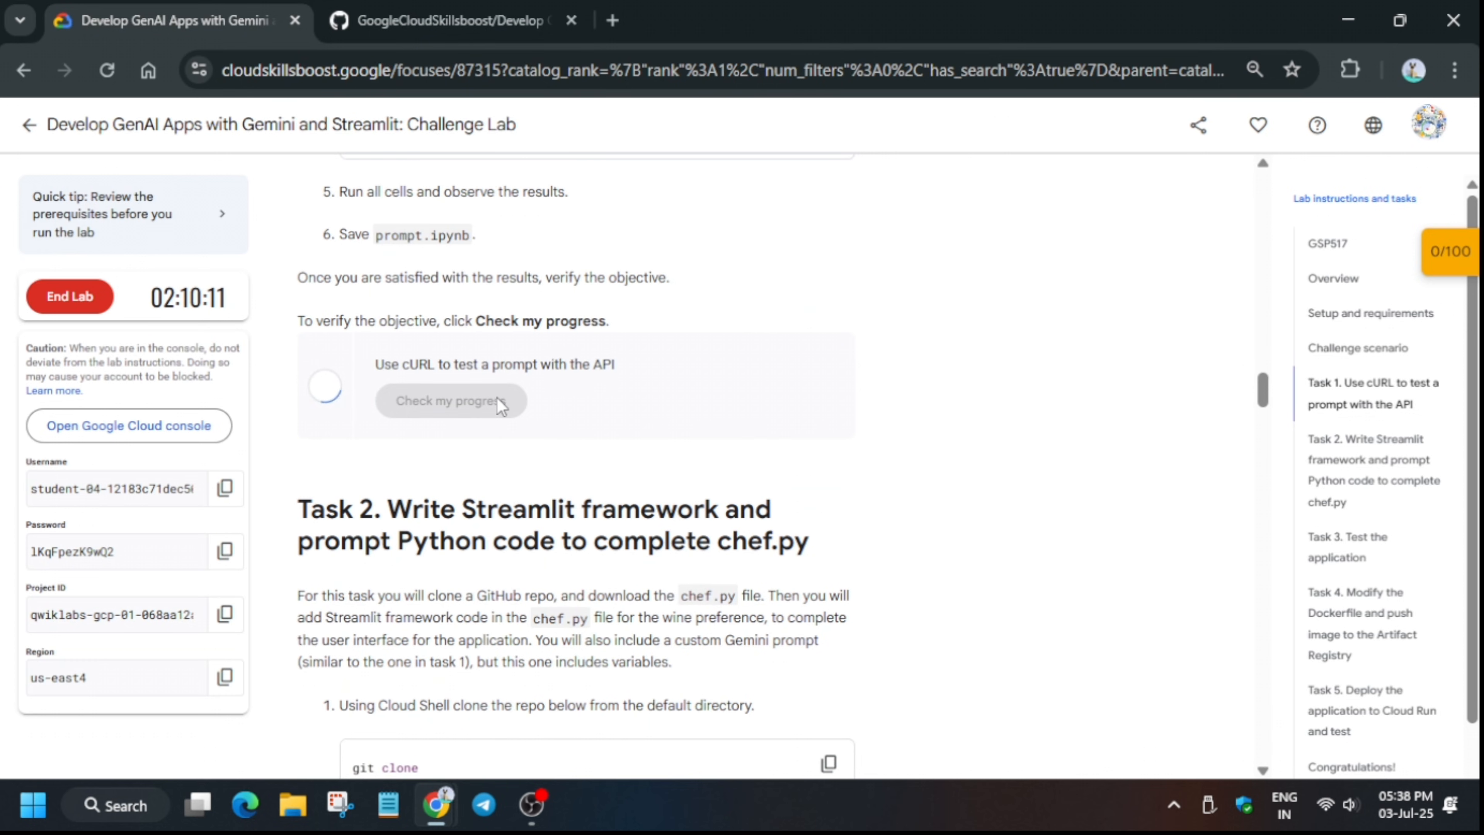
pyautogui.click(450, 400)
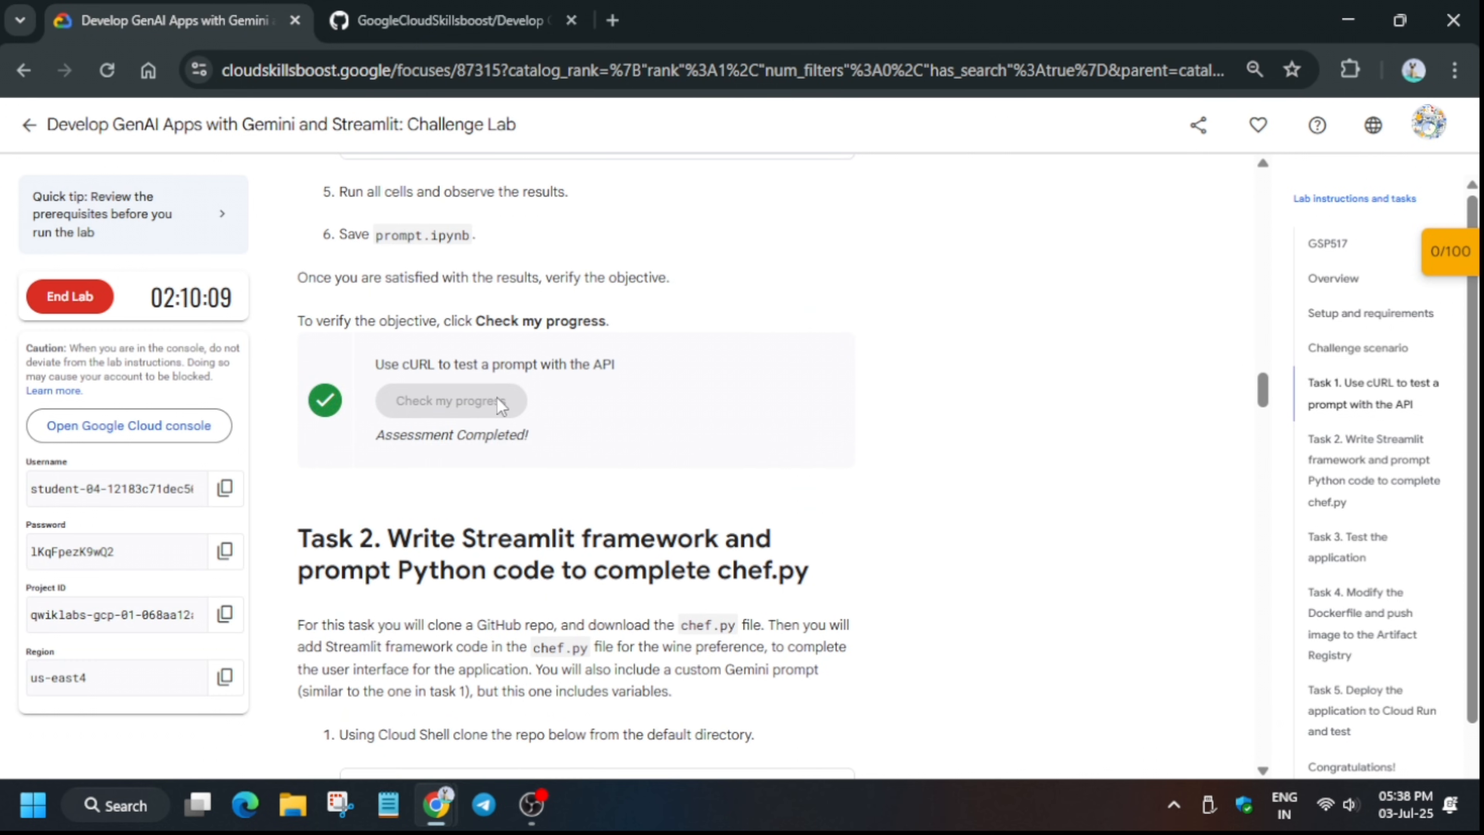
pyautogui.scroll(-3)
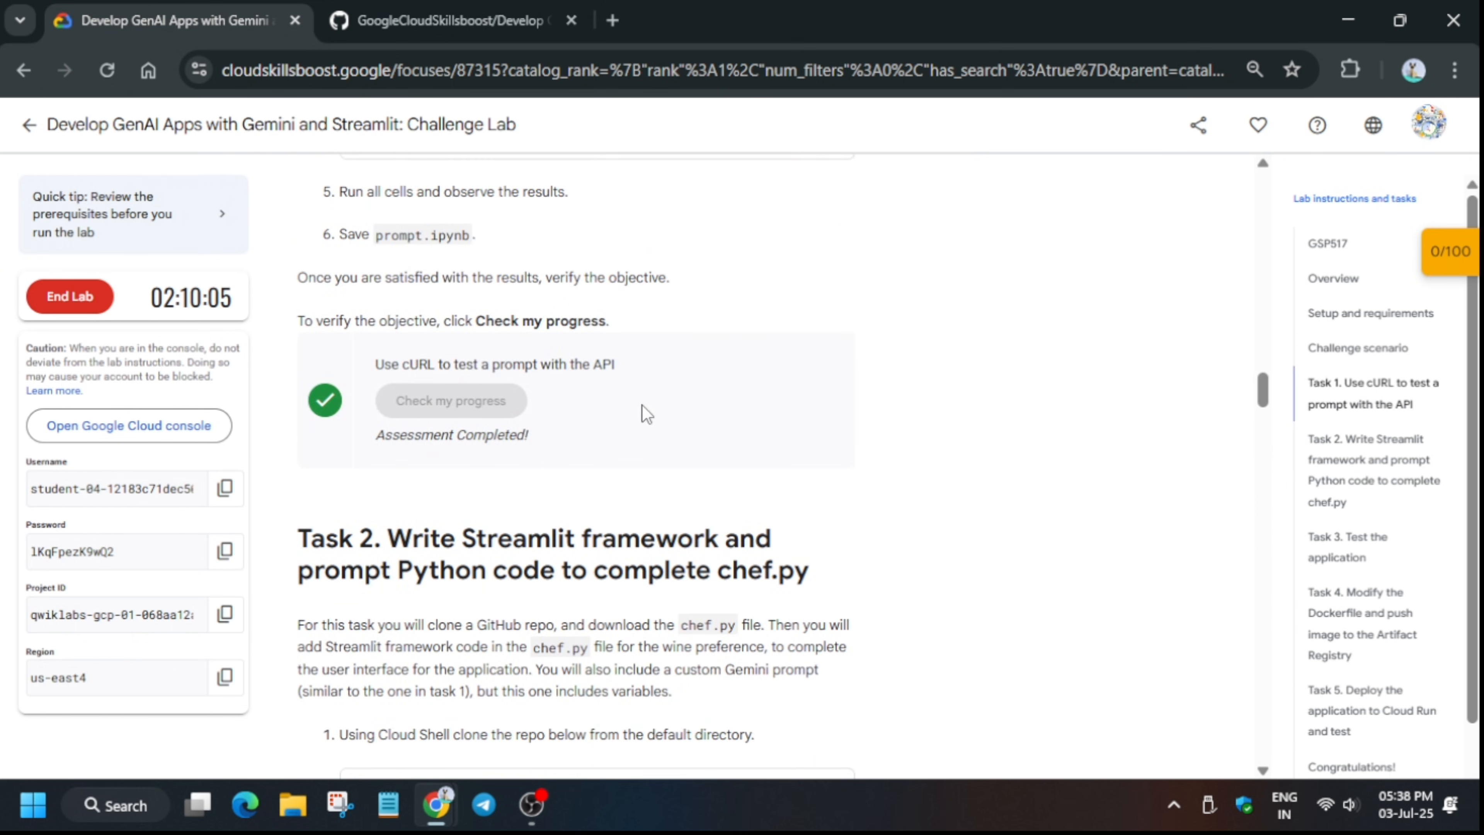
pyautogui.moveTo(726, 417)
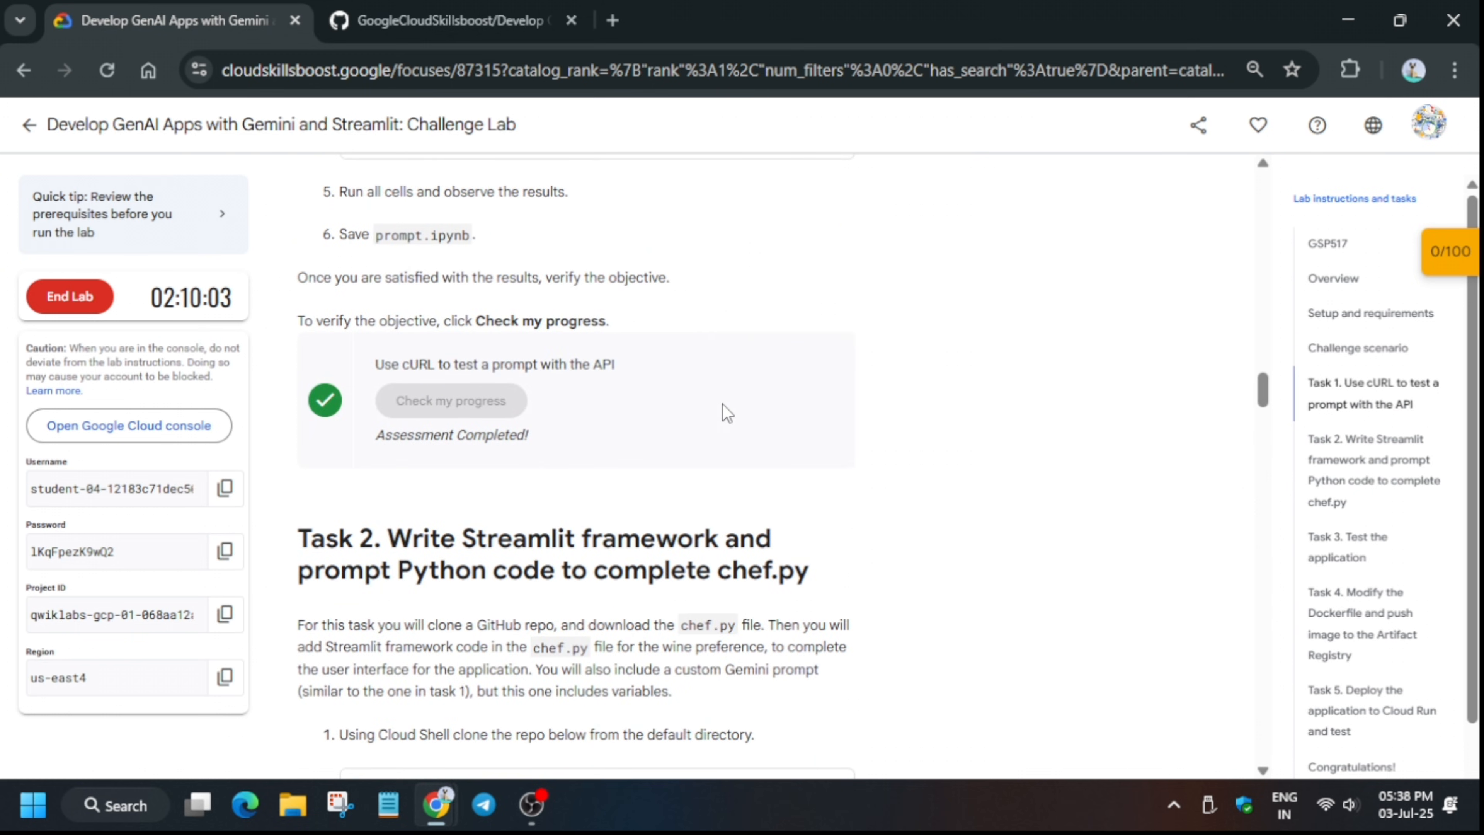
pyautogui.scroll(-3)
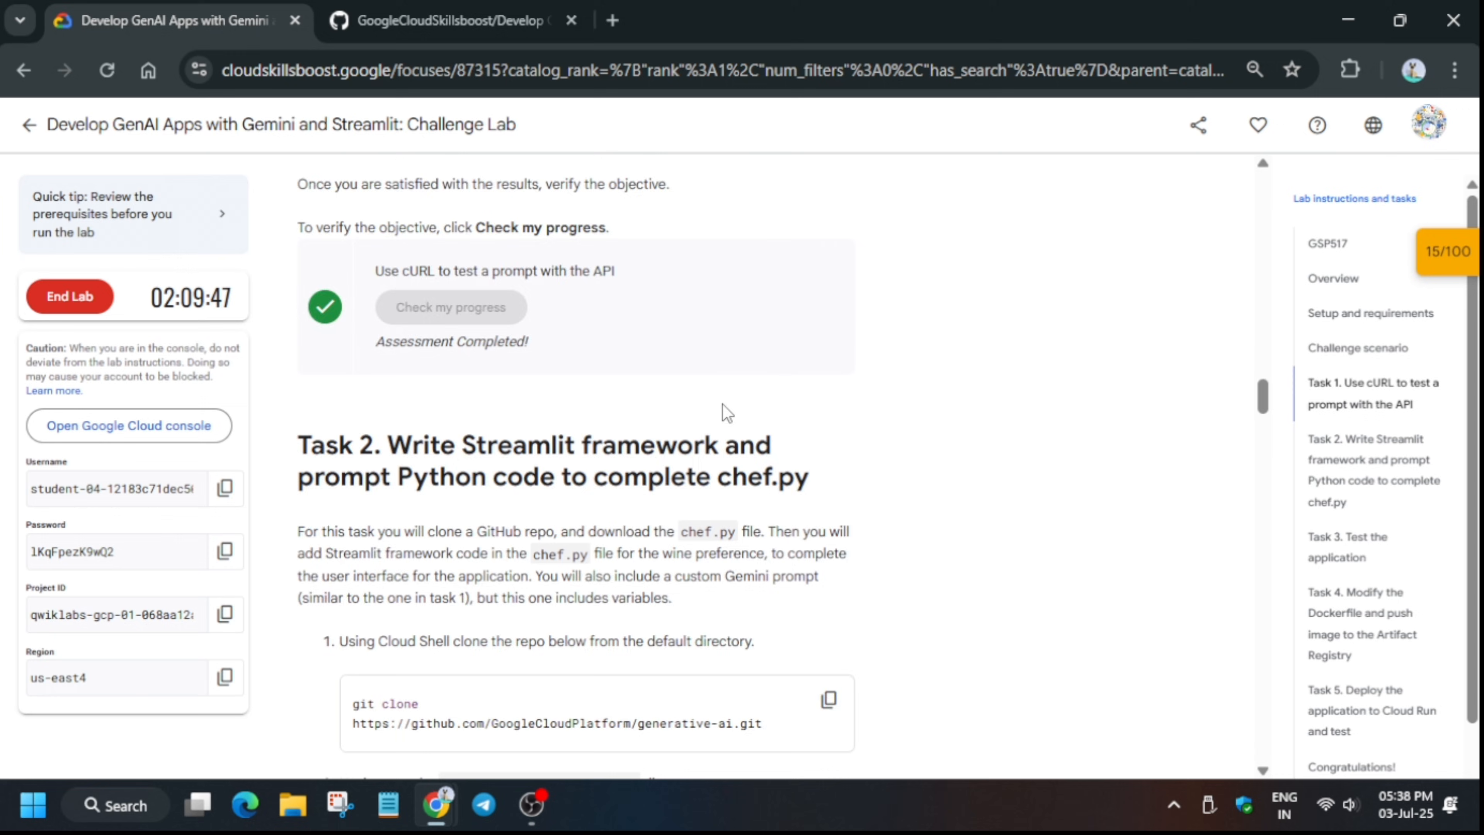
# Return through the GitHub guide and JupyterLab tabs to the Cloud Shell console.
pyautogui.click(447, 20)
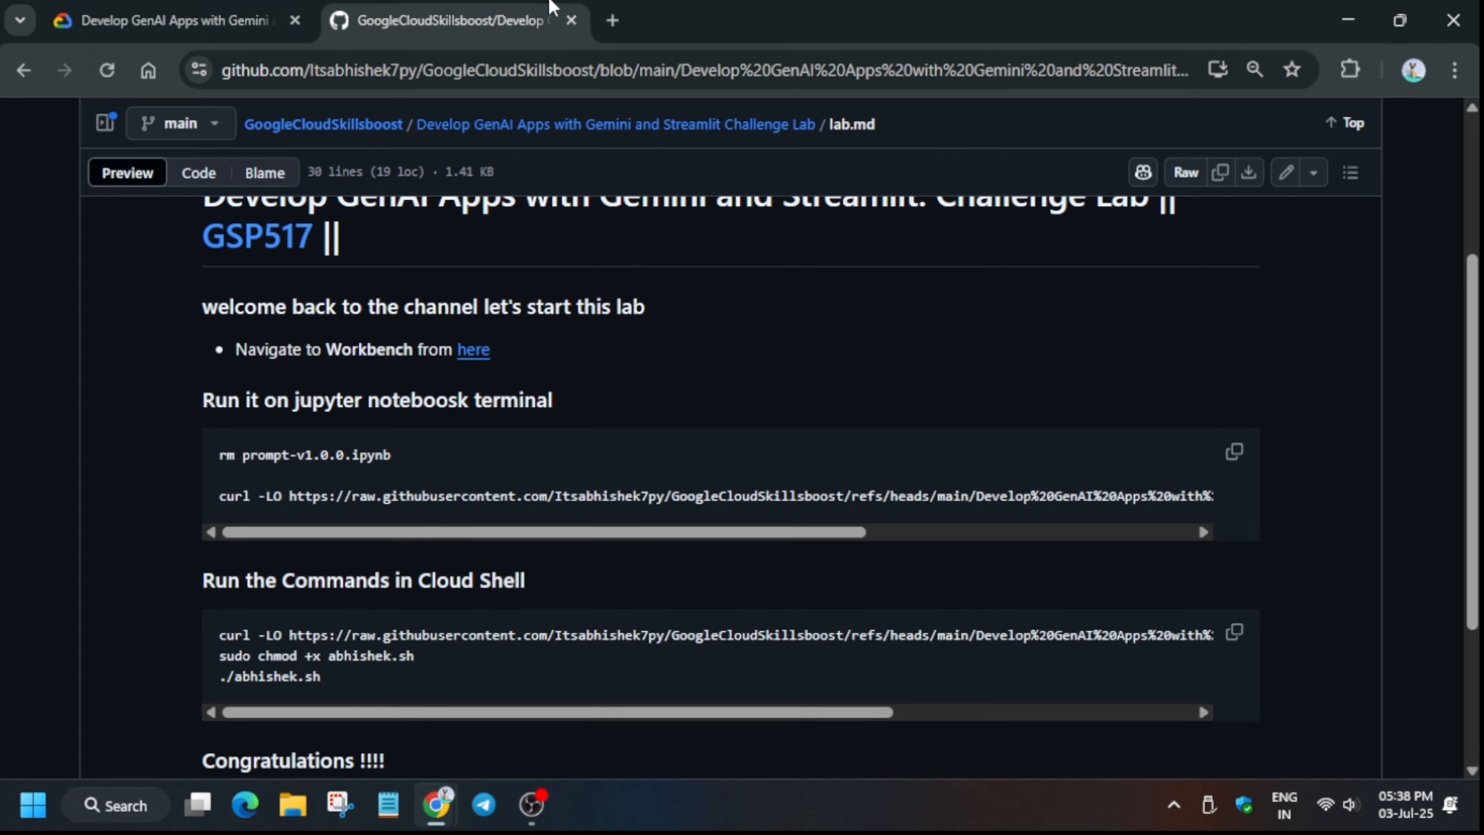
pyautogui.click(1235, 633)
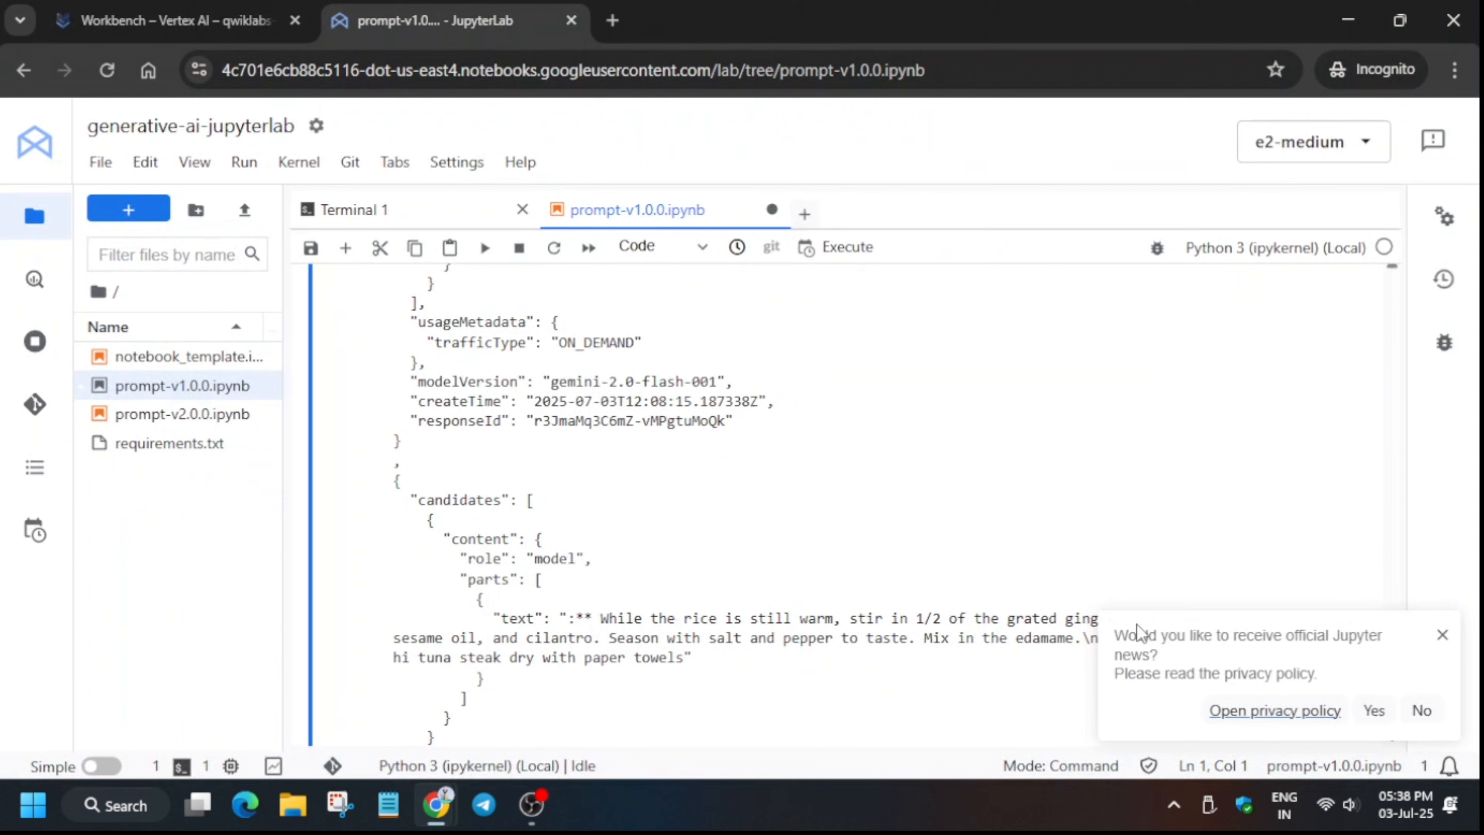
pyautogui.click(170, 21)
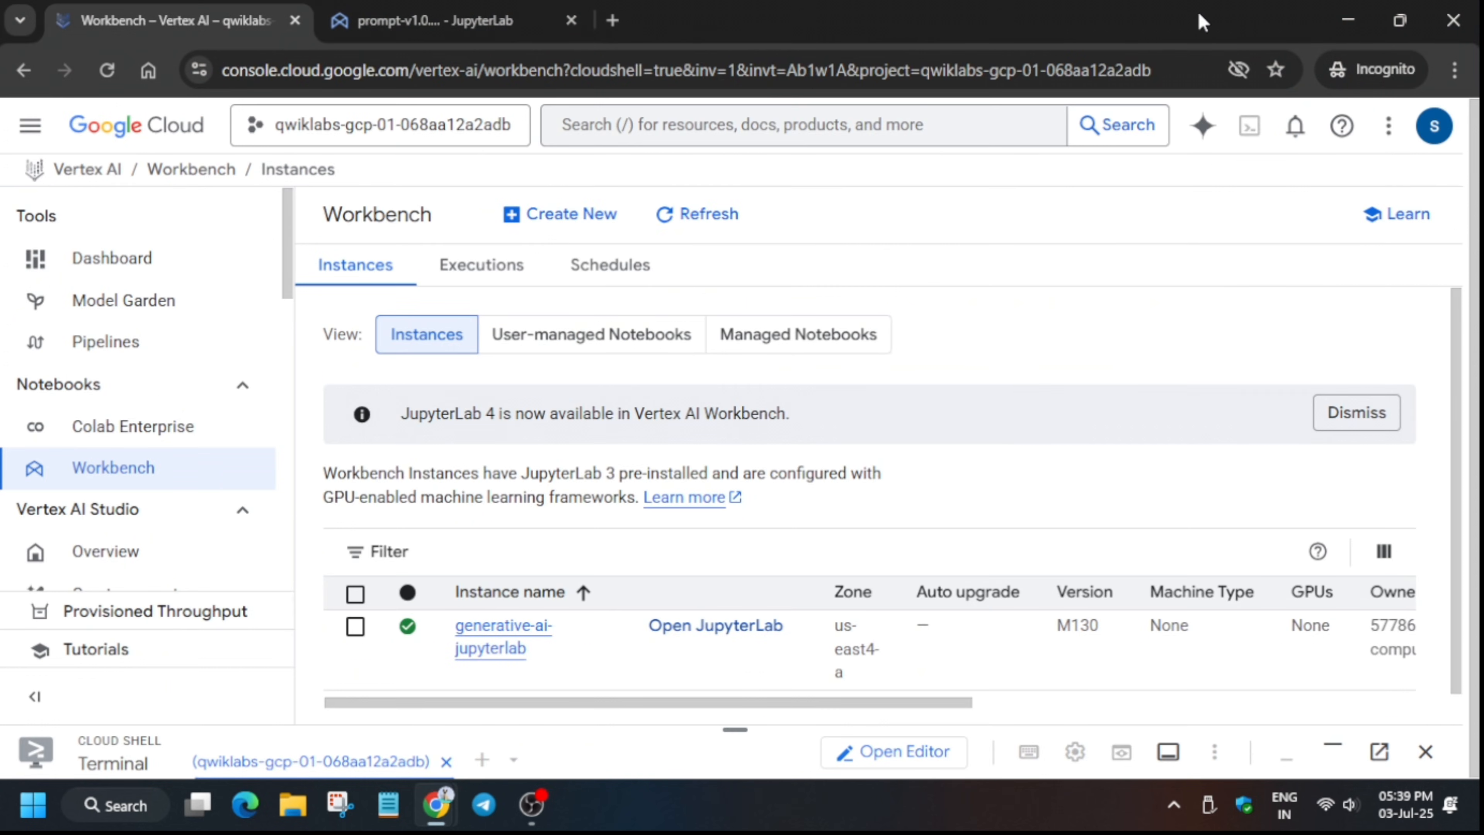
pyautogui.moveTo(1245, 223)
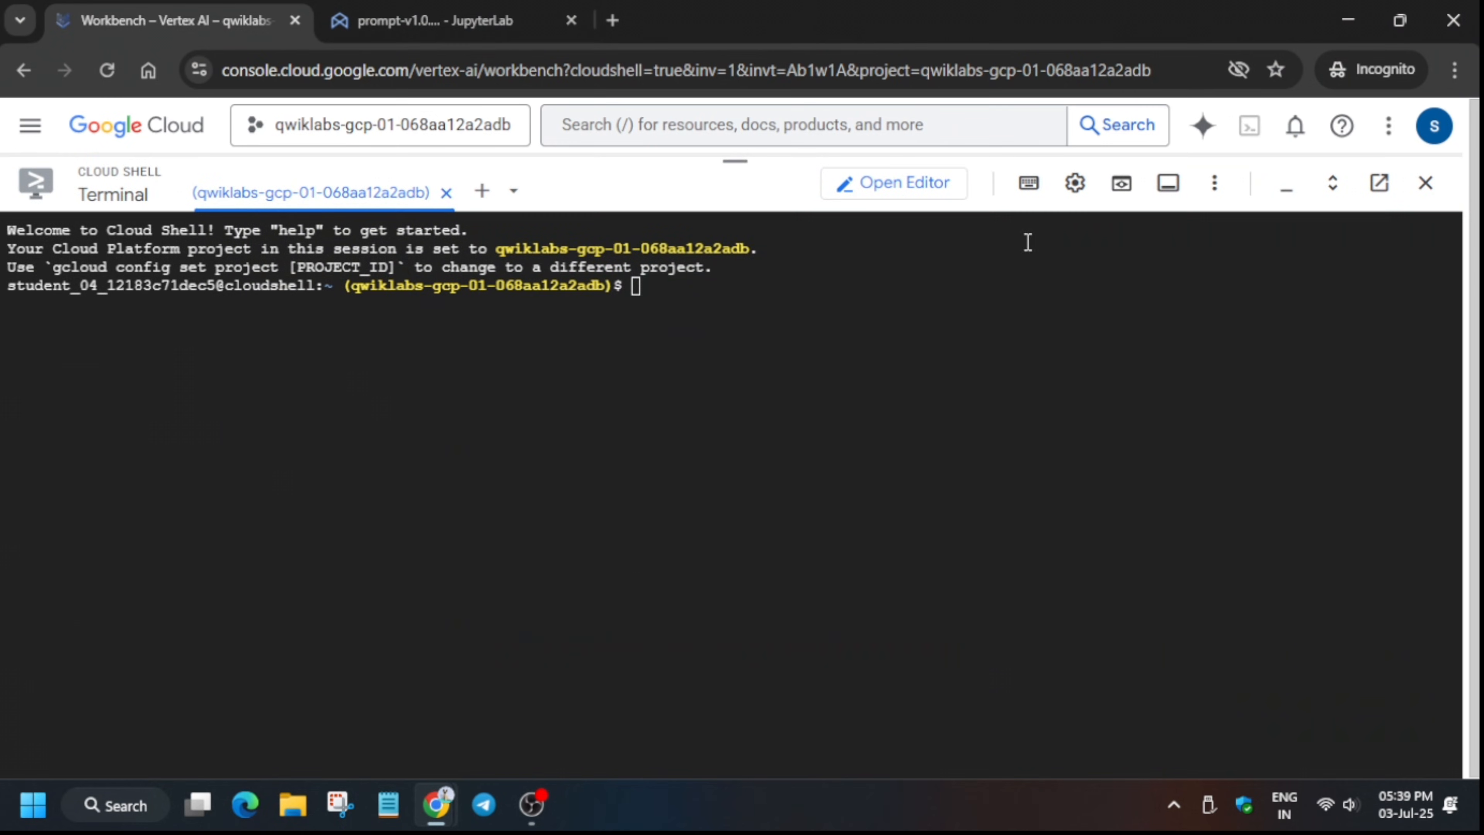
# Focus the maximized Cloud Shell terminal ready for the deployment script.
pyautogui.click(1074, 183)
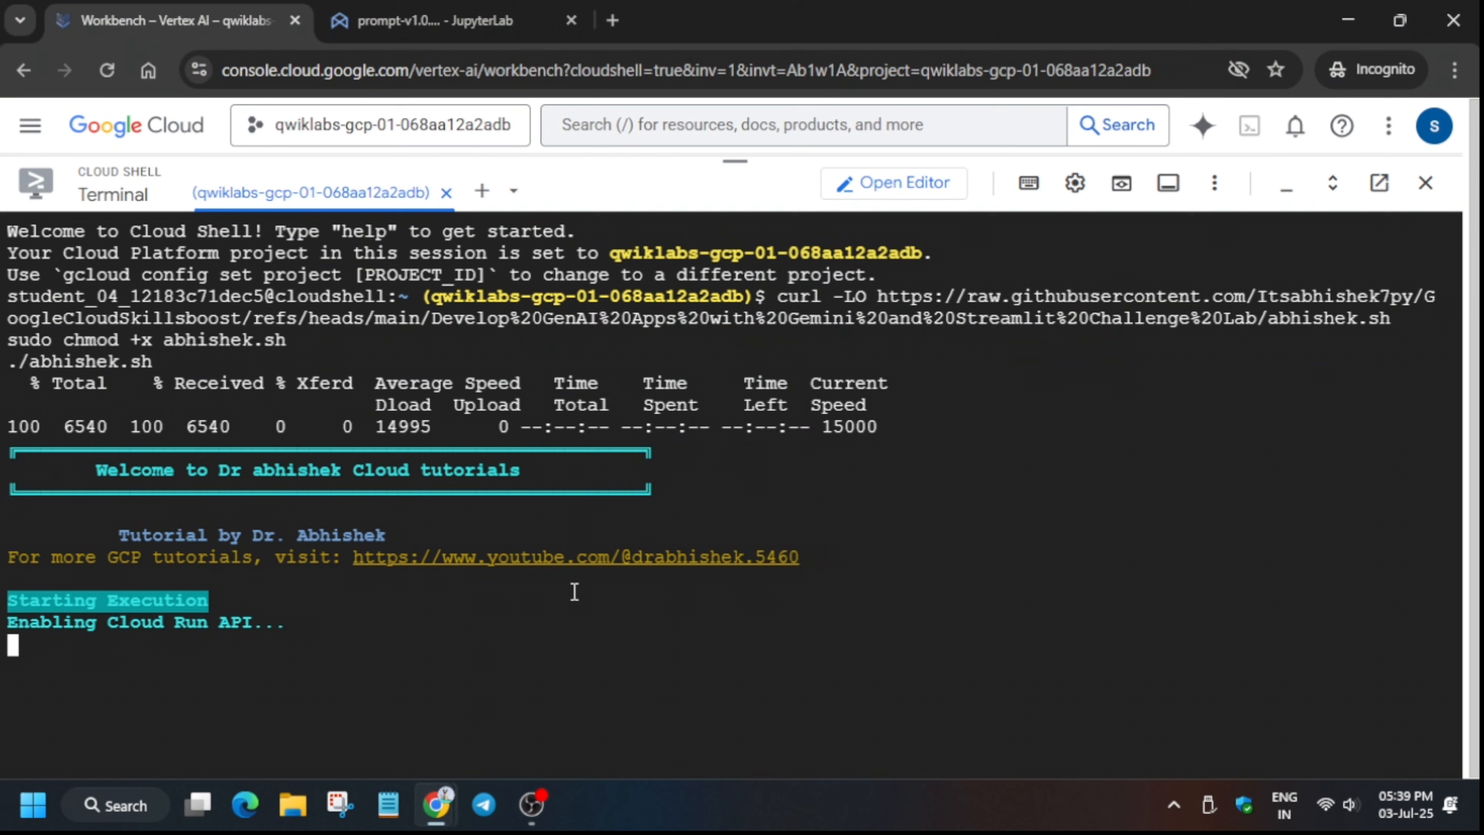
pyautogui.moveTo(684, 660)
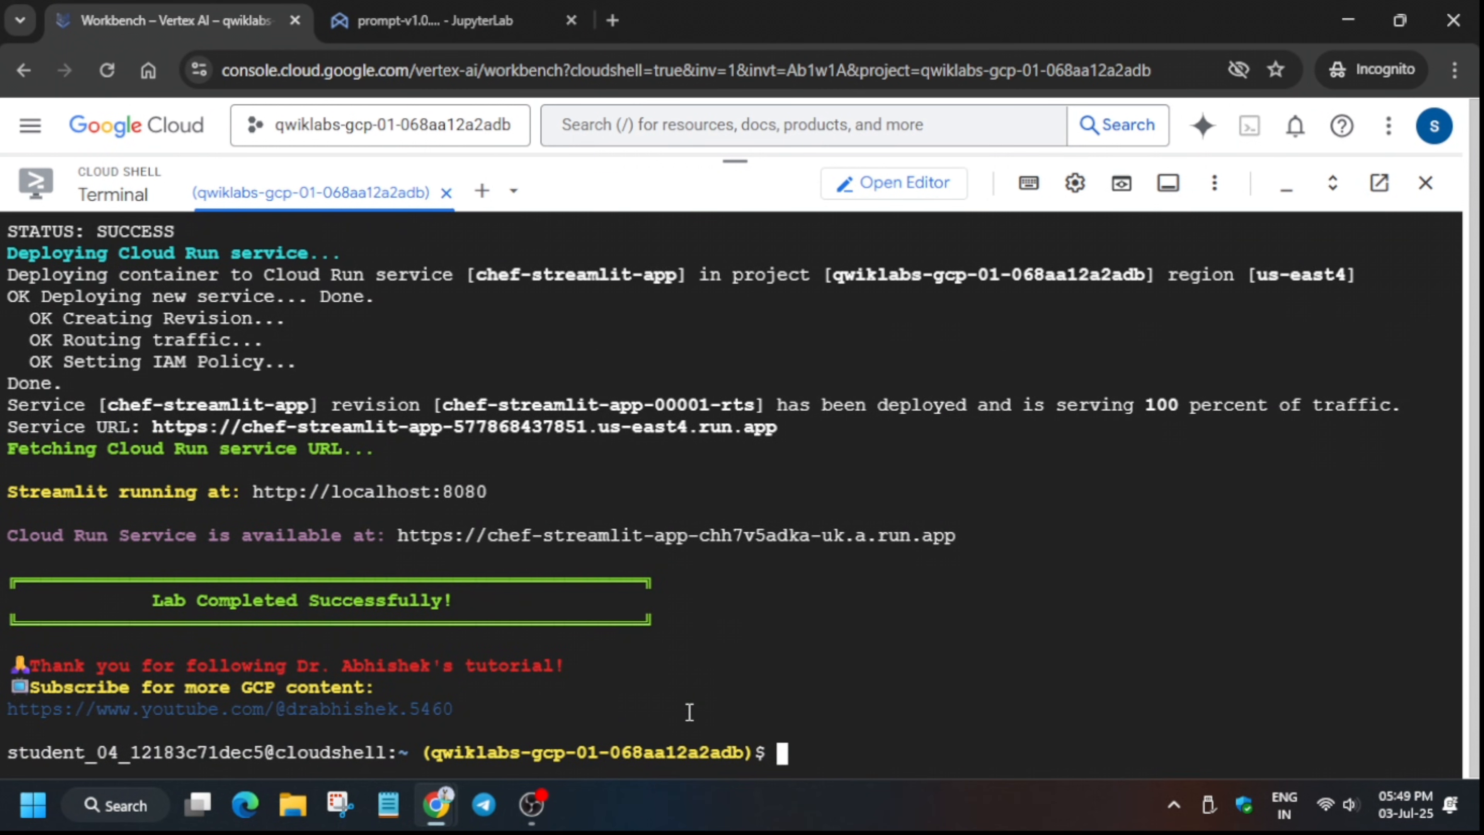
pyautogui.moveTo(371, 506)
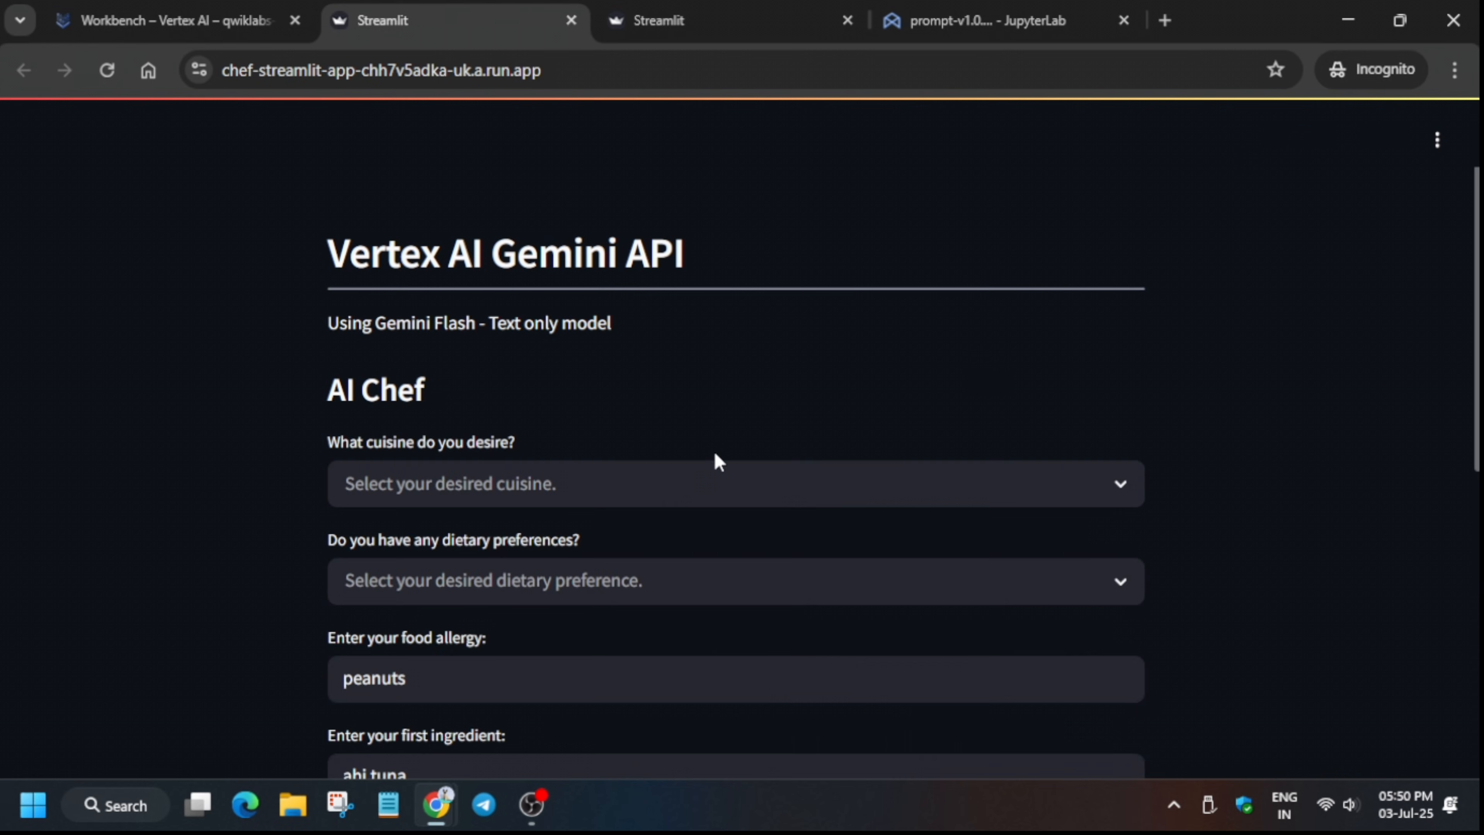
# Request Japanese cuisine recipes from the Cloud Run AI Chef form.
pyautogui.write('Japanese')
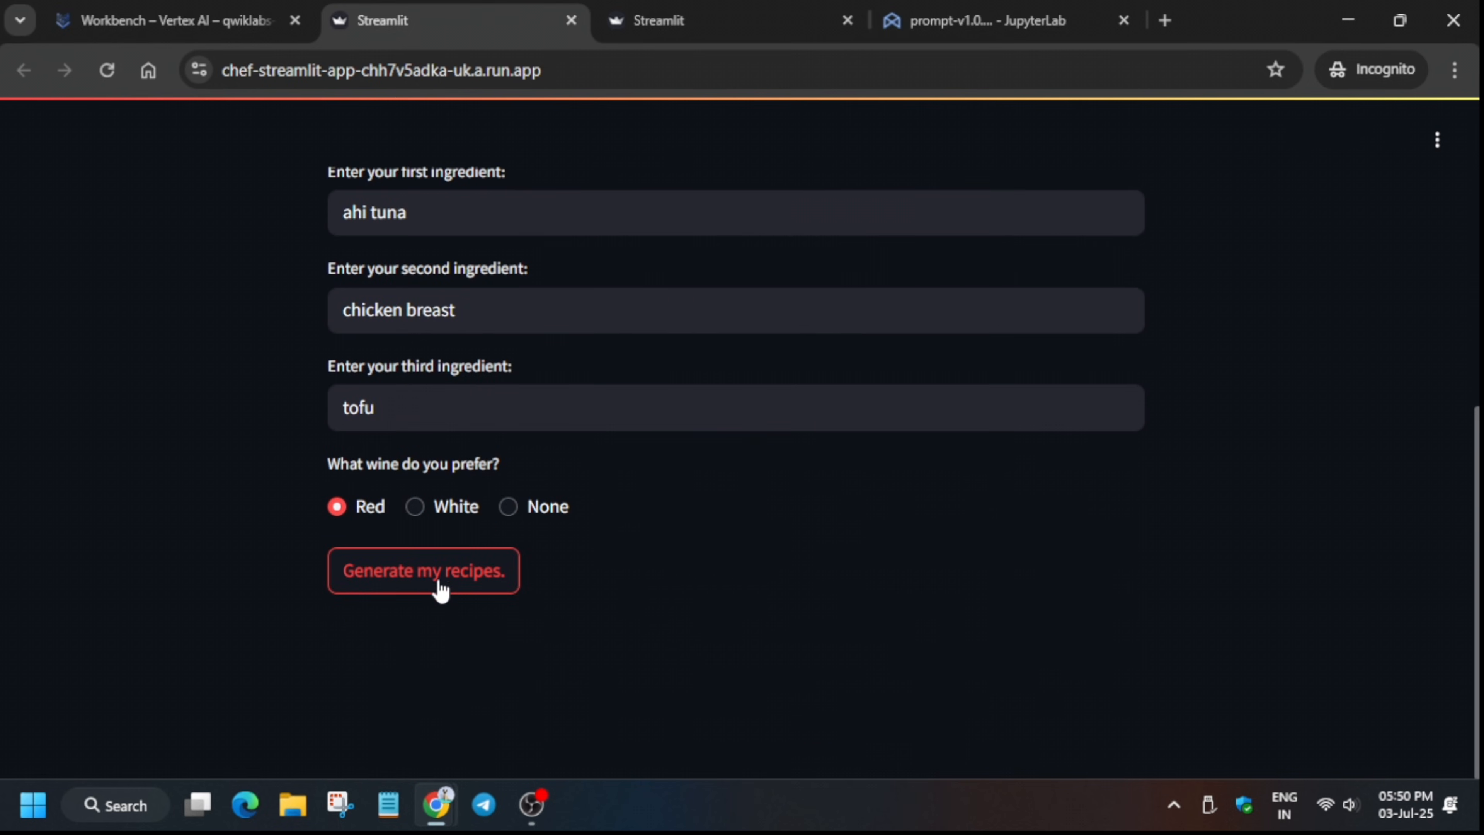
pyautogui.click(423, 570)
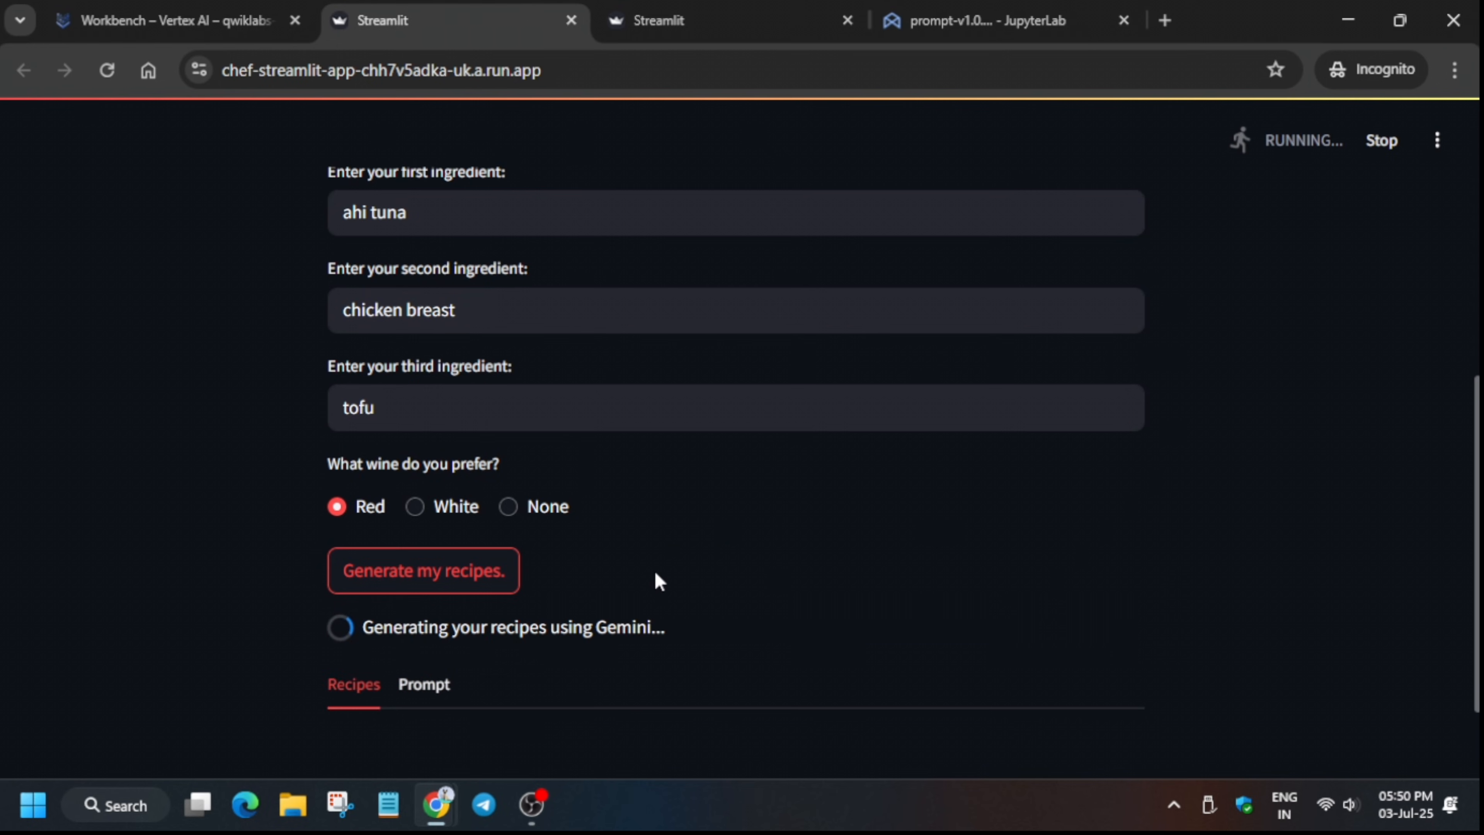
pyautogui.moveTo(411, 571)
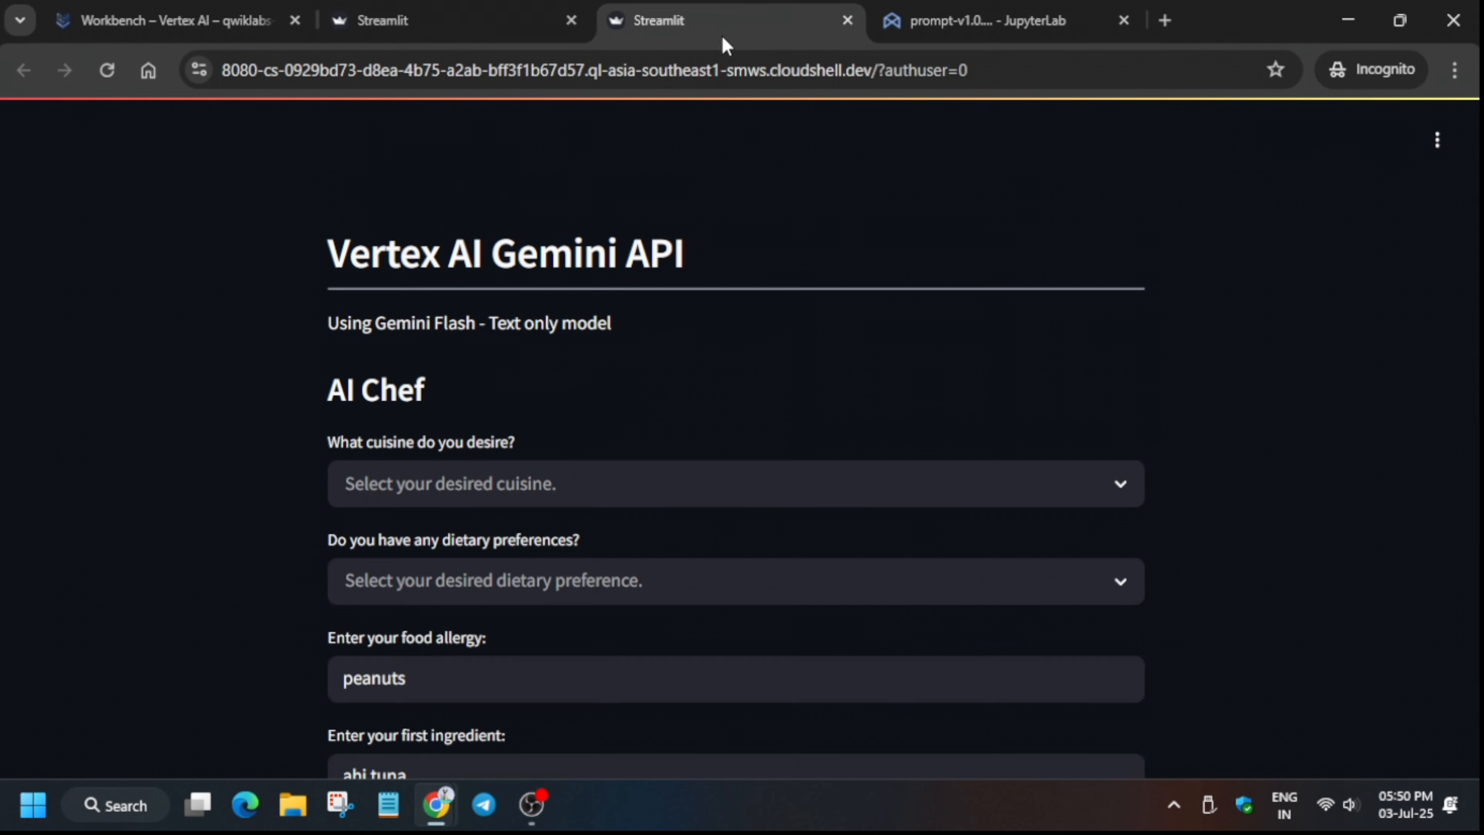
# Request gluten-free Italian recipes from the Cloud Shell AI Chef form.
pyautogui.click(735, 487)
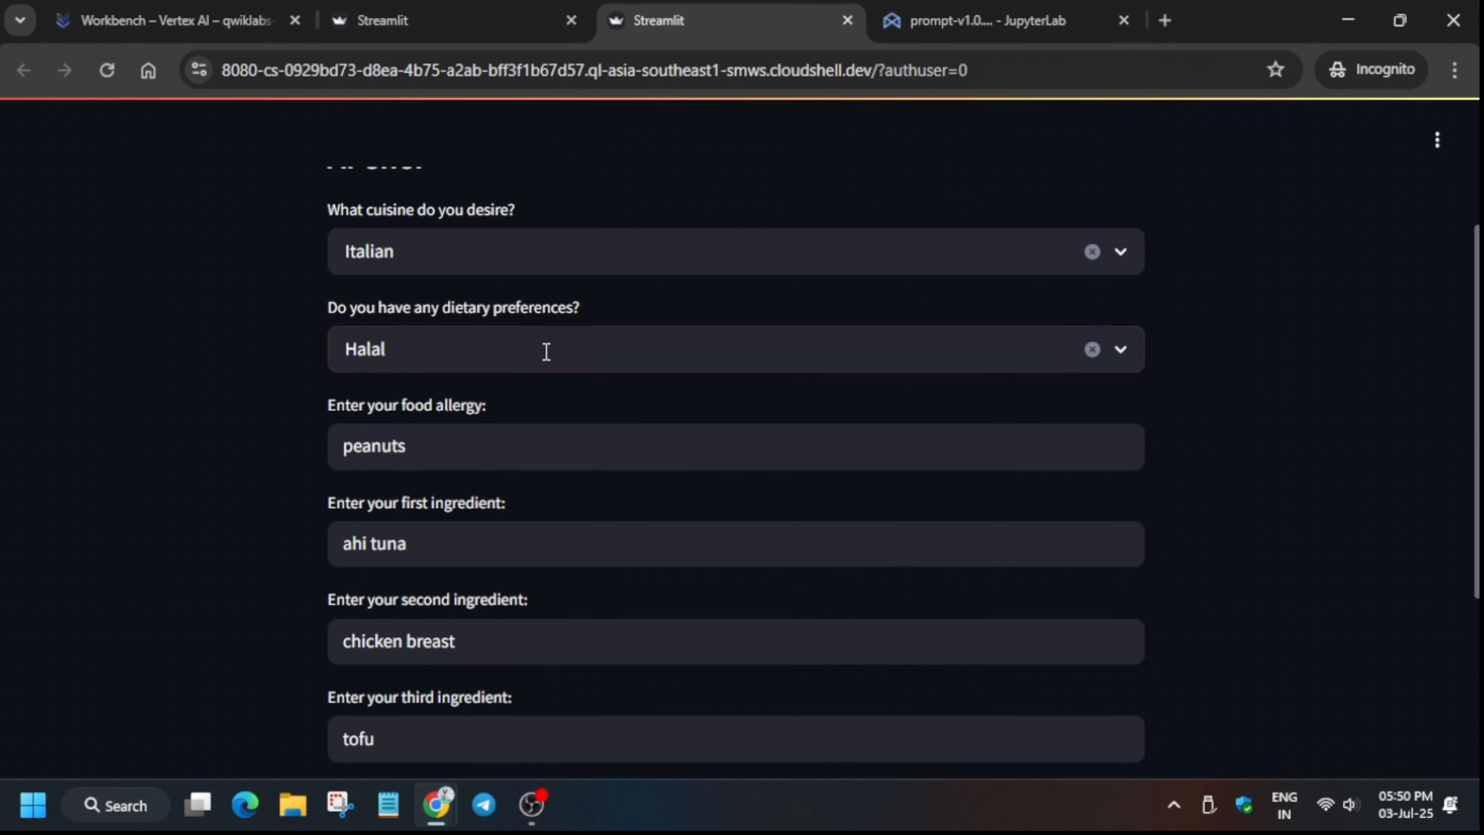
pyautogui.write('Glueten free')
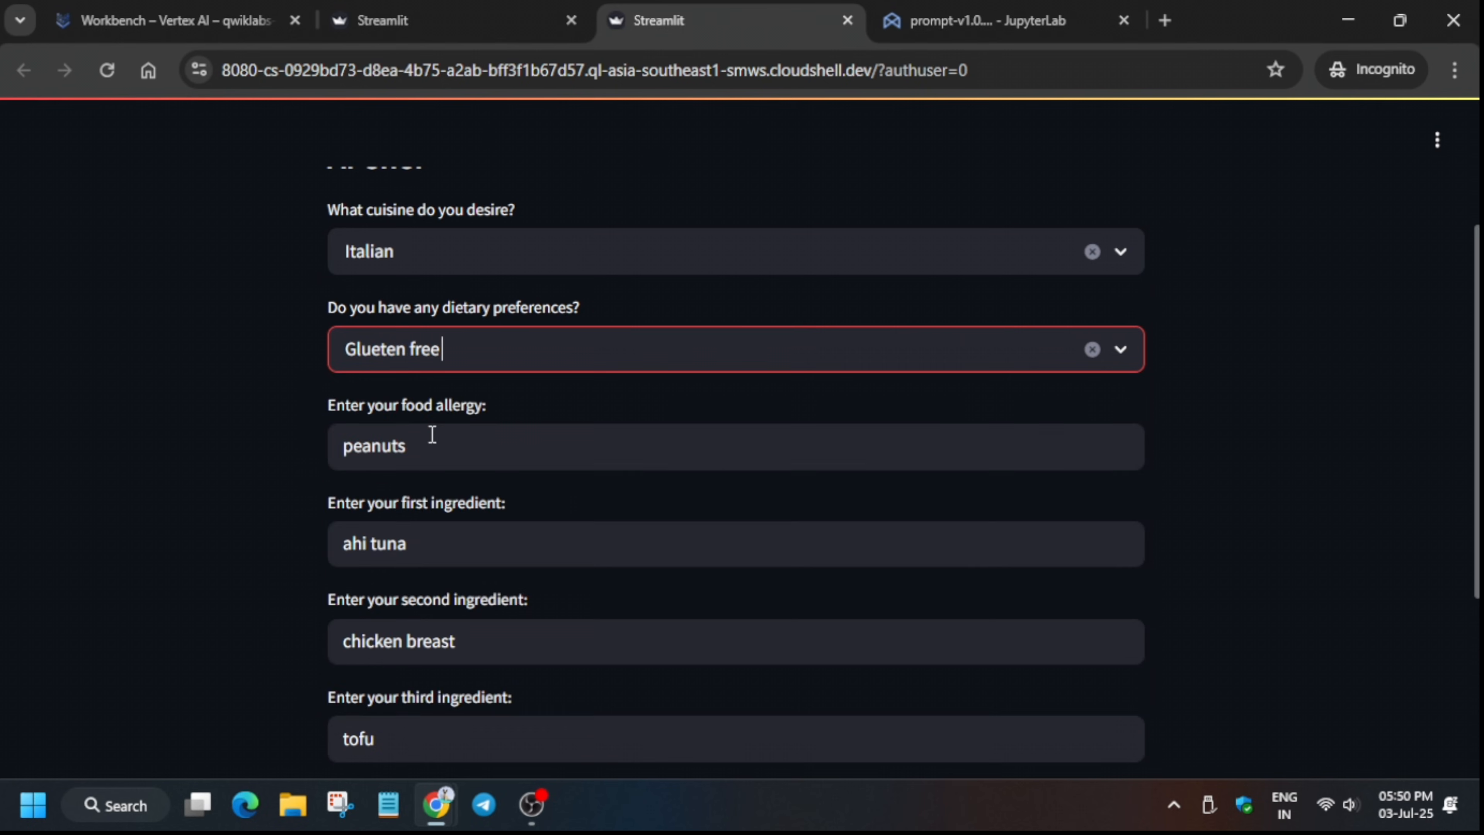
pyautogui.scroll(-3)
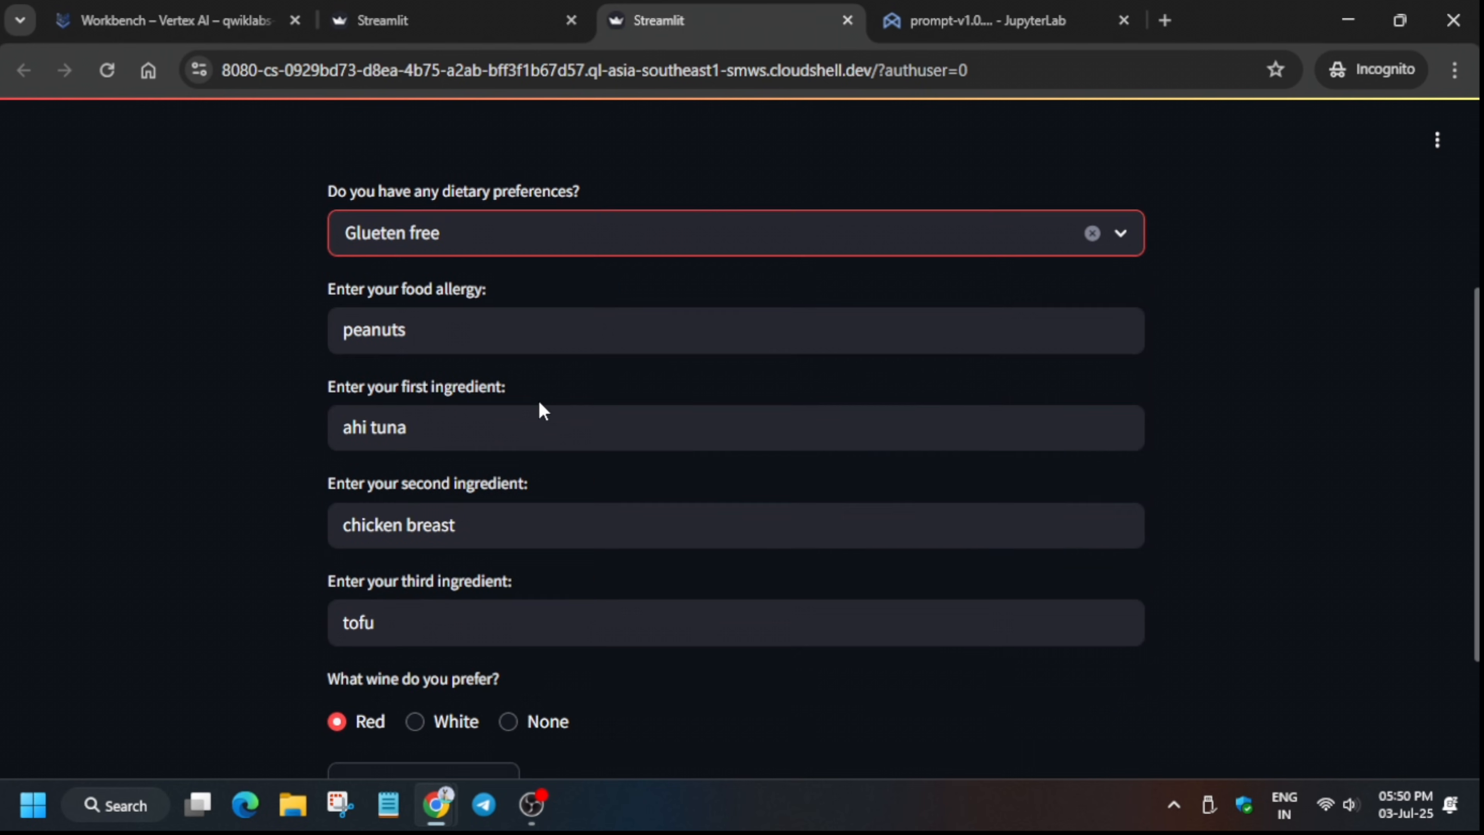
pyautogui.click(425, 570)
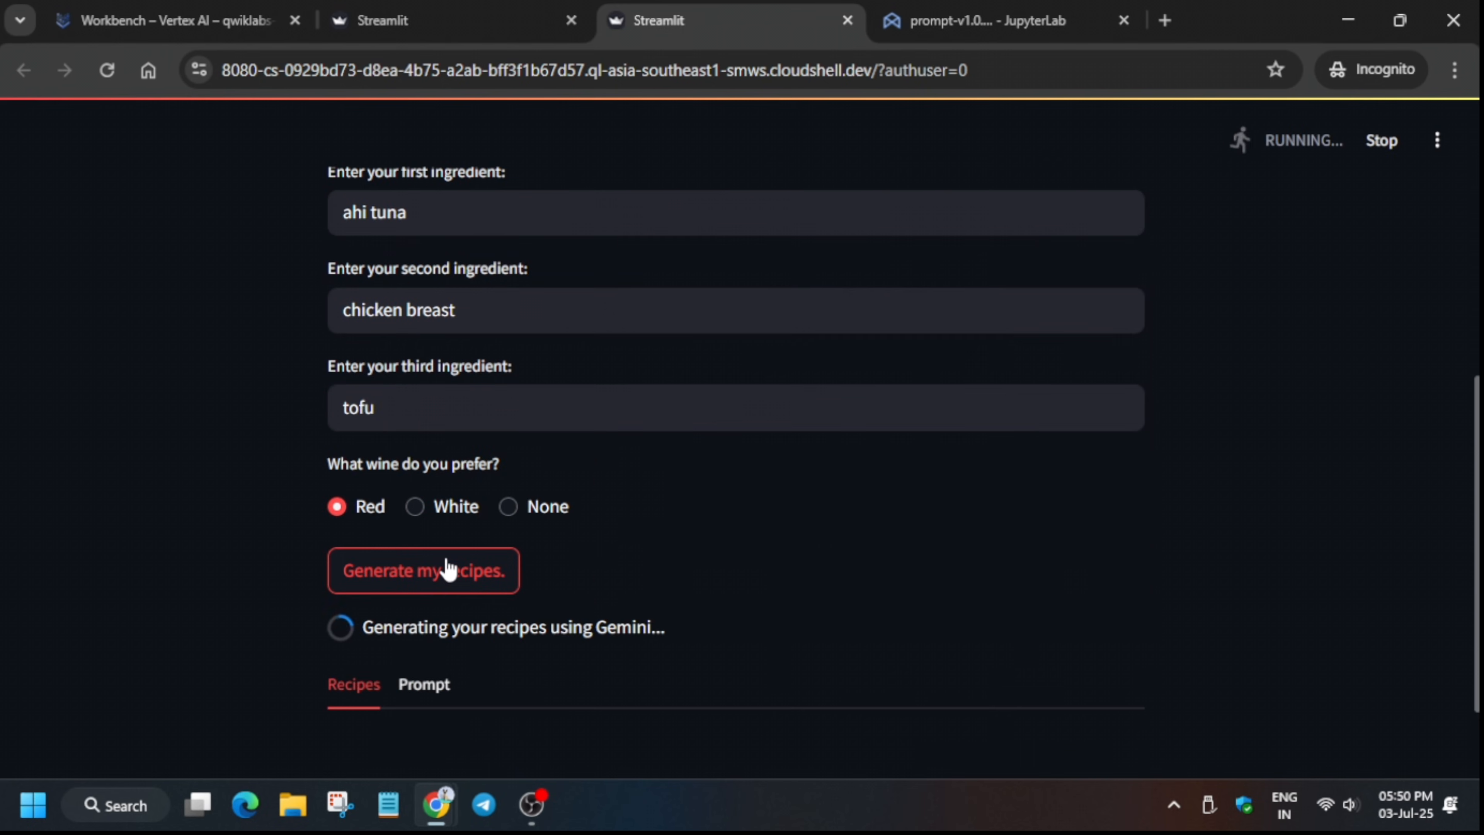
# Review the generated recipes in both Streamlit copies and return to the lab page.
pyautogui.scroll(-3)
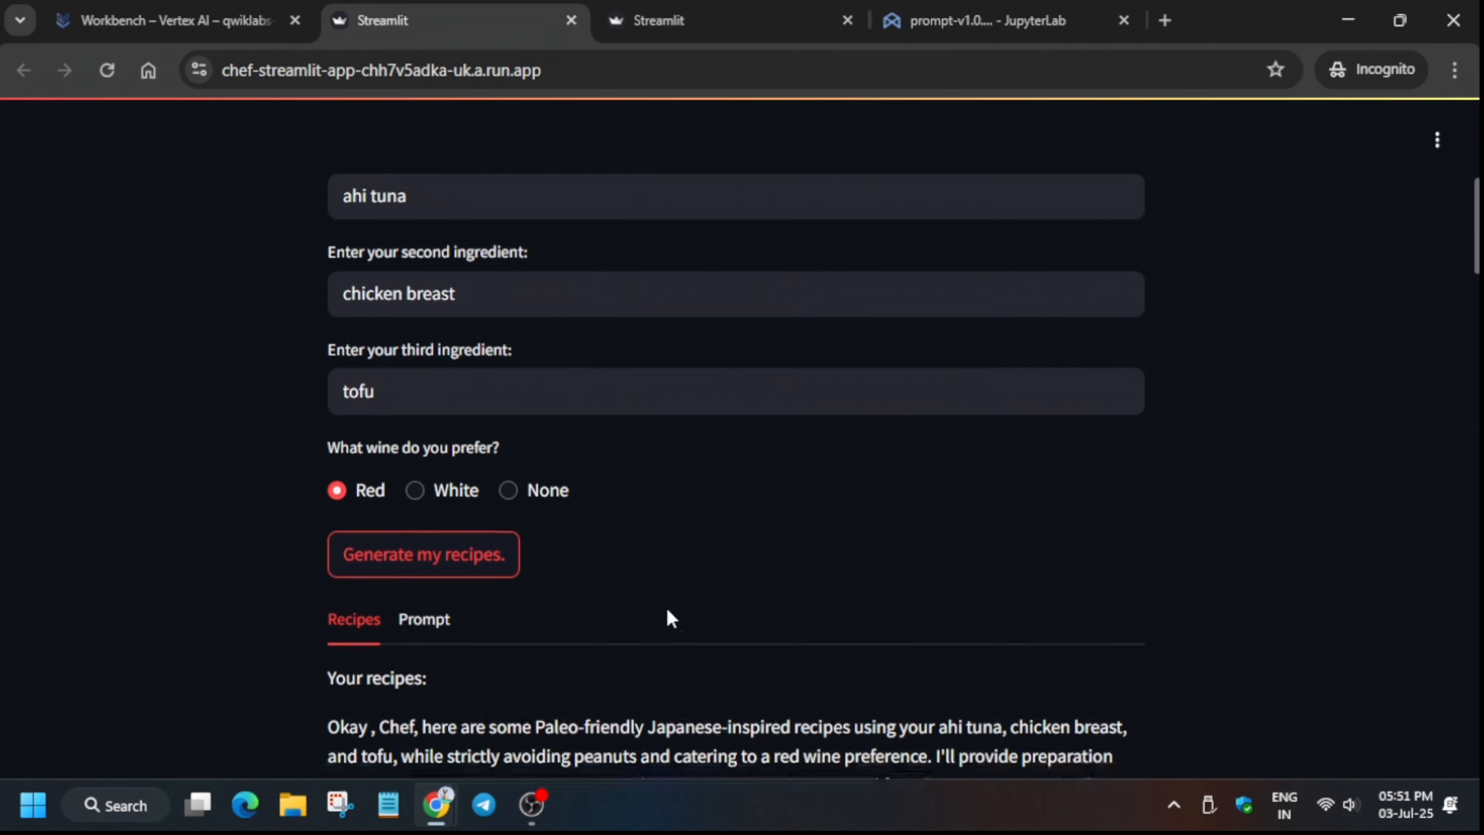
pyautogui.scroll(-3)
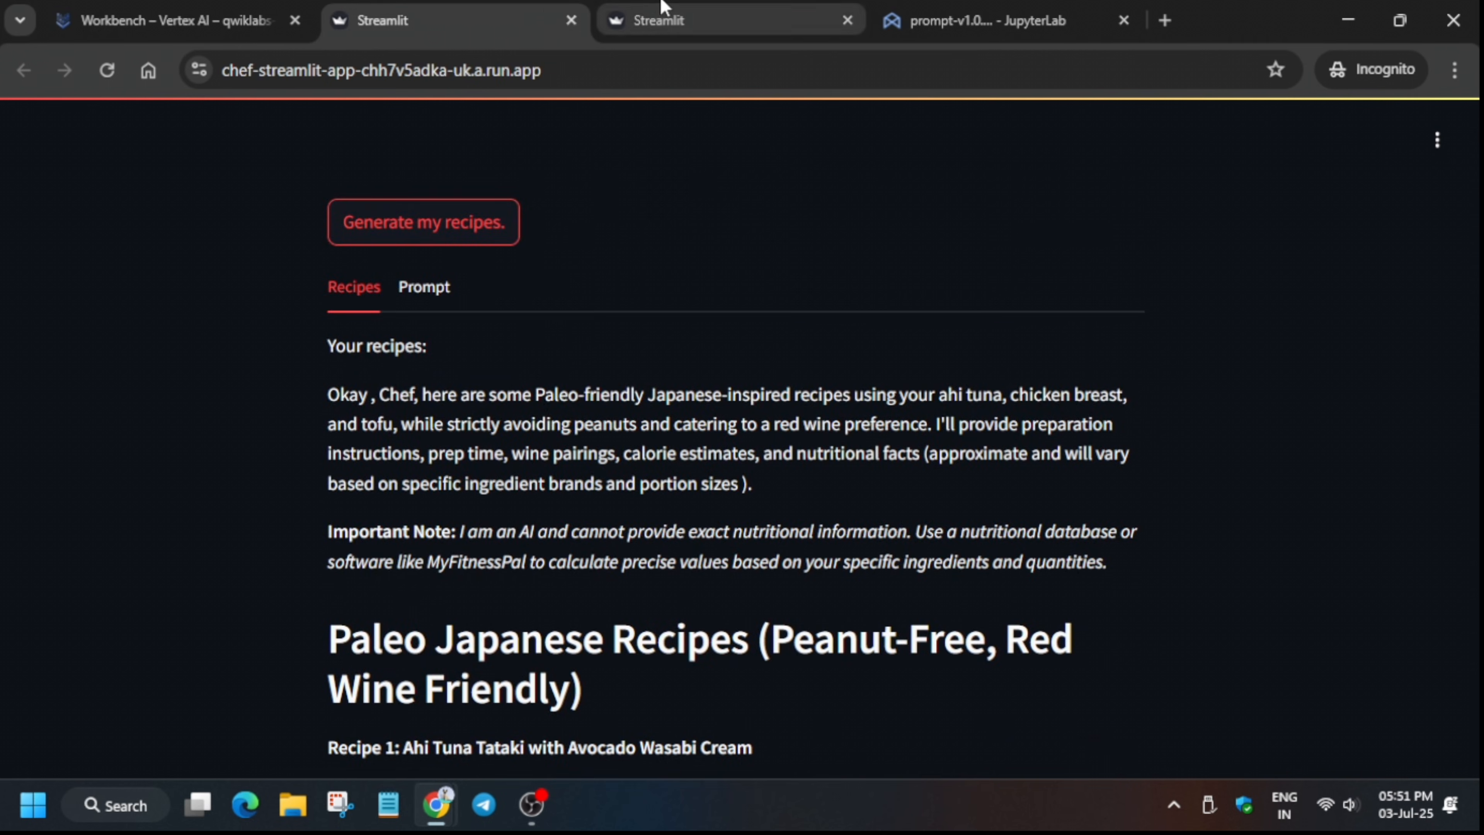
pyautogui.click(424, 436)
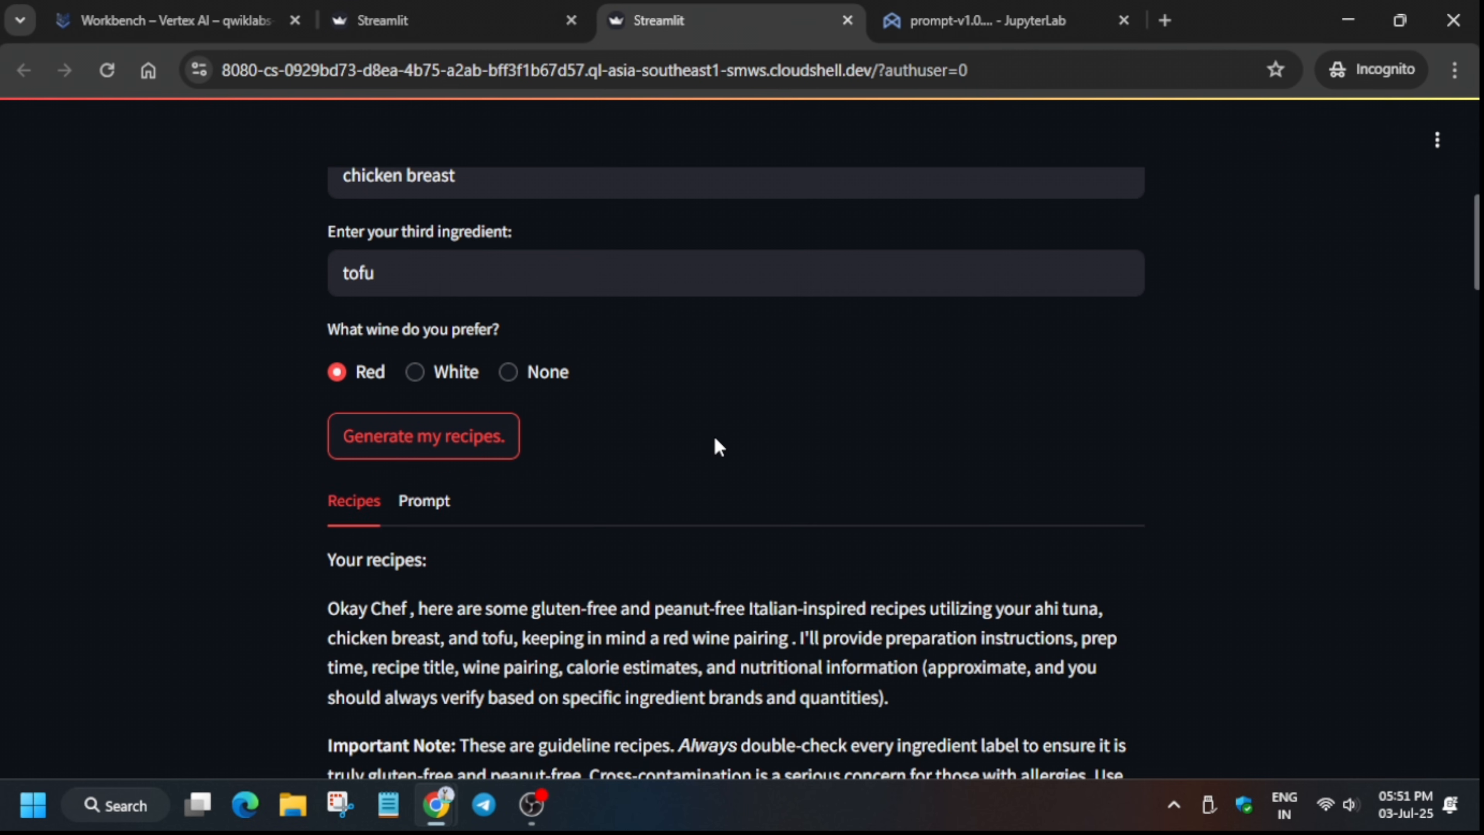
pyautogui.scroll(-3)
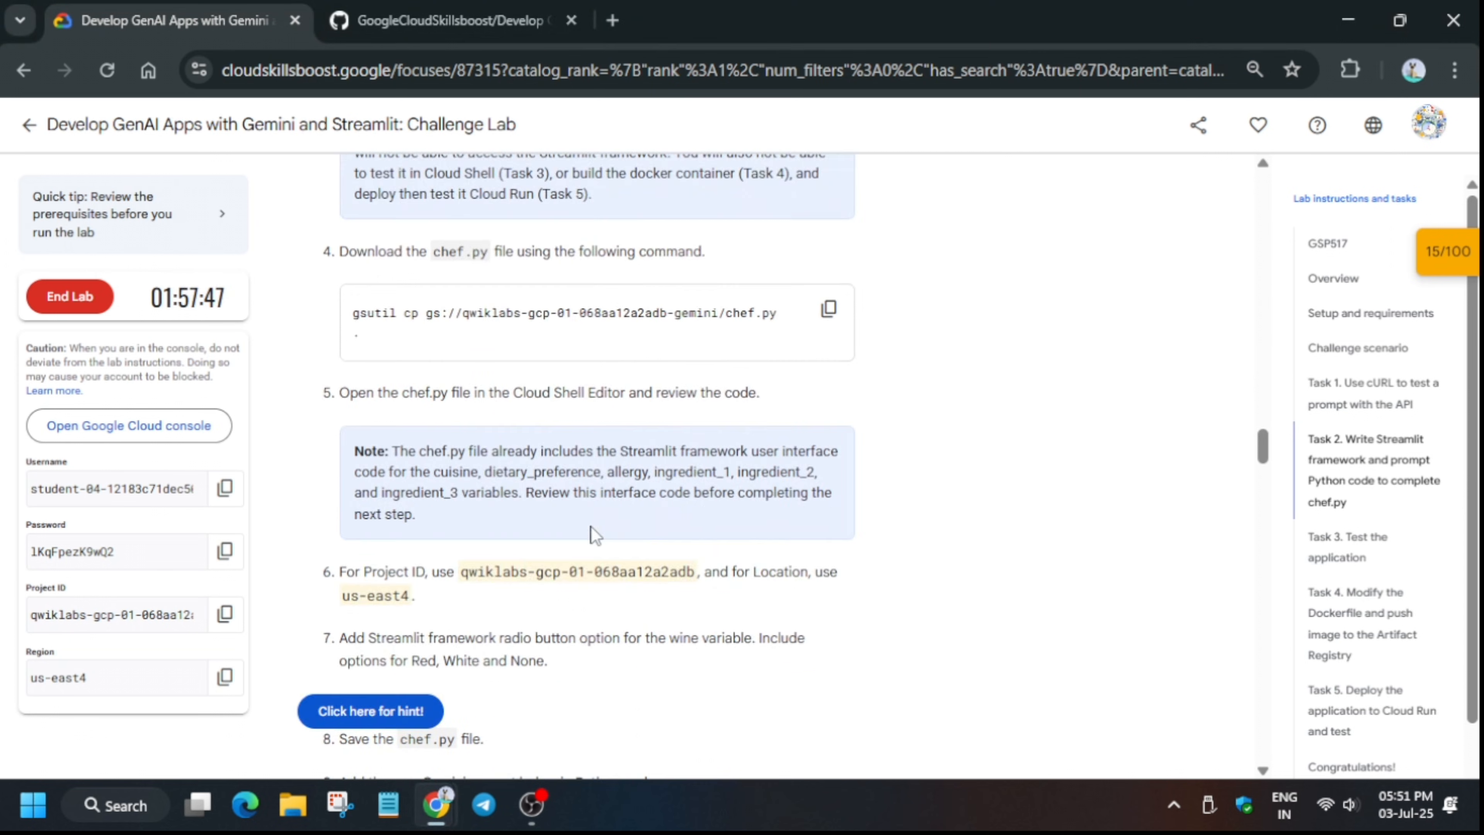
# Run the remaining progress checks to reach 100/100 and return to the GSP517 lab overview.
pyautogui.scroll(-3)
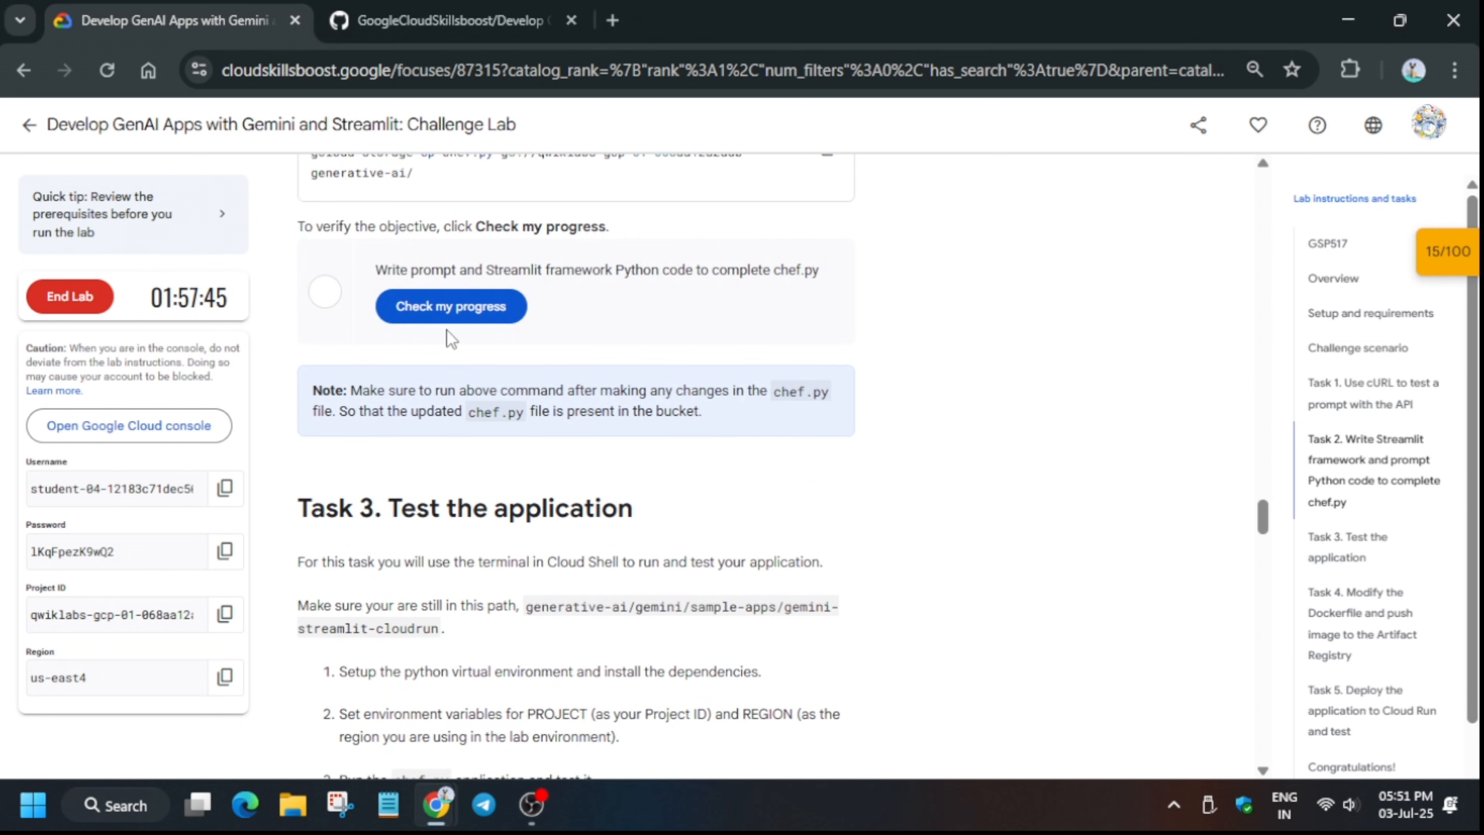
pyautogui.scroll(-3)
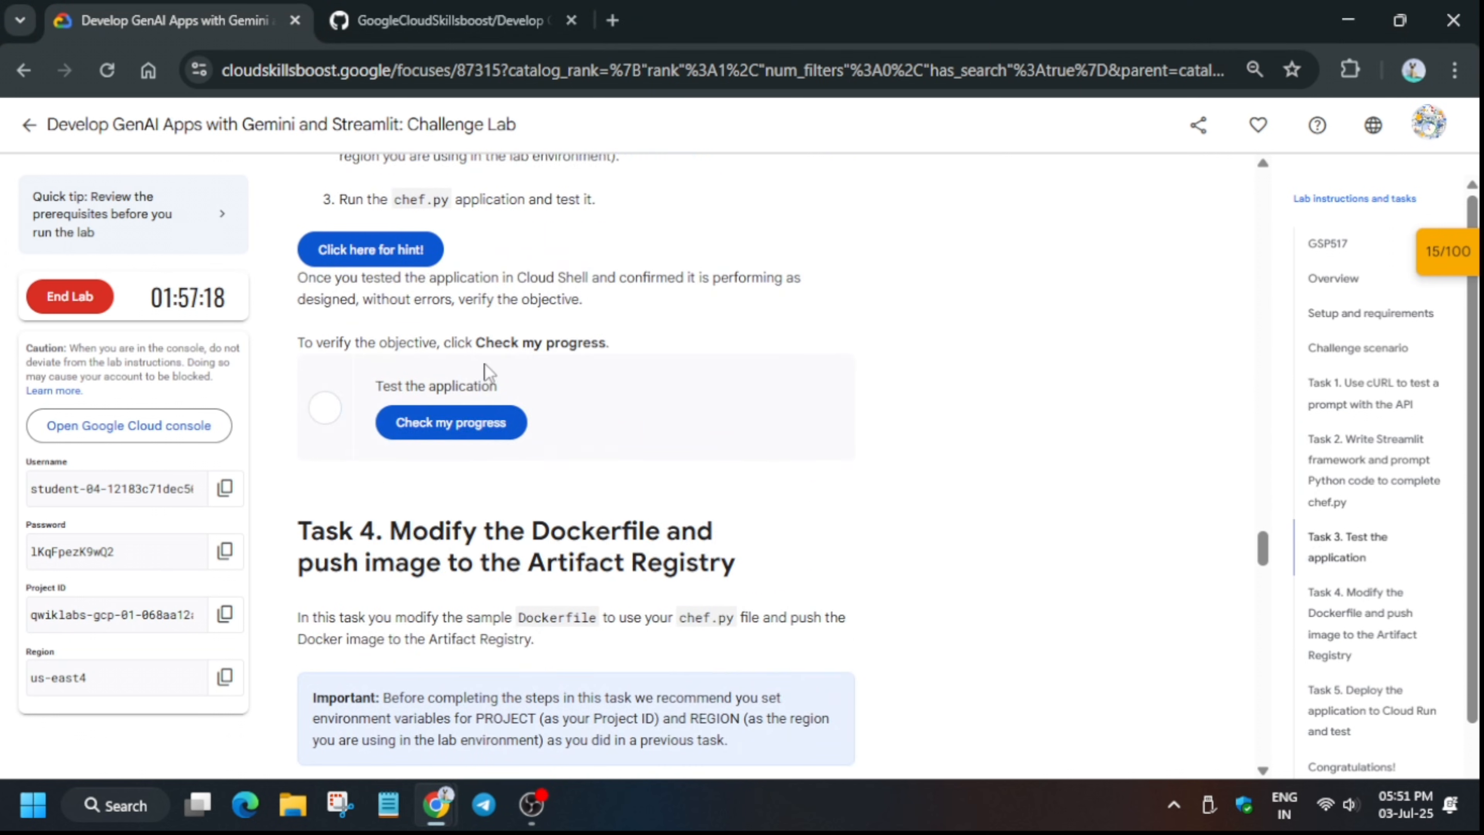
pyautogui.click(451, 422)
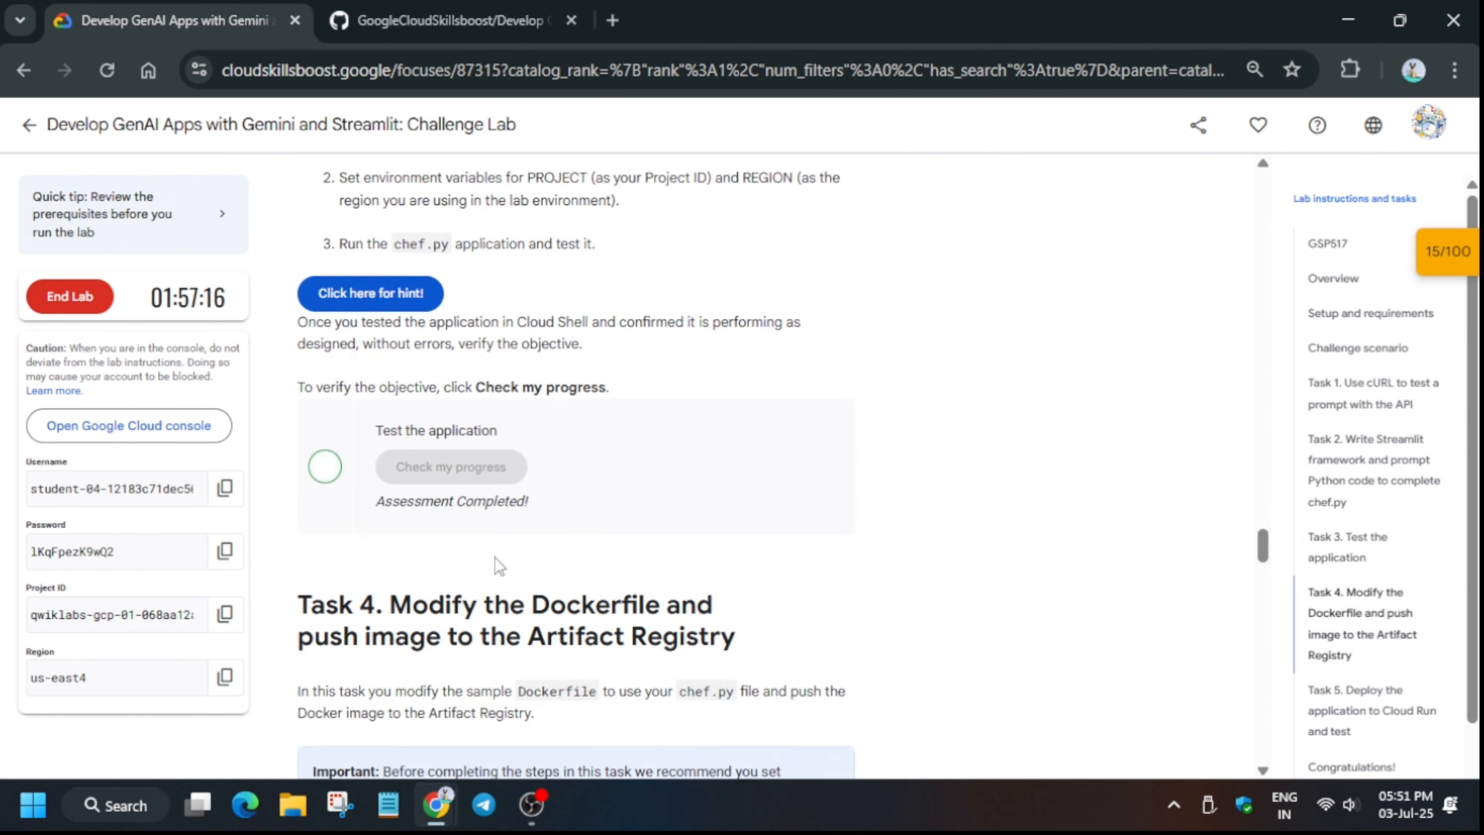
pyautogui.scroll(-3)
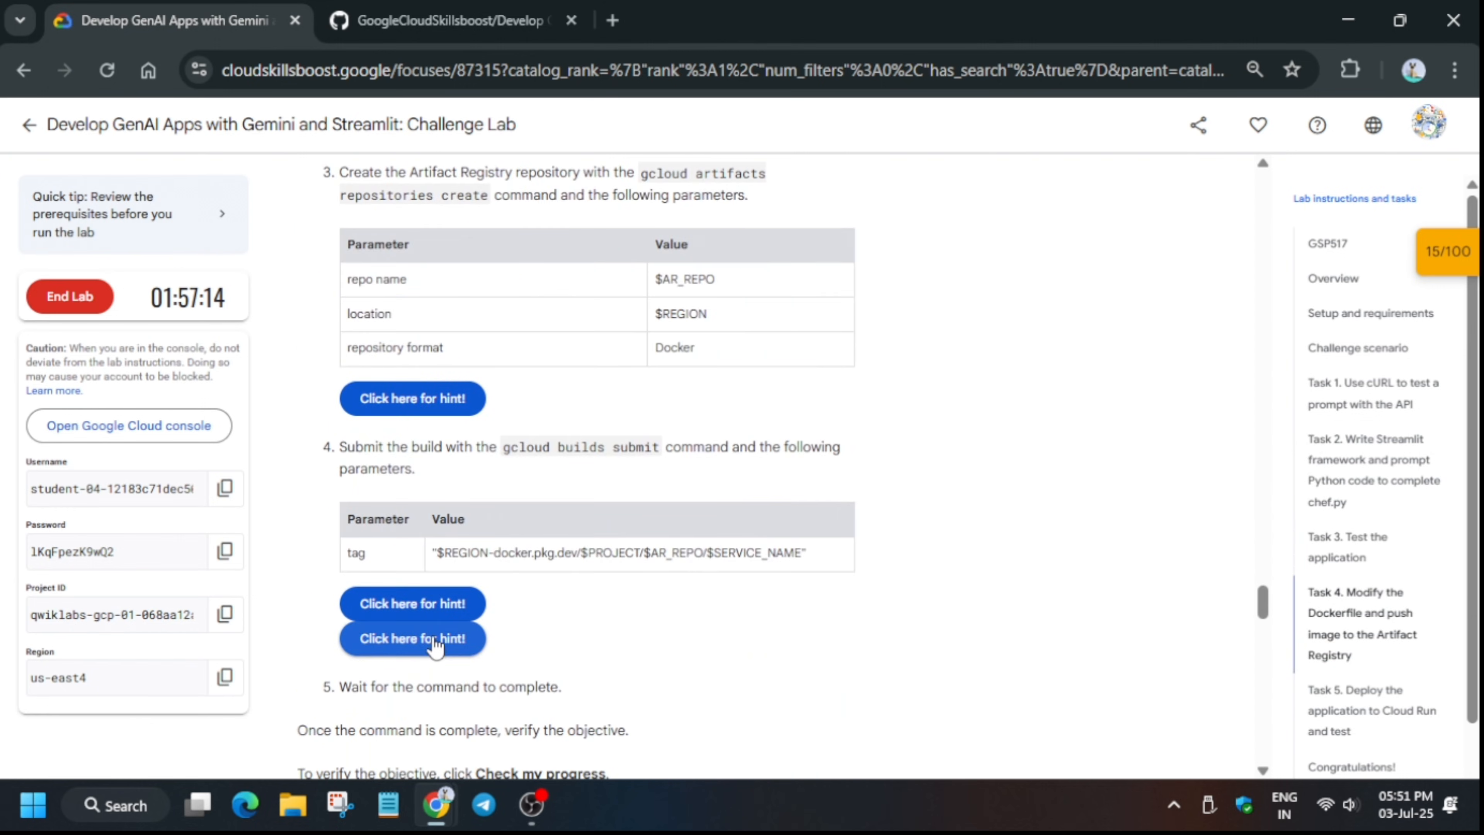
pyautogui.scroll(-3)
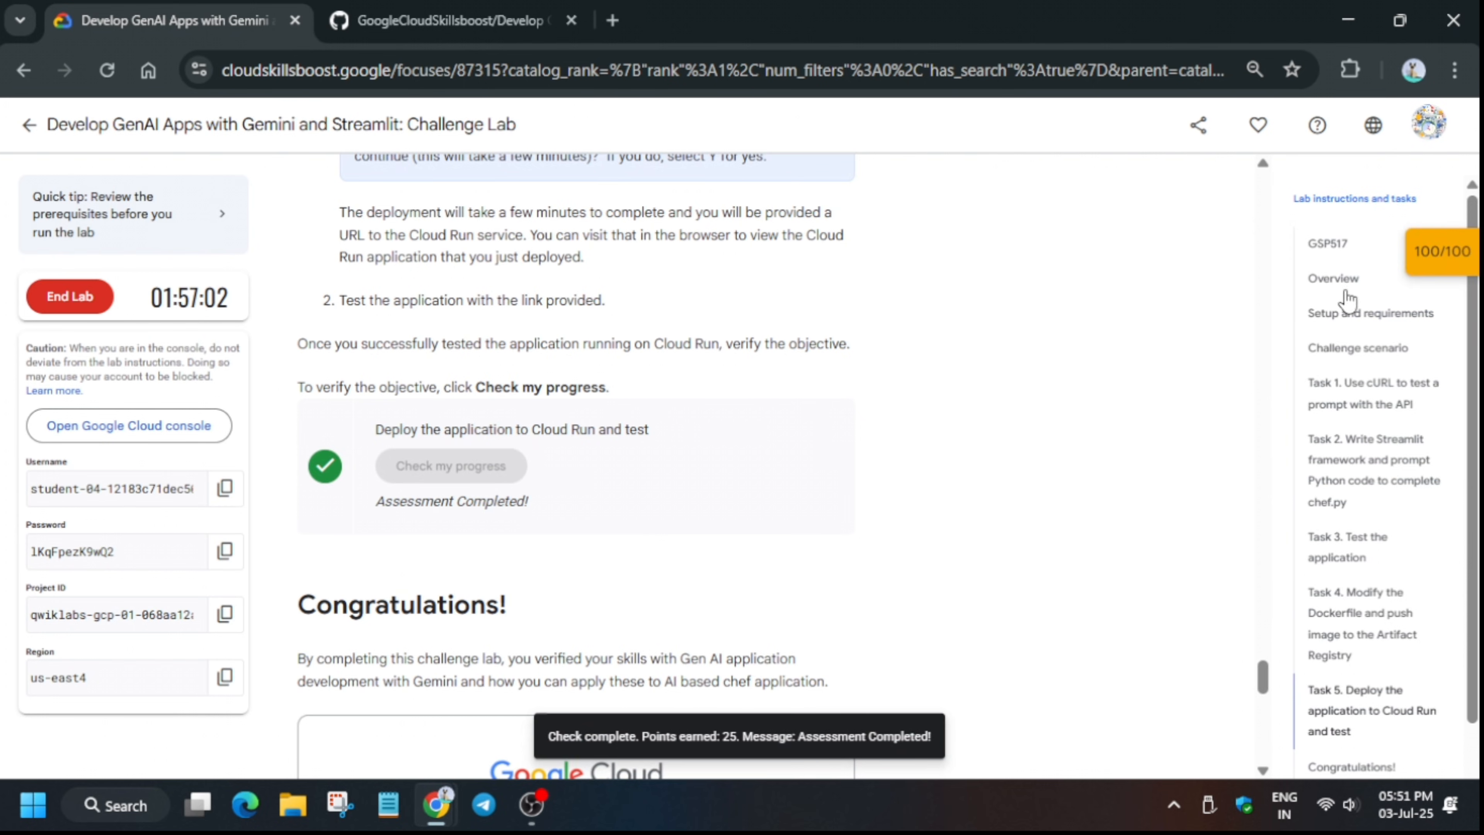
pyautogui.click(1327, 243)
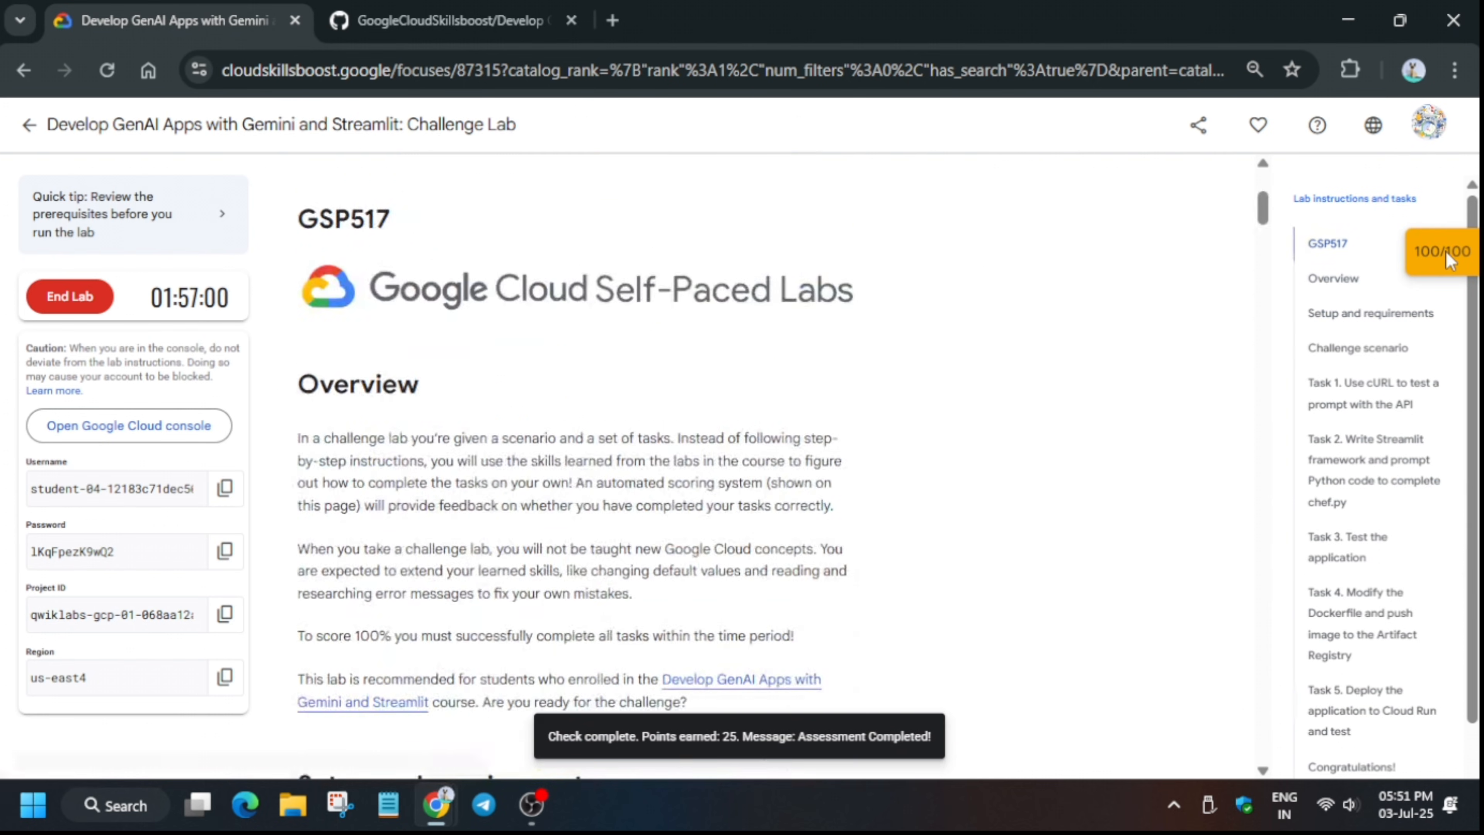